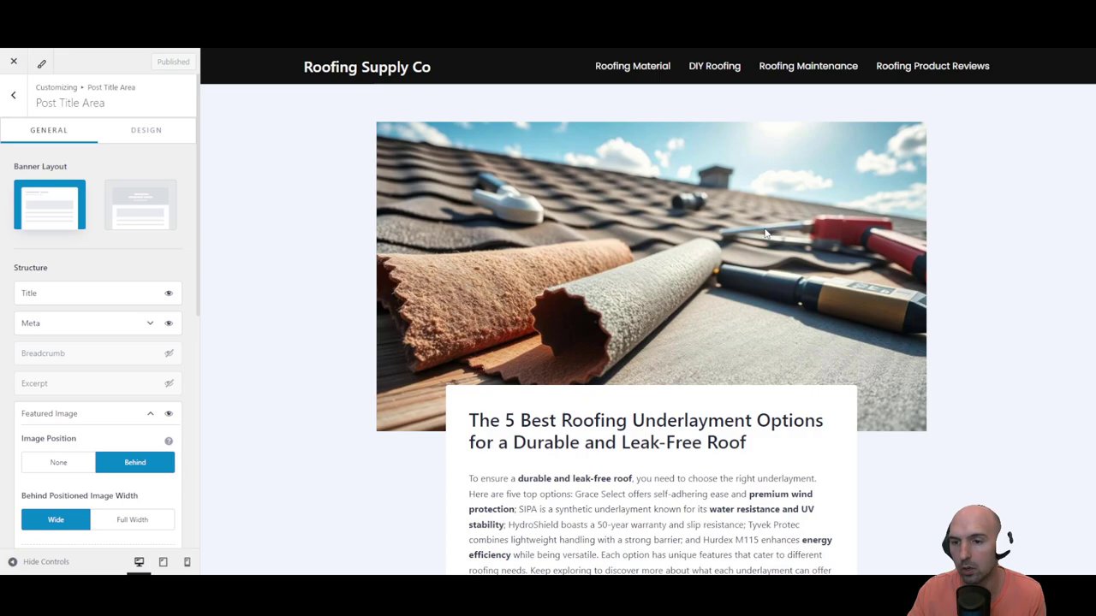
{"action": "mouse_move", "coordinate": [625, 239]}
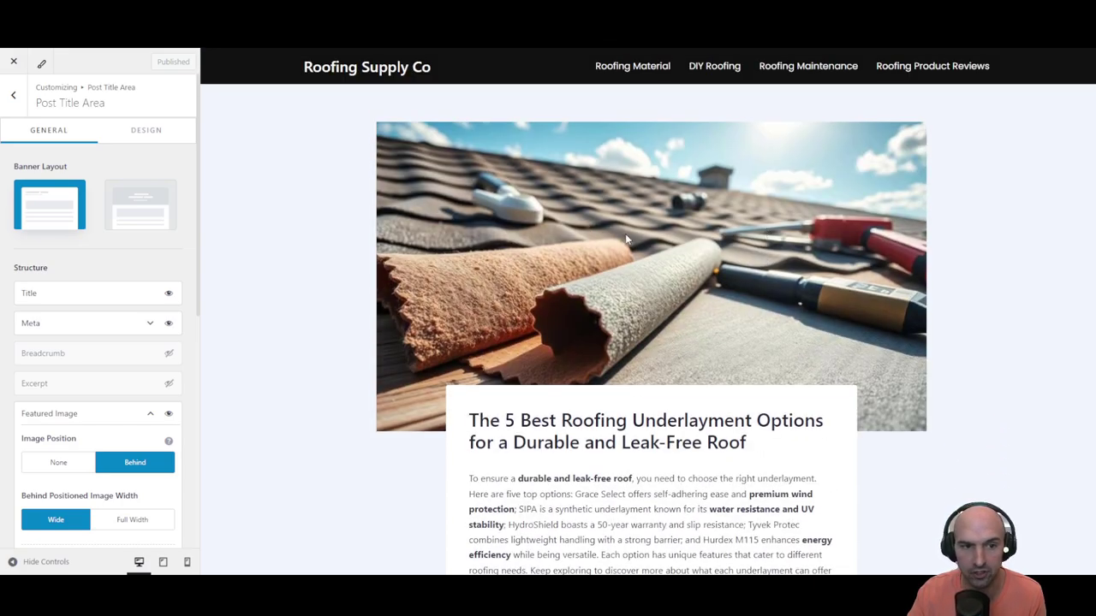
Scroll through the asphalt shingles post, then launch the Customizer from the admin bar
{"action": "scroll", "scroll_direction": "down", "scroll_amount": 3}
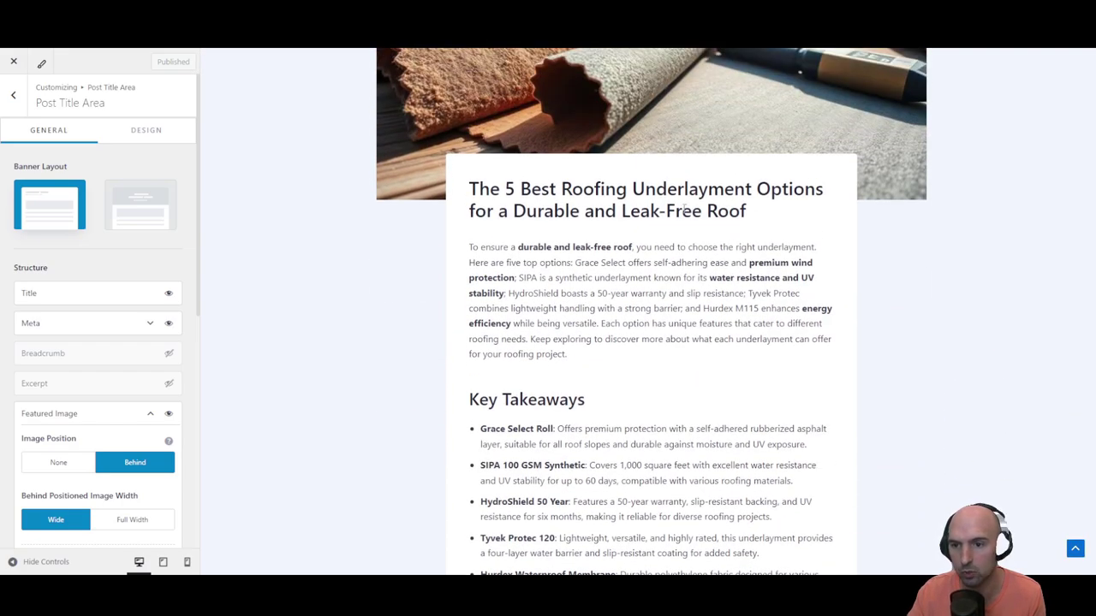
{"action": "scroll", "scroll_direction": "down", "scroll_amount": 3}
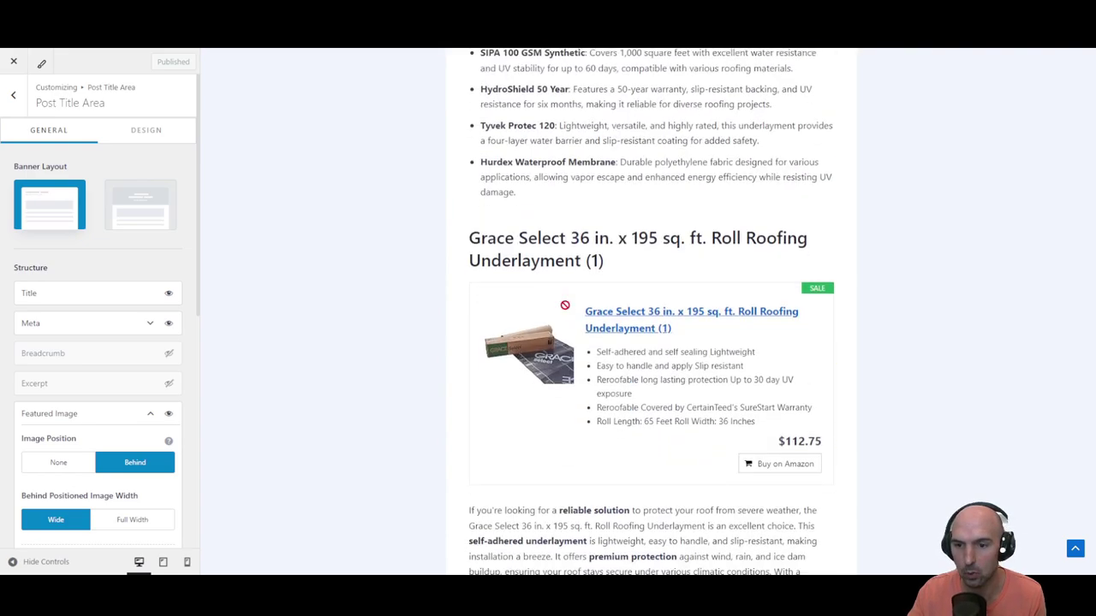
{"action": "scroll", "scroll_direction": "down", "scroll_amount": 3}
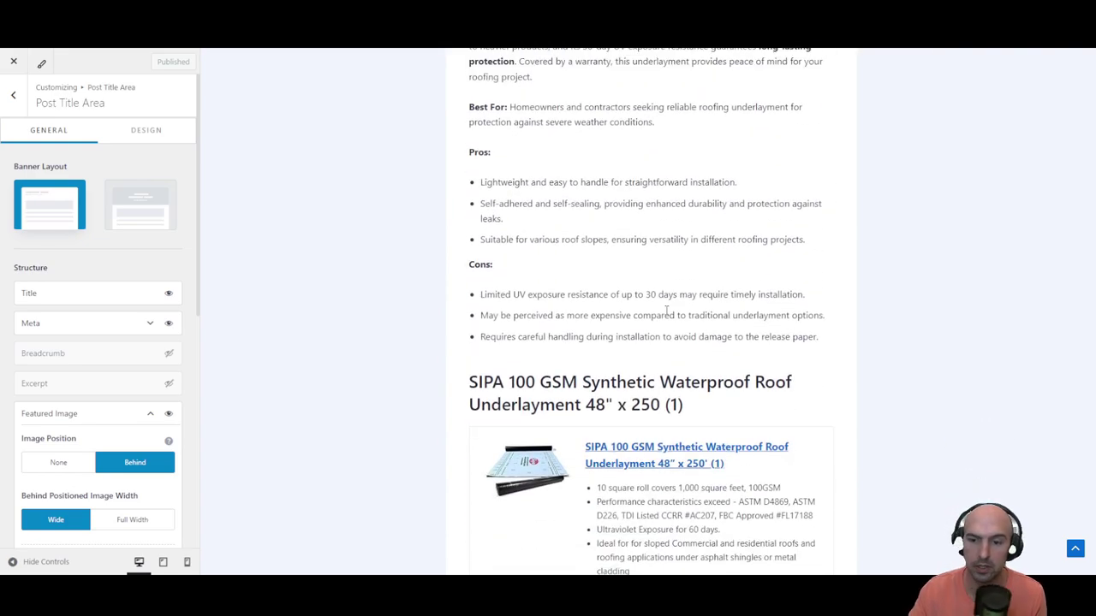
{"action": "scroll", "scroll_direction": "down", "scroll_amount": 3}
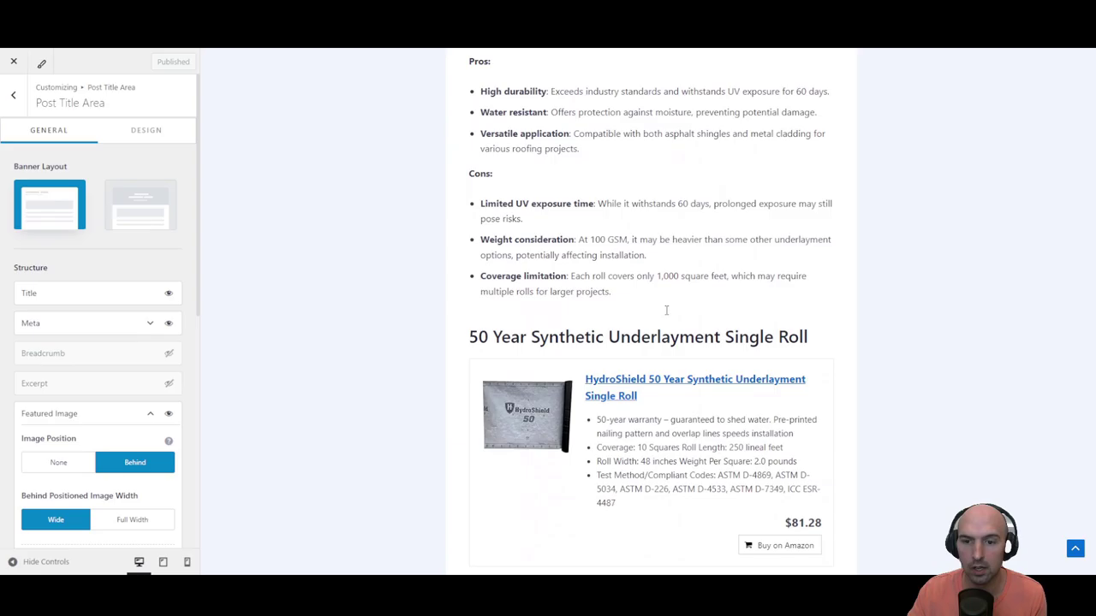
{"action": "scroll", "scroll_direction": "down", "scroll_amount": 3}
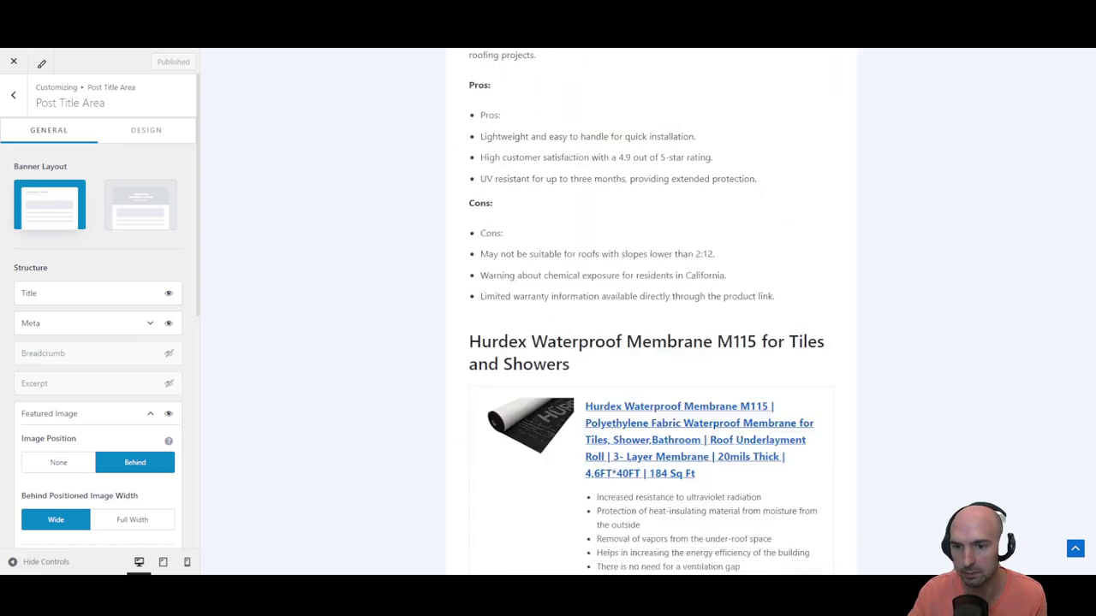
{"action": "scroll", "scroll_direction": "down", "scroll_amount": 3}
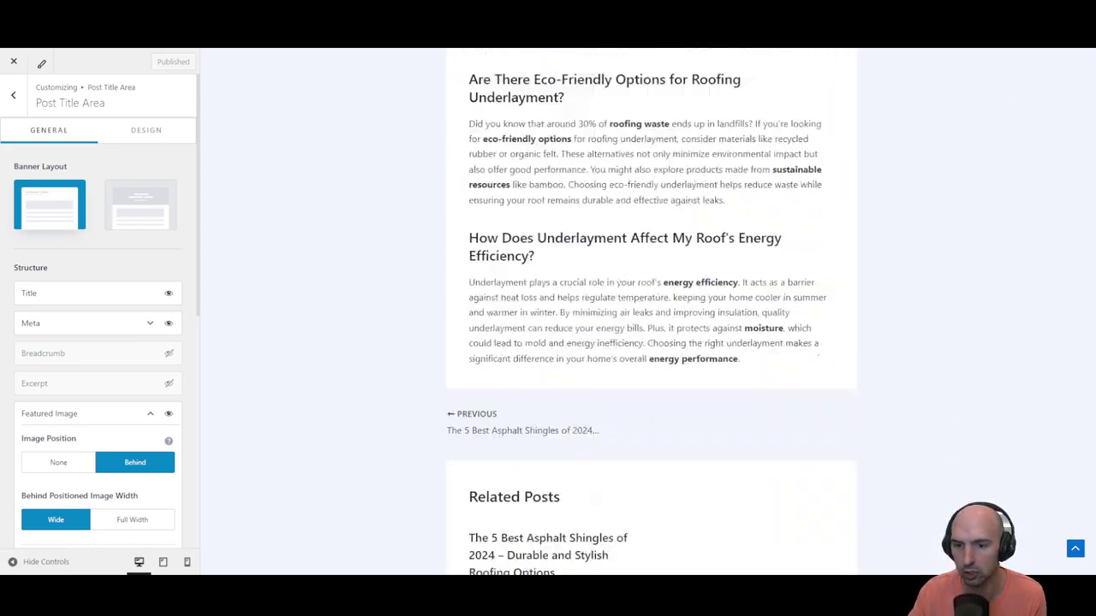
{"action": "scroll", "scroll_direction": "down", "scroll_amount": 3}
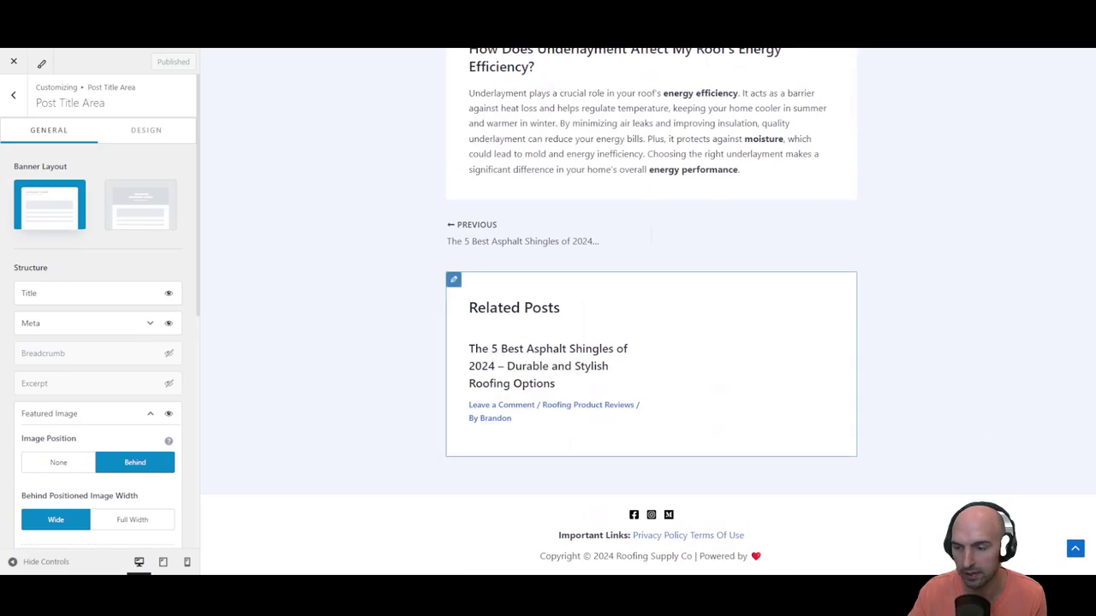
{"action": "scroll", "scroll_direction": "up", "scroll_amount": 3}
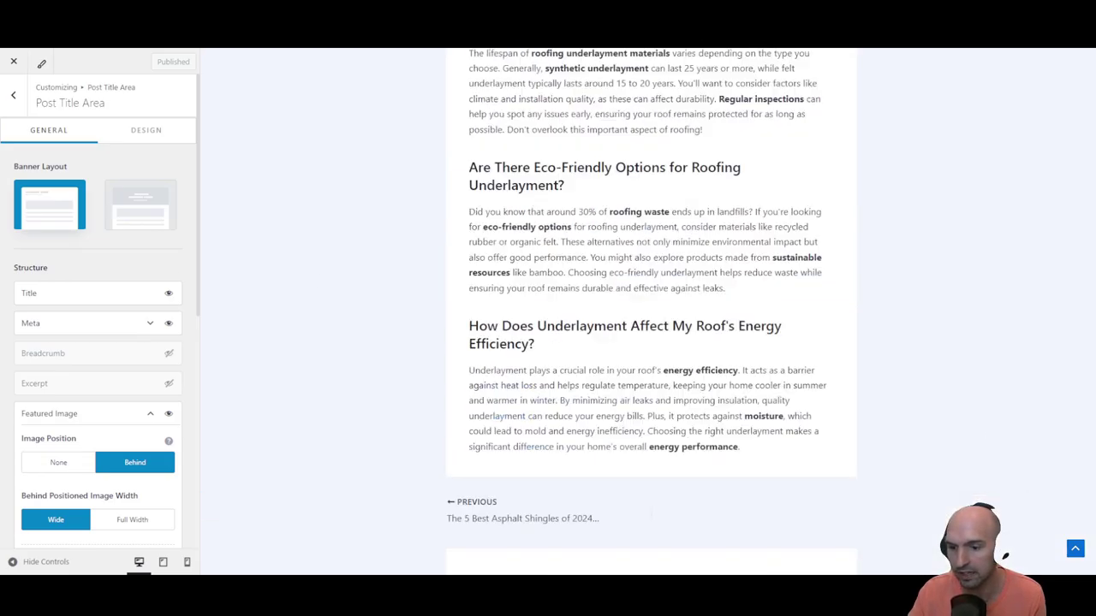
{"action": "scroll", "scroll_direction": "up", "scroll_amount": 3}
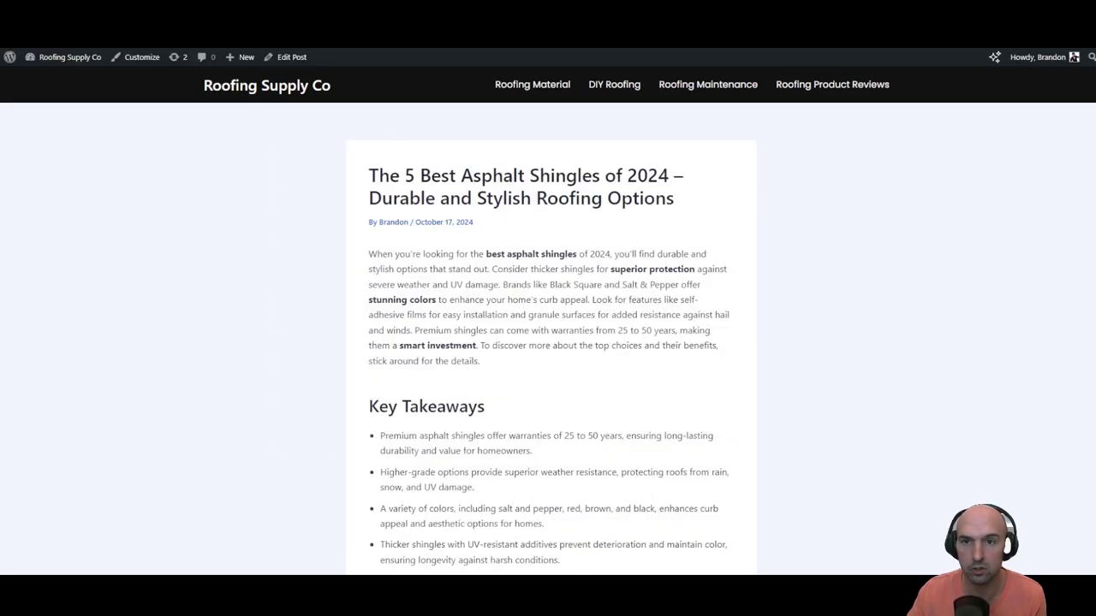
{"action": "left_click", "coordinate": [135, 57]}
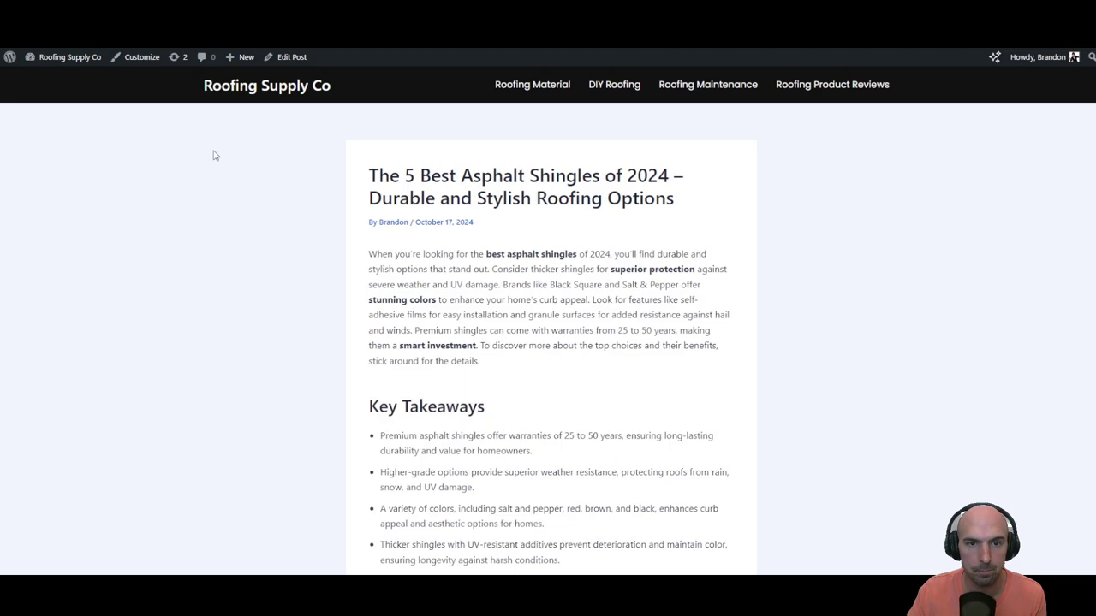
{"action": "mouse_move", "coordinate": [491, 167]}
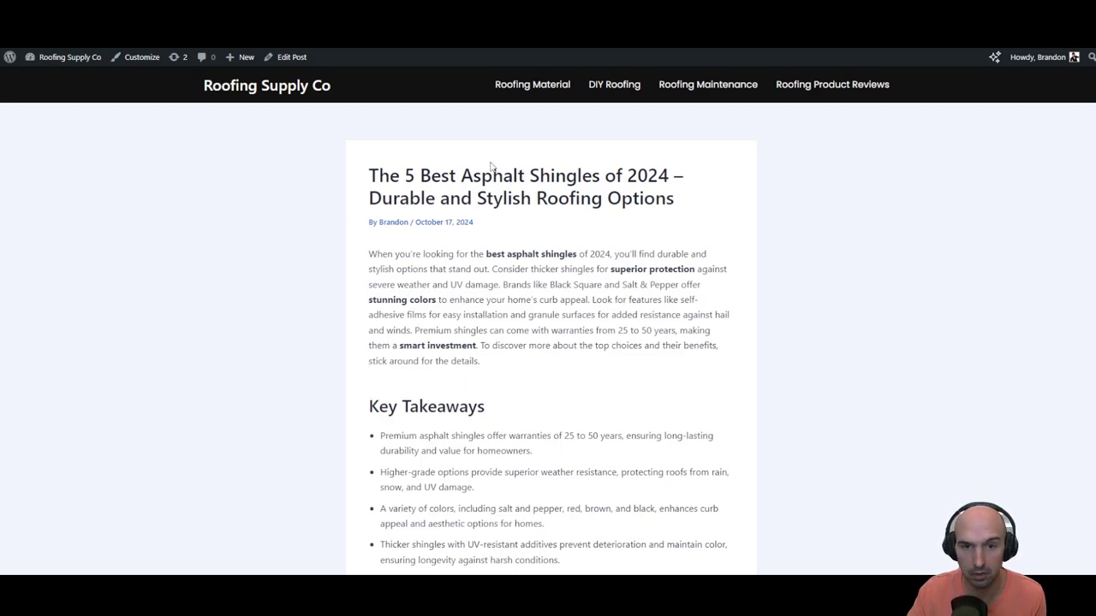
{"action": "mouse_move", "coordinate": [137, 56]}
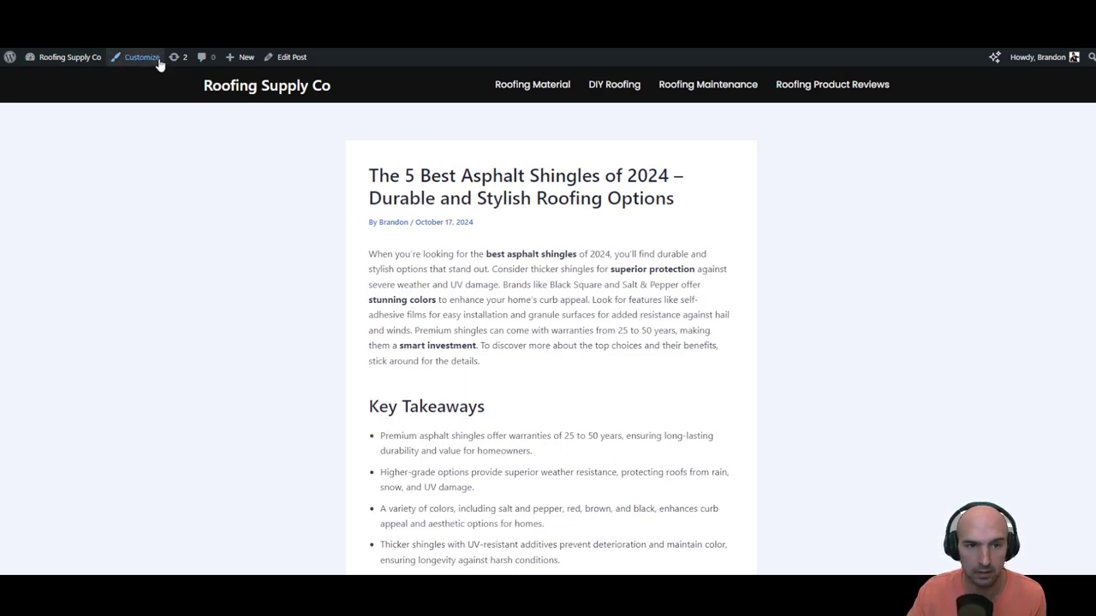
{"action": "left_click", "coordinate": [138, 57]}
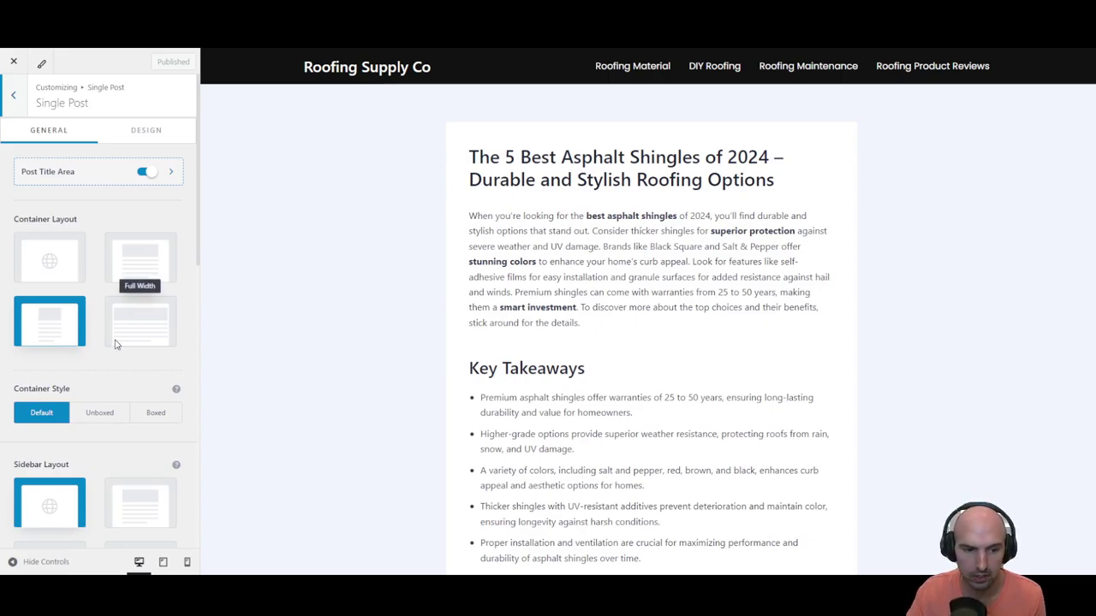
{"action": "scroll", "scroll_direction": "down", "scroll_amount": 3}
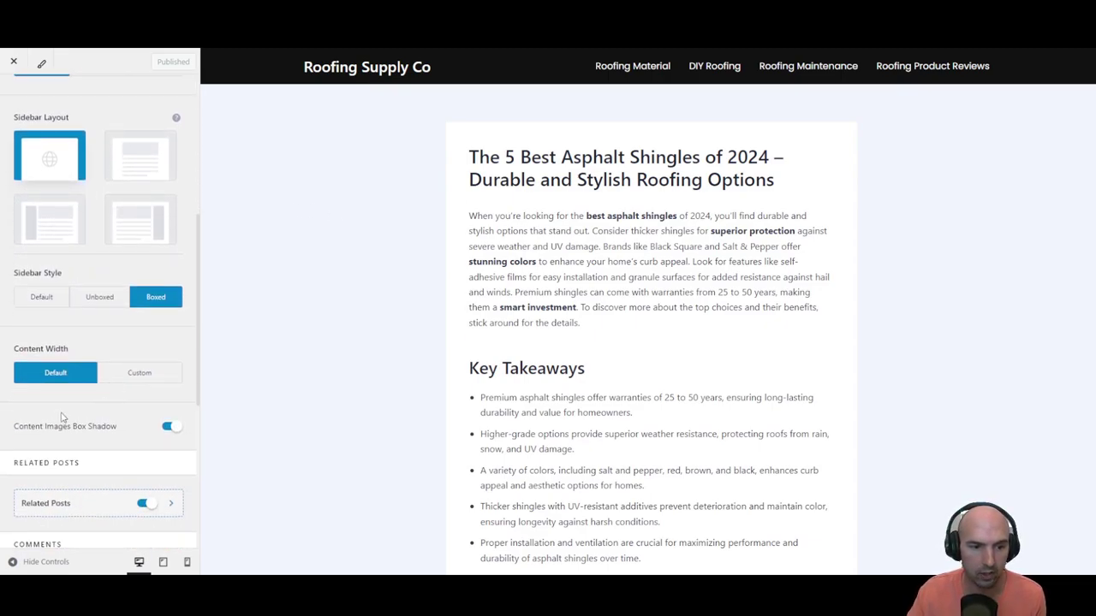
{"action": "scroll", "scroll_direction": "up", "scroll_amount": 3}
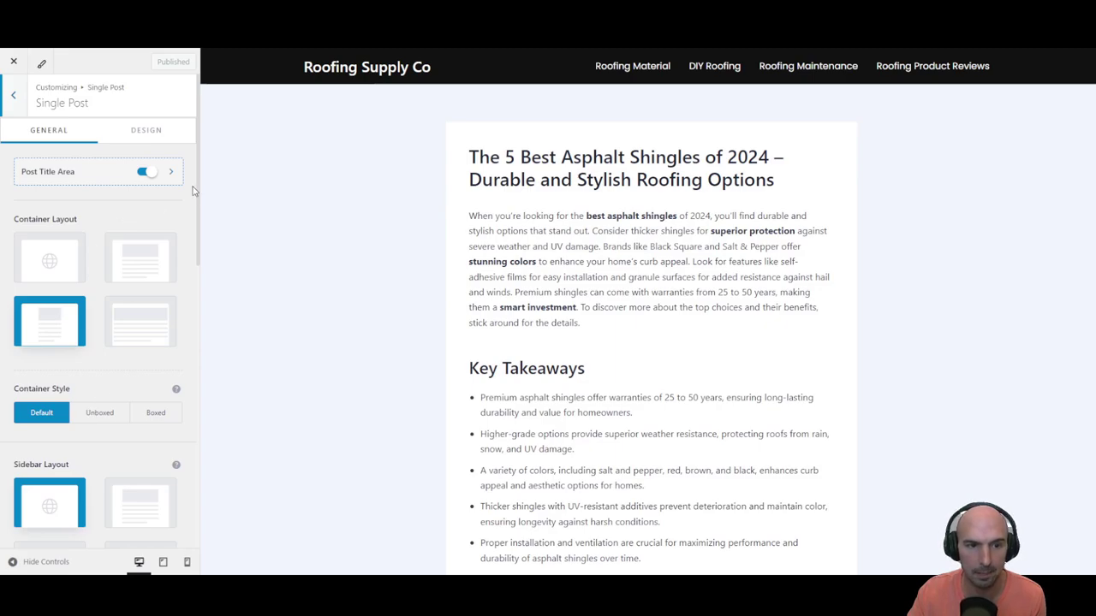
{"action": "mouse_move", "coordinate": [71, 198]}
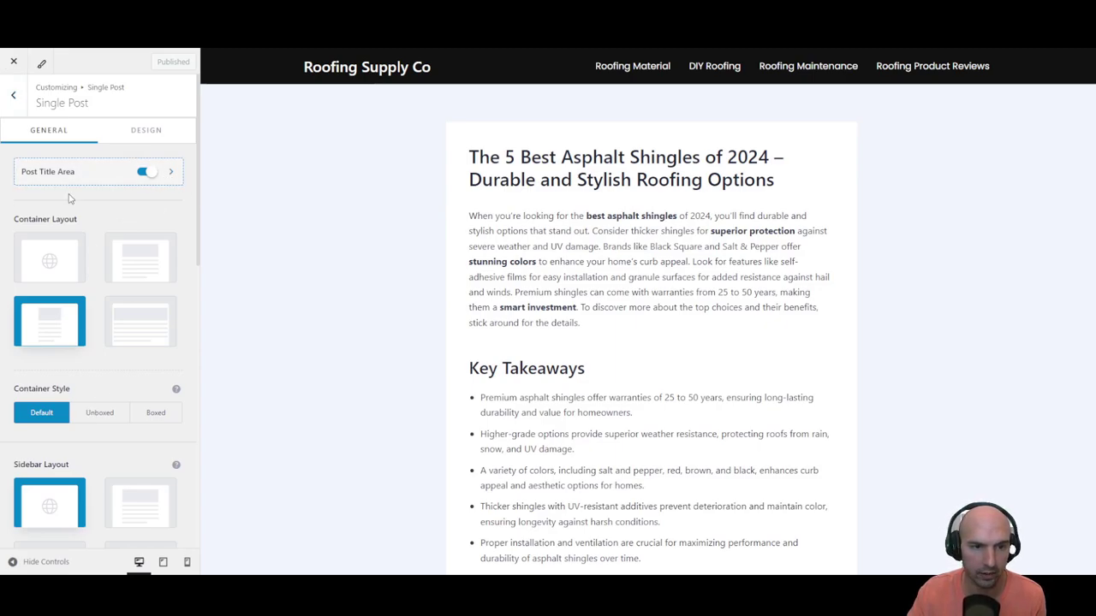
In Post Title Area, compare Banner Layout 1 and Layout 2, settling on Layout 2
{"action": "left_click", "coordinate": [170, 172]}
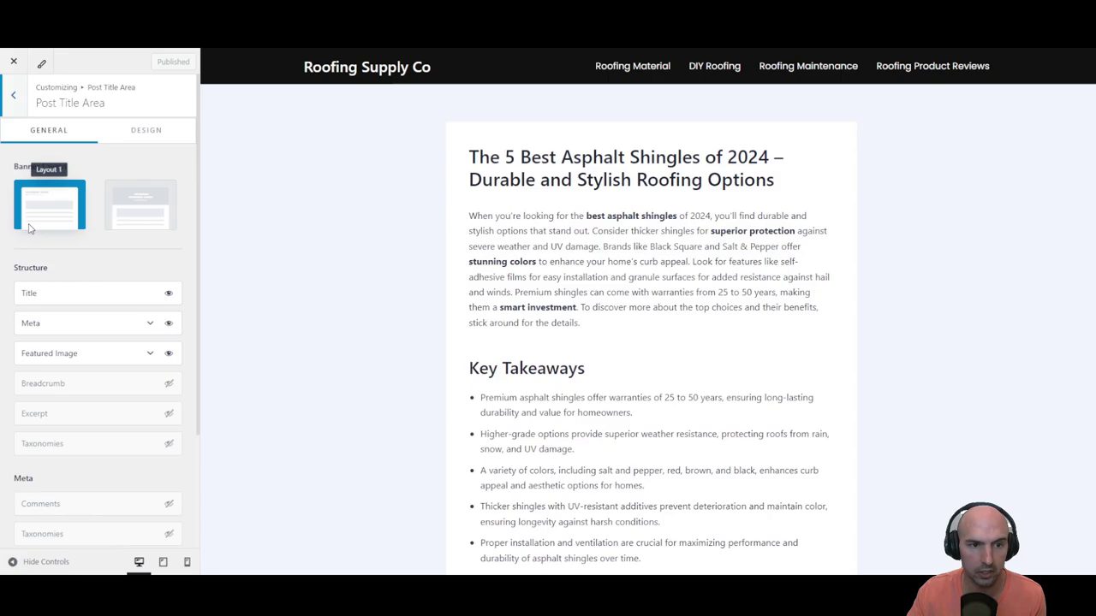
{"action": "left_click", "coordinate": [140, 204]}
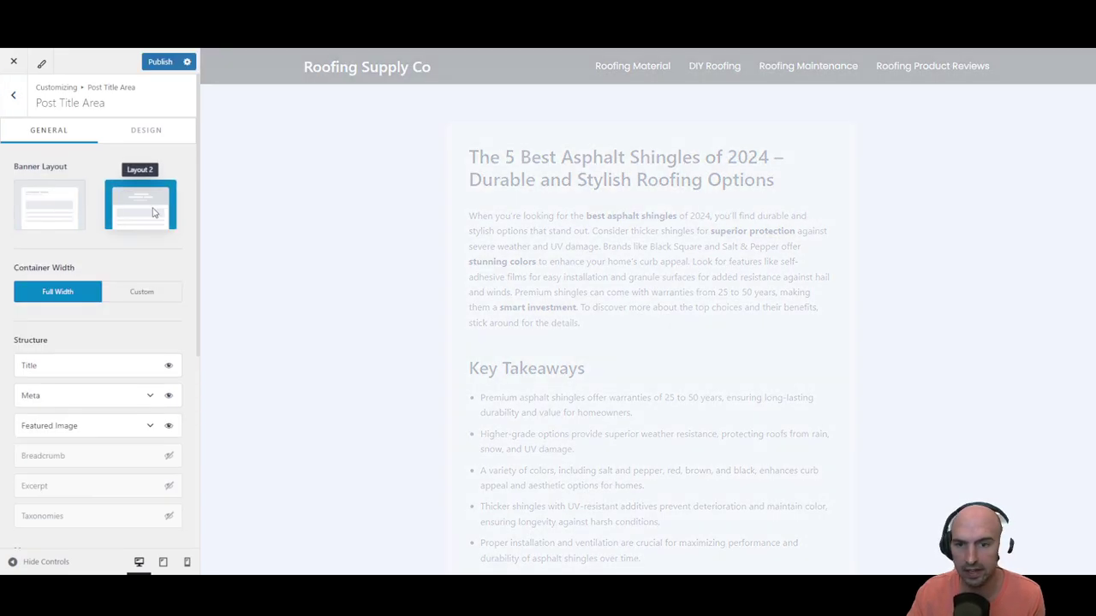
{"action": "left_click", "coordinate": [49, 203]}
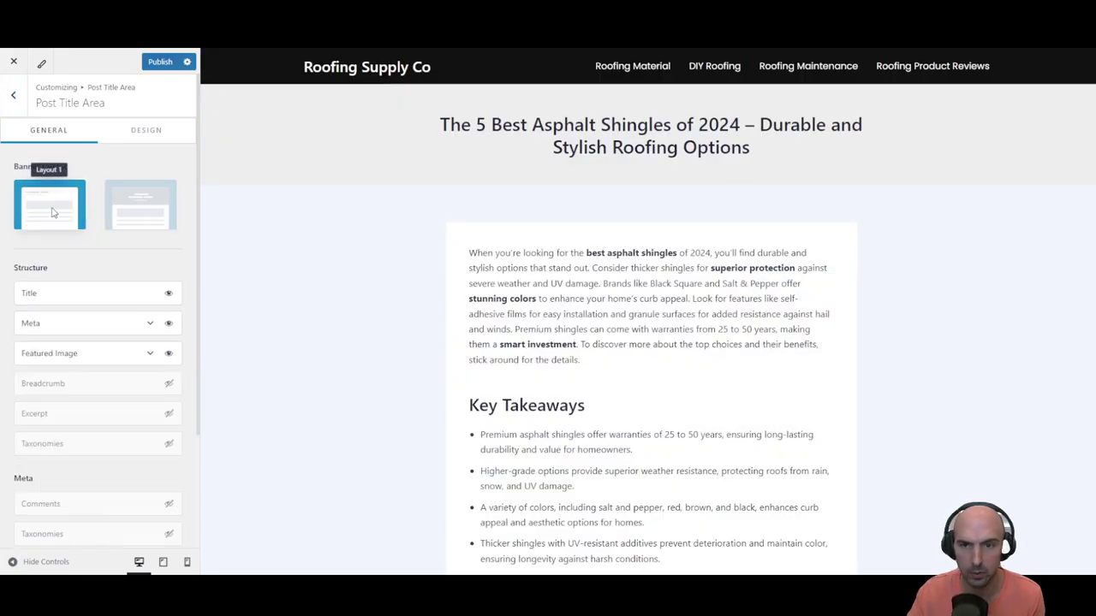
{"action": "left_click", "coordinate": [49, 204]}
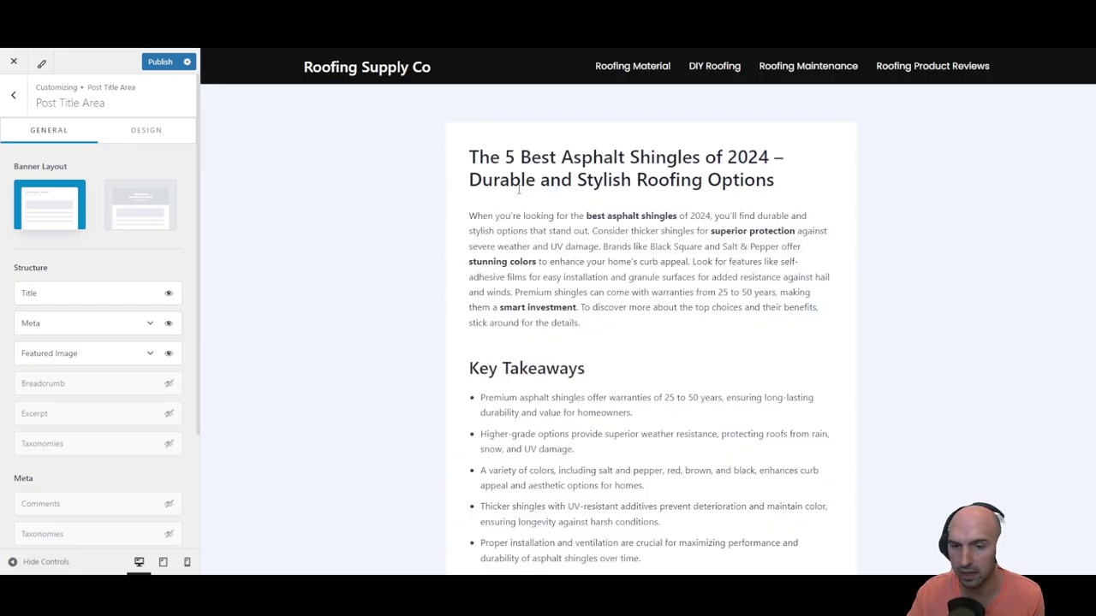
{"action": "left_click", "coordinate": [140, 204]}
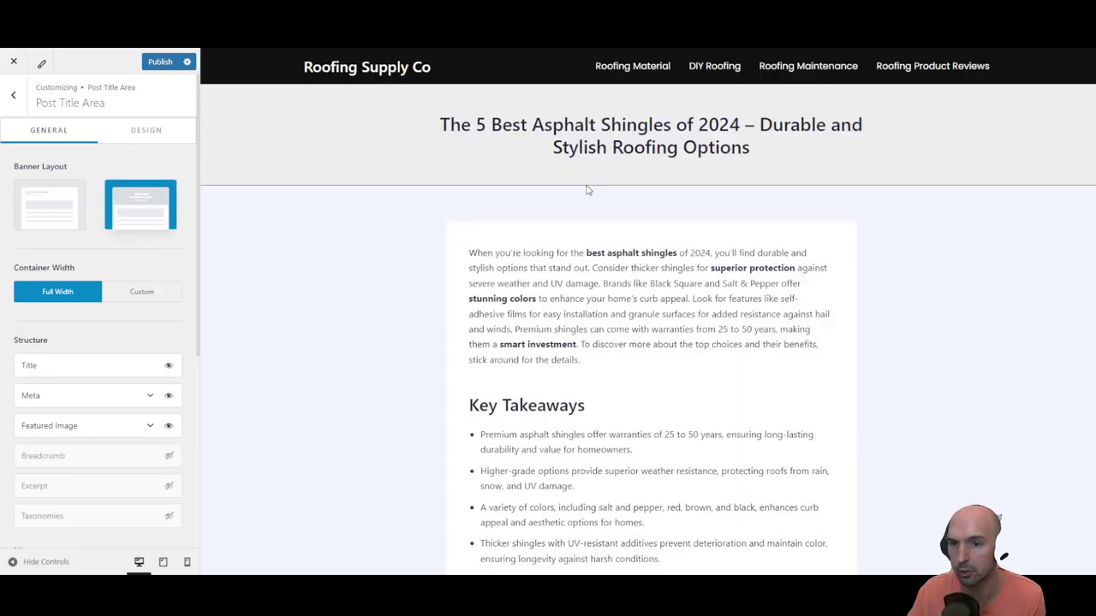
{"action": "left_click", "coordinate": [48, 204]}
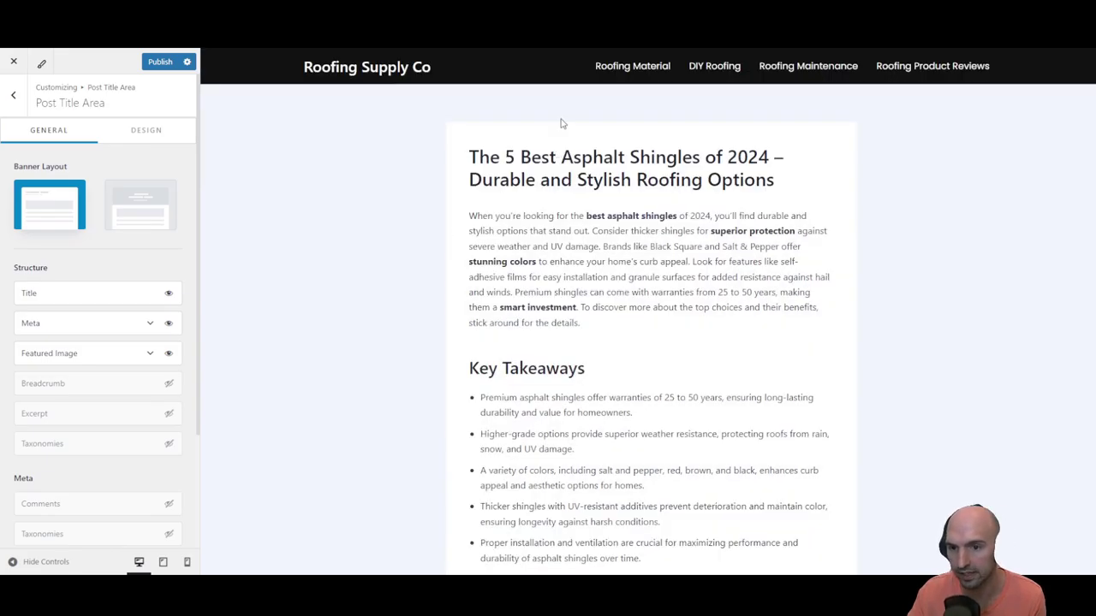
{"action": "left_click", "coordinate": [140, 204]}
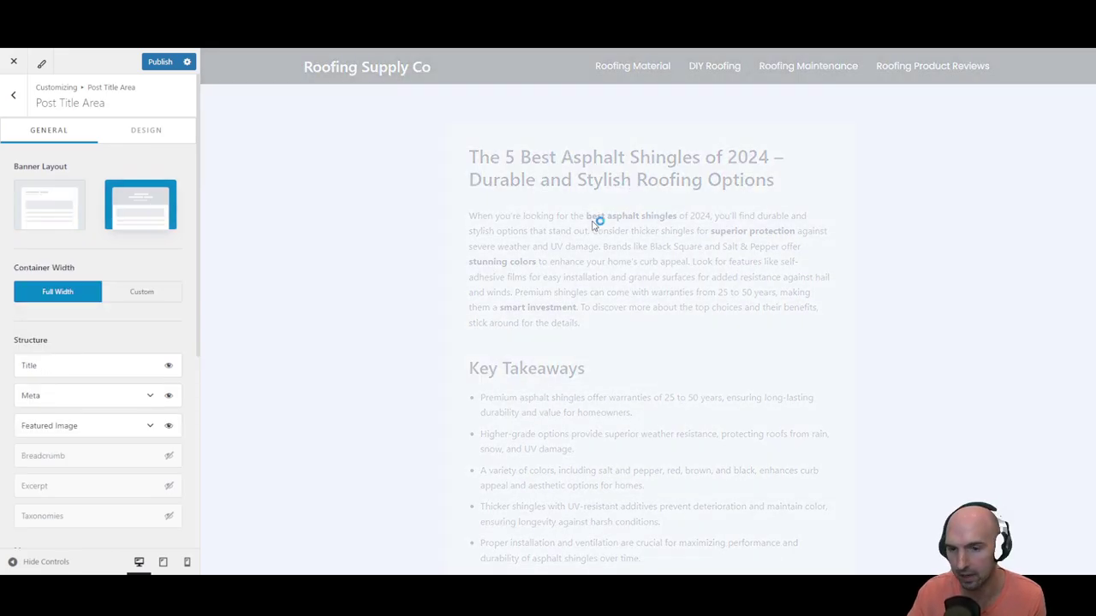
{"action": "scroll", "scroll_direction": "down", "scroll_amount": 3}
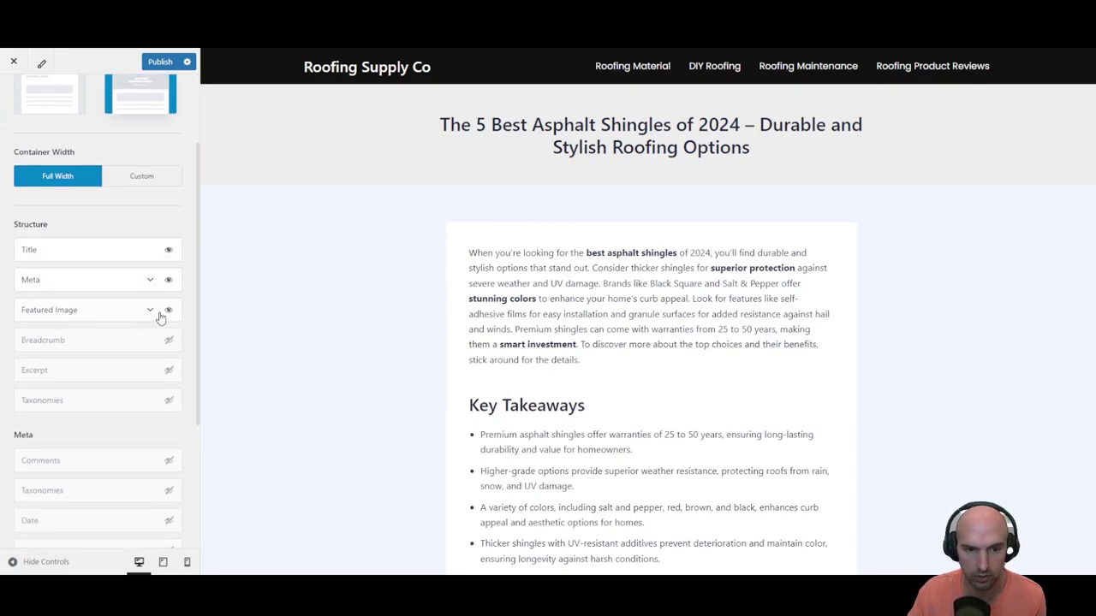
{"action": "left_click", "coordinate": [150, 310]}
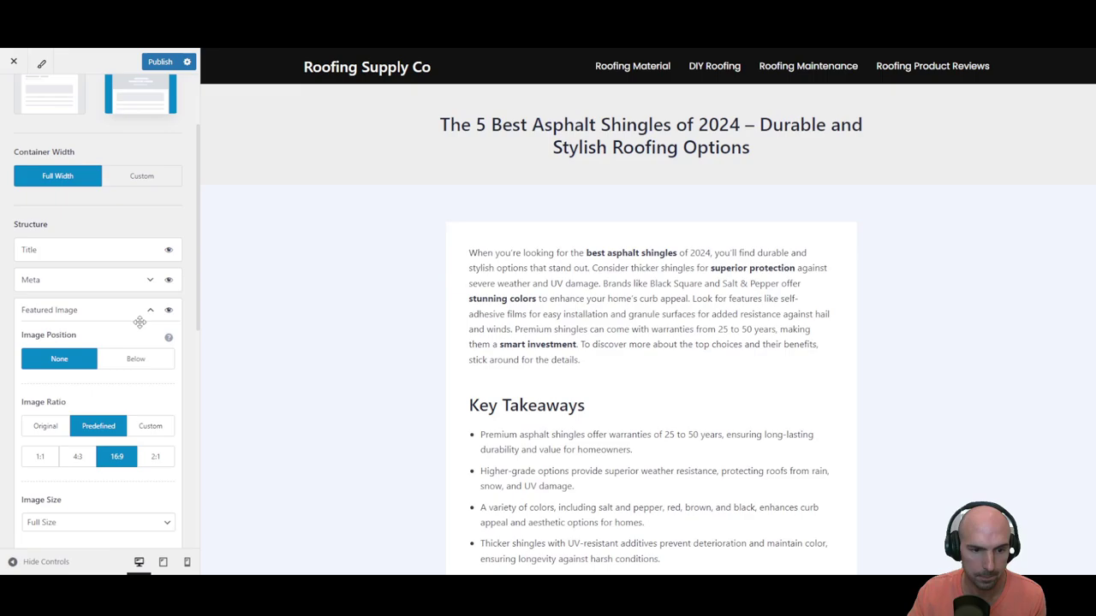
{"action": "left_click", "coordinate": [151, 310]}
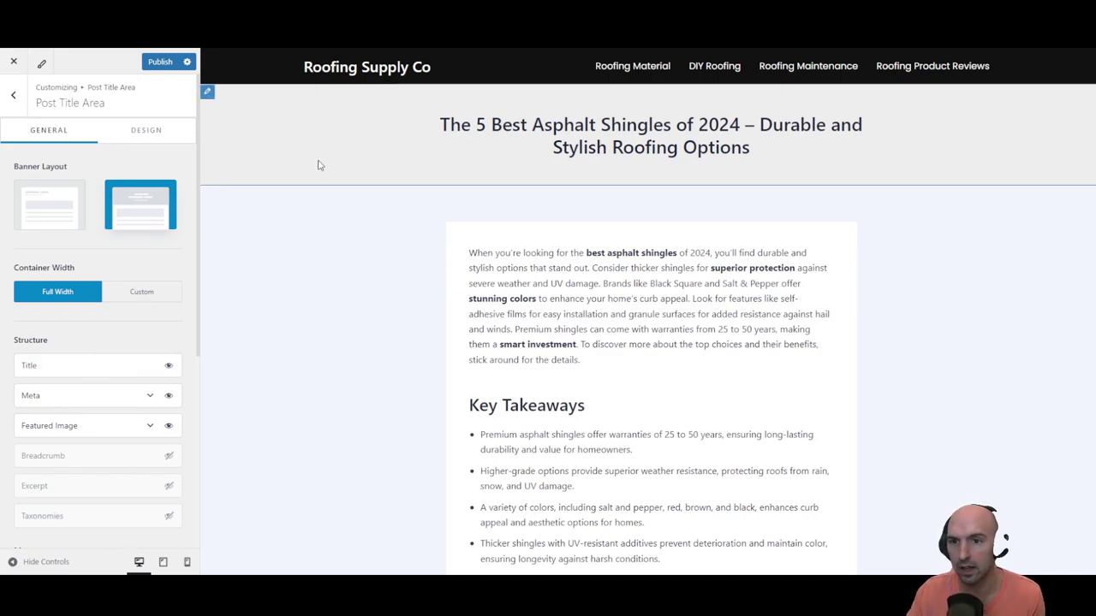
{"action": "mouse_move", "coordinate": [500, 237]}
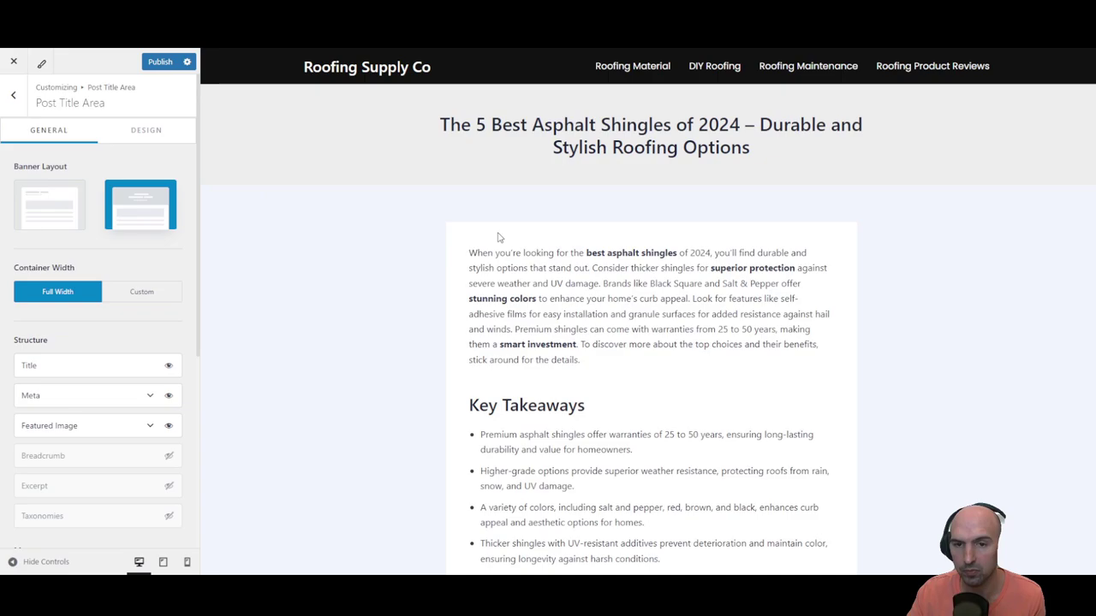
{"action": "mouse_move", "coordinate": [61, 328]}
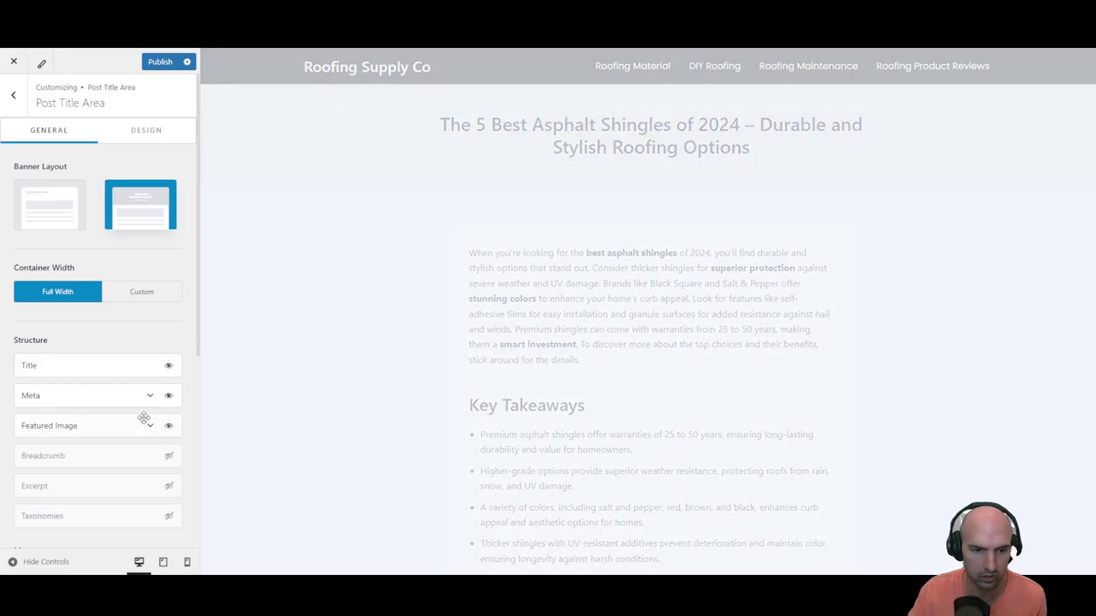
{"action": "scroll", "scroll_direction": "down", "scroll_amount": 3}
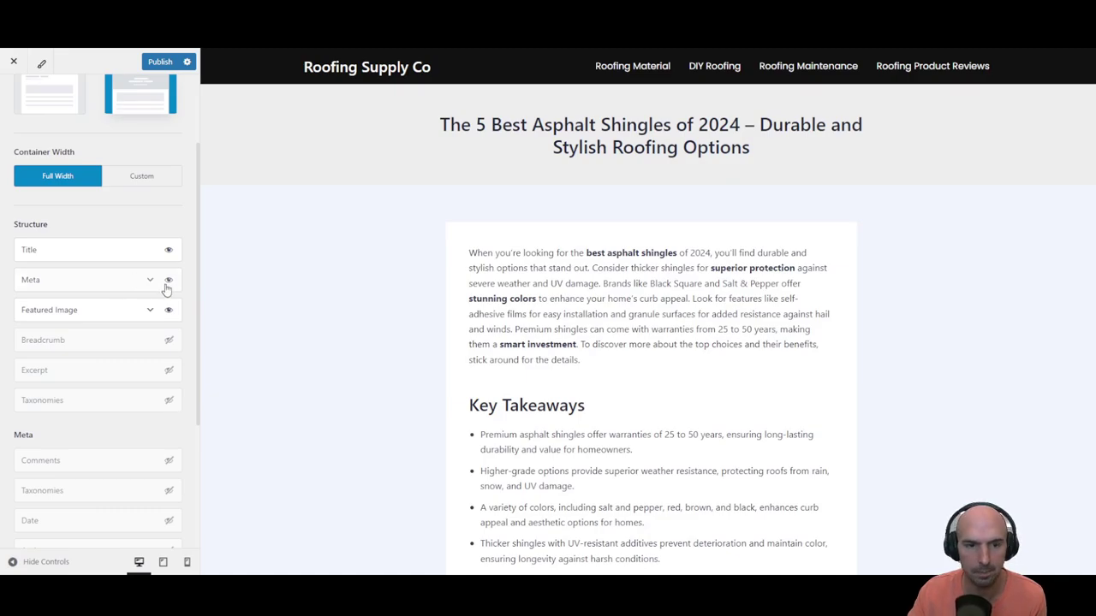
{"action": "left_click", "coordinate": [168, 280]}
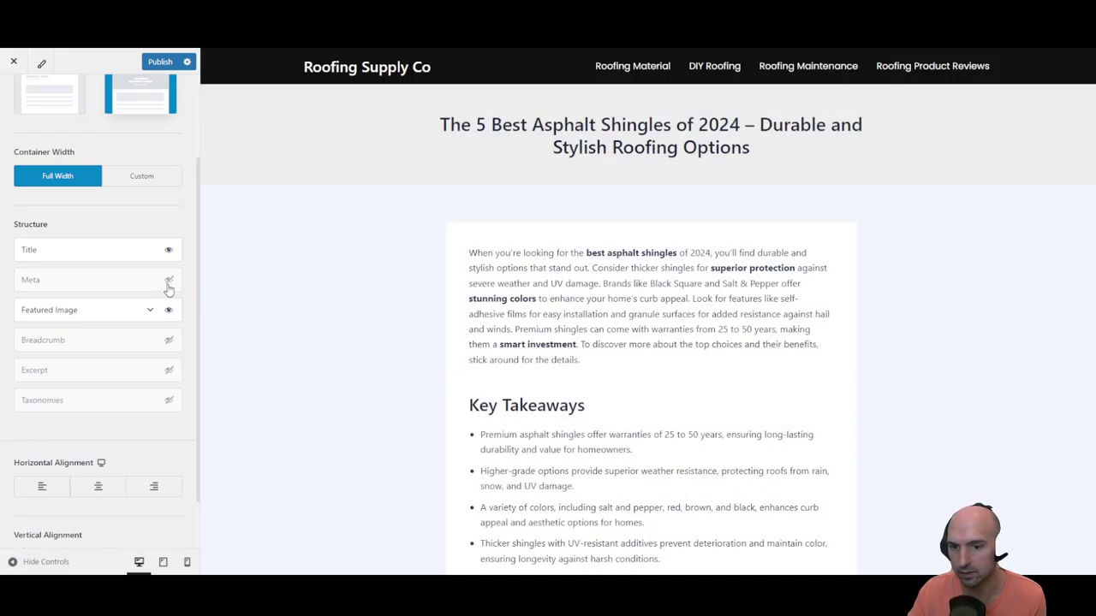
{"action": "left_click", "coordinate": [158, 279]}
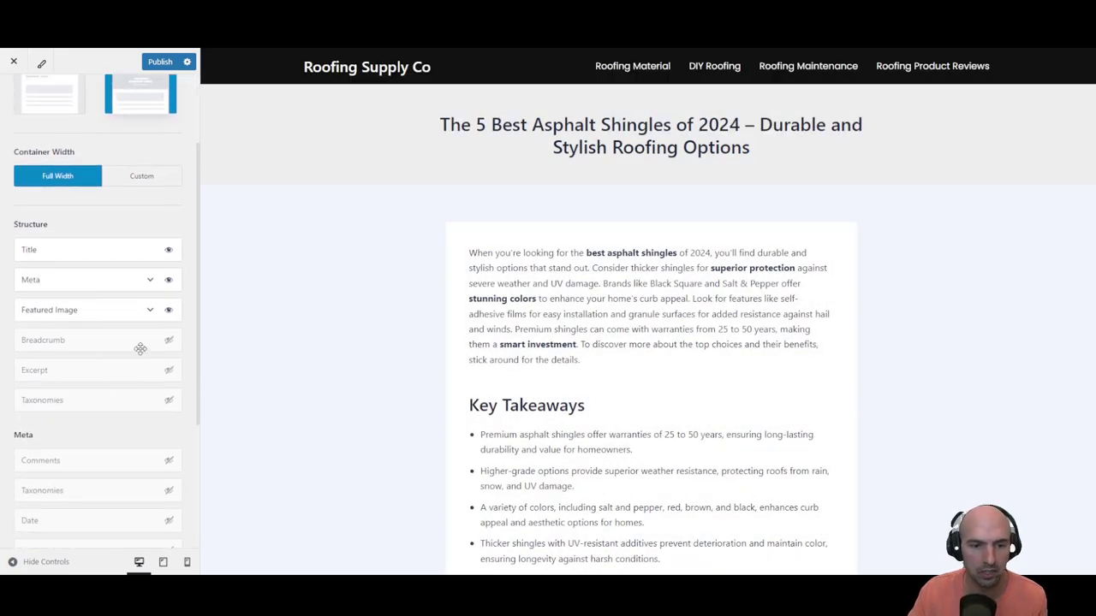
{"action": "scroll", "scroll_direction": "down", "scroll_amount": 3}
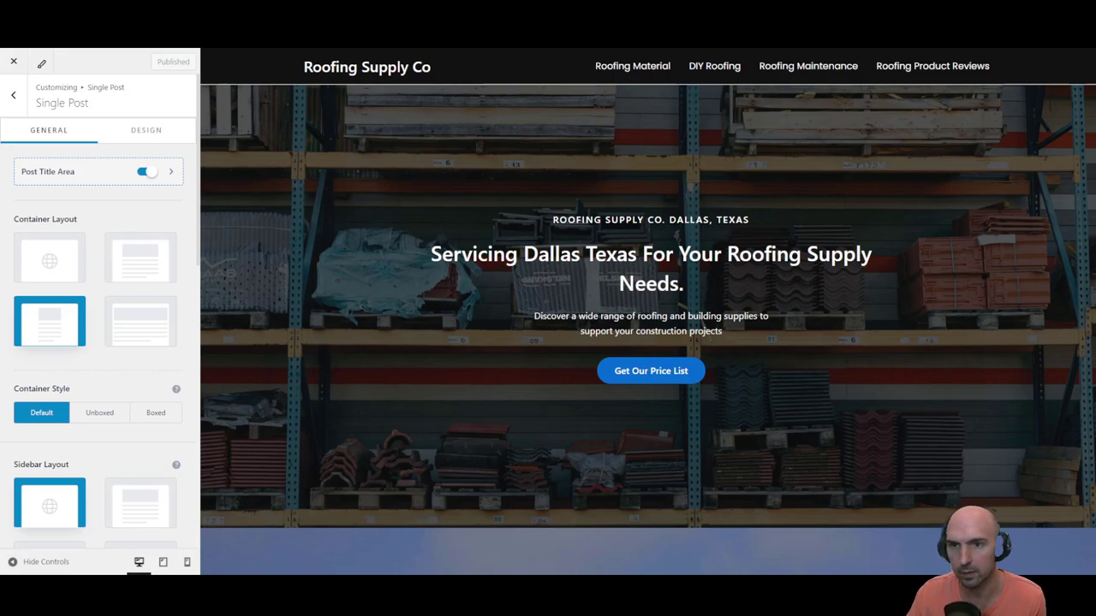
In Post Title Area, try Banner Layout 2 and revert to Layout 1
{"action": "left_click", "coordinate": [170, 172]}
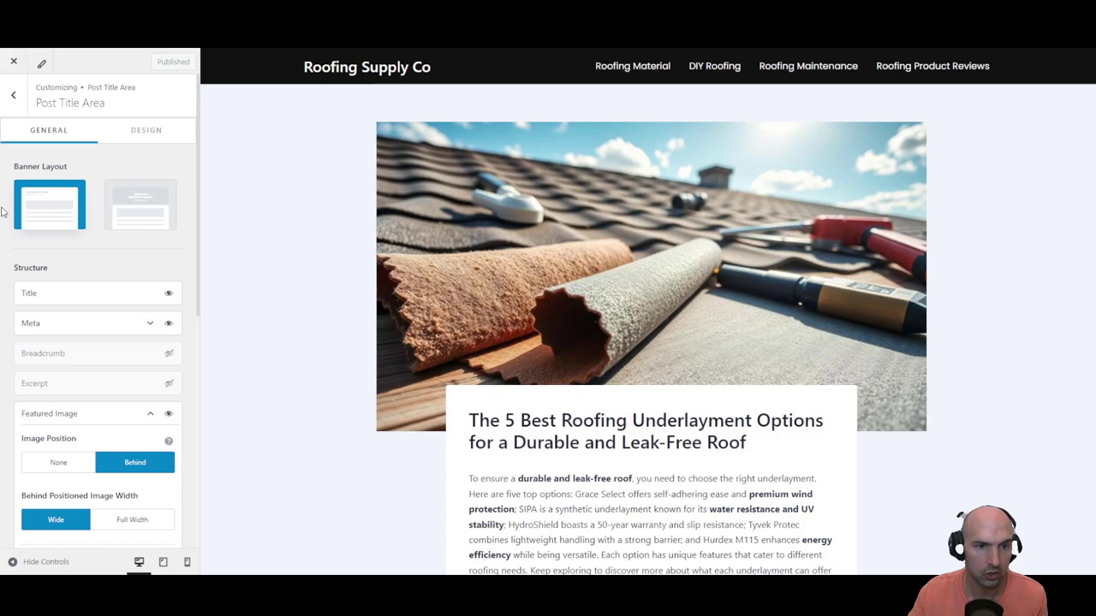
{"action": "scroll", "scroll_direction": "down", "scroll_amount": 3}
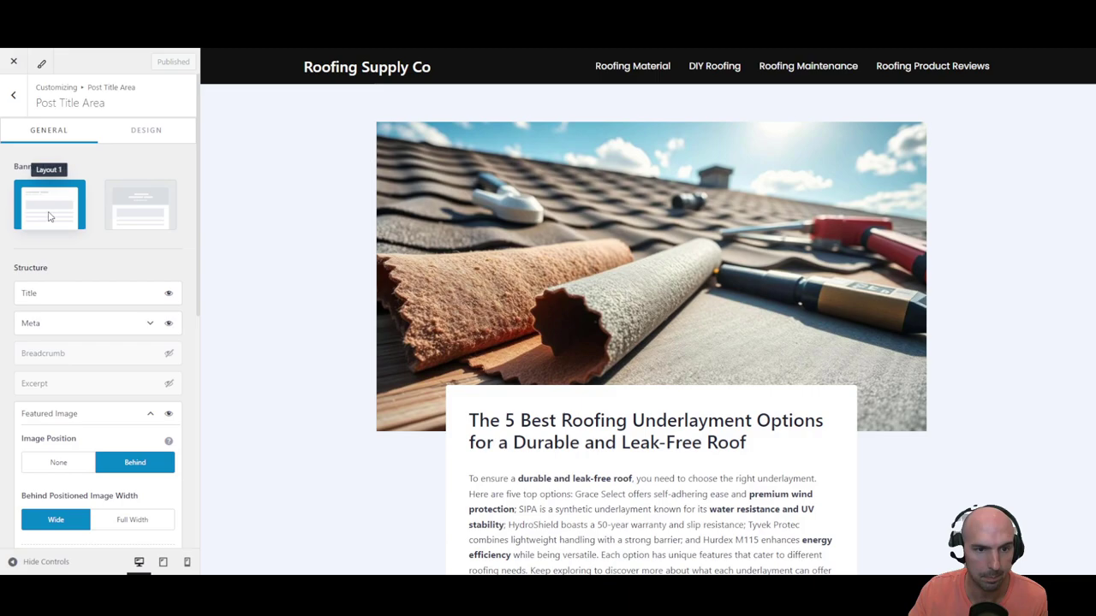
{"action": "left_click", "coordinate": [140, 204]}
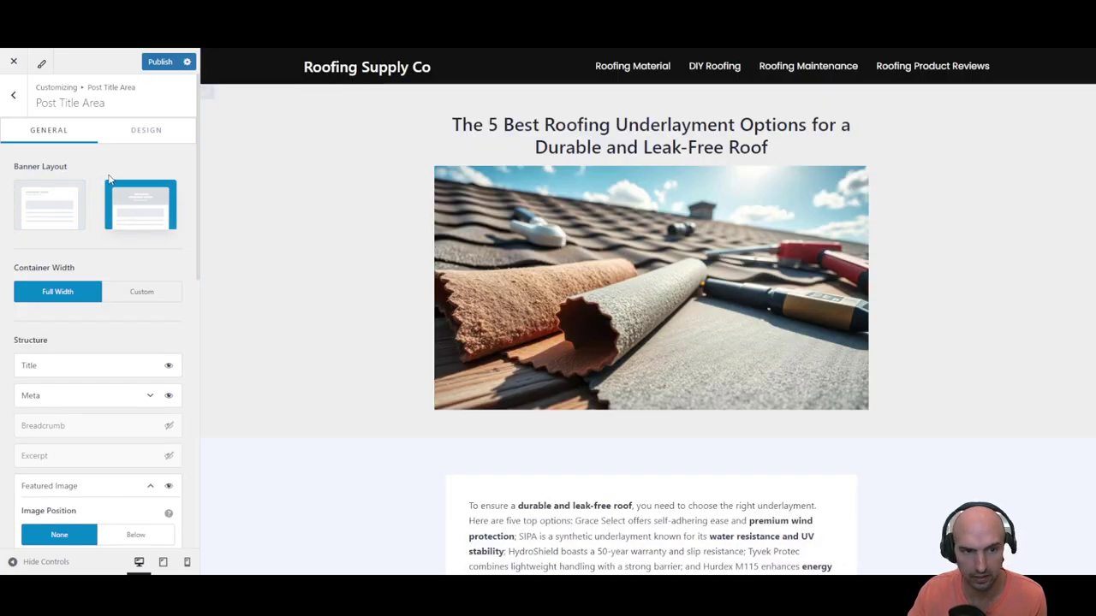
{"action": "left_click", "coordinate": [49, 204]}
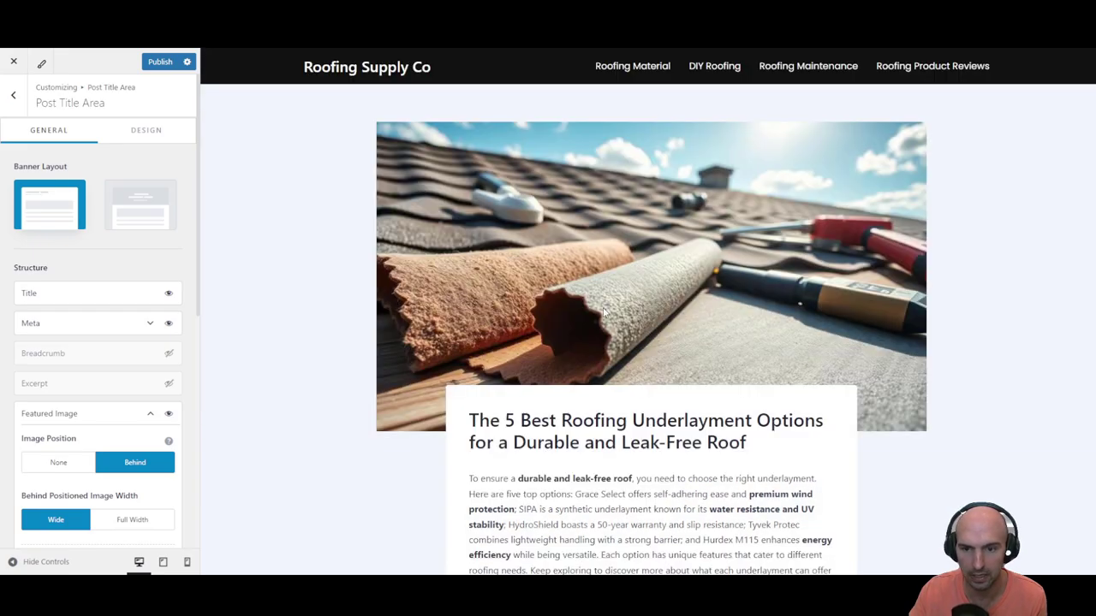
{"action": "mouse_move", "coordinate": [555, 435]}
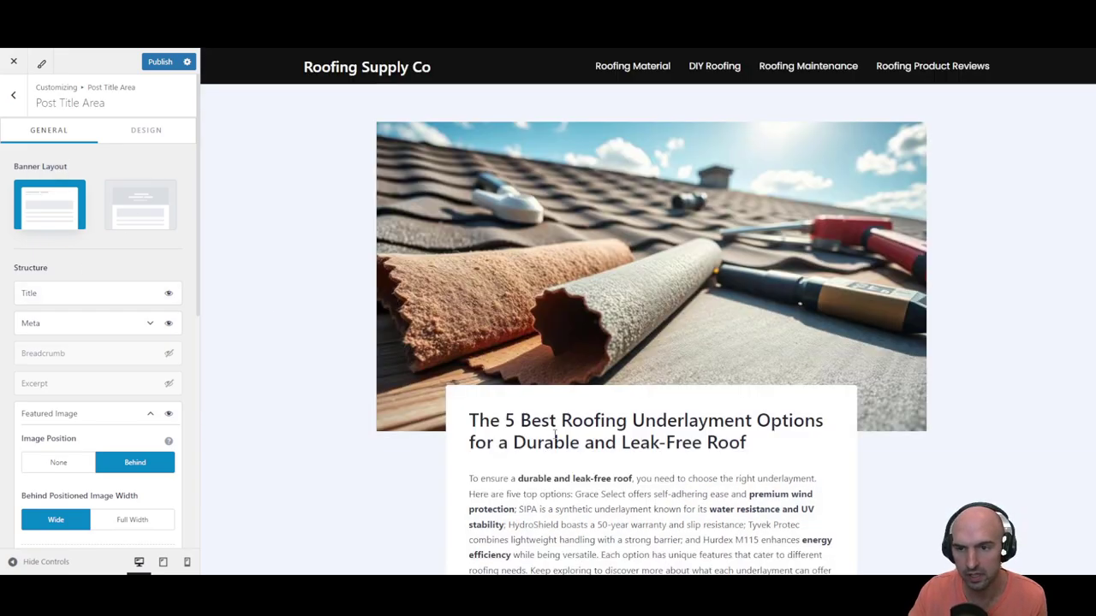
Hide the post title, then show it again
{"action": "scroll", "scroll_direction": "down", "scroll_amount": 3}
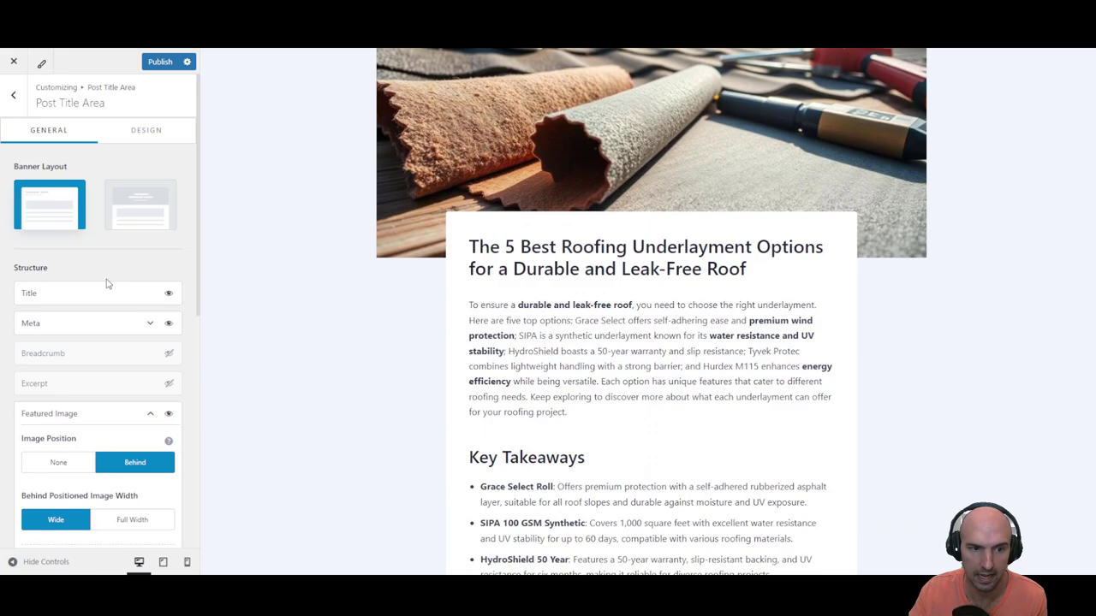
{"action": "left_click", "coordinate": [169, 293]}
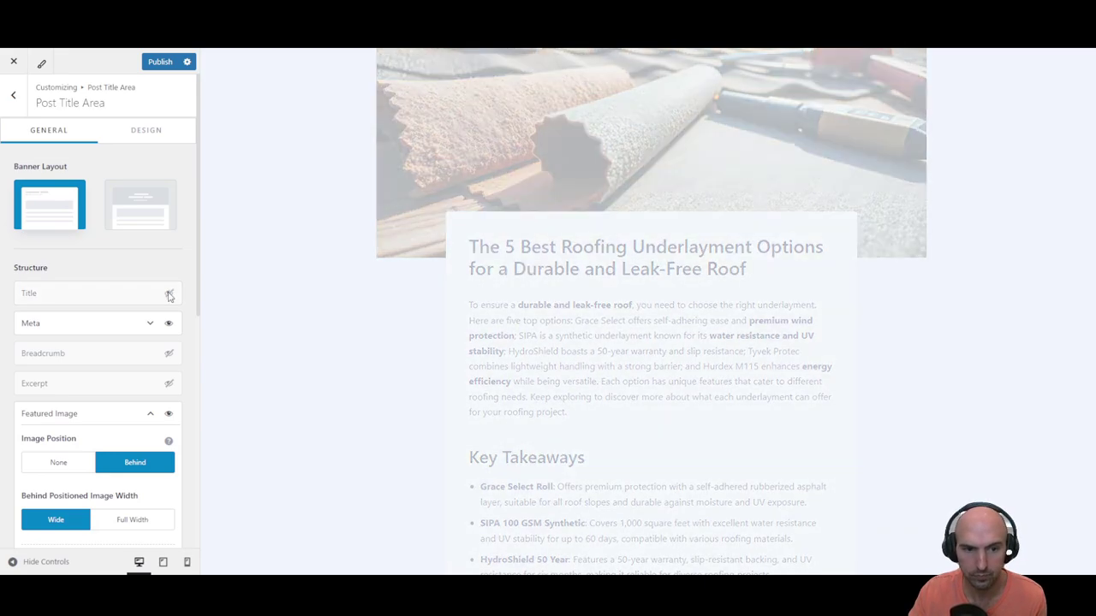
{"action": "left_click", "coordinate": [170, 293]}
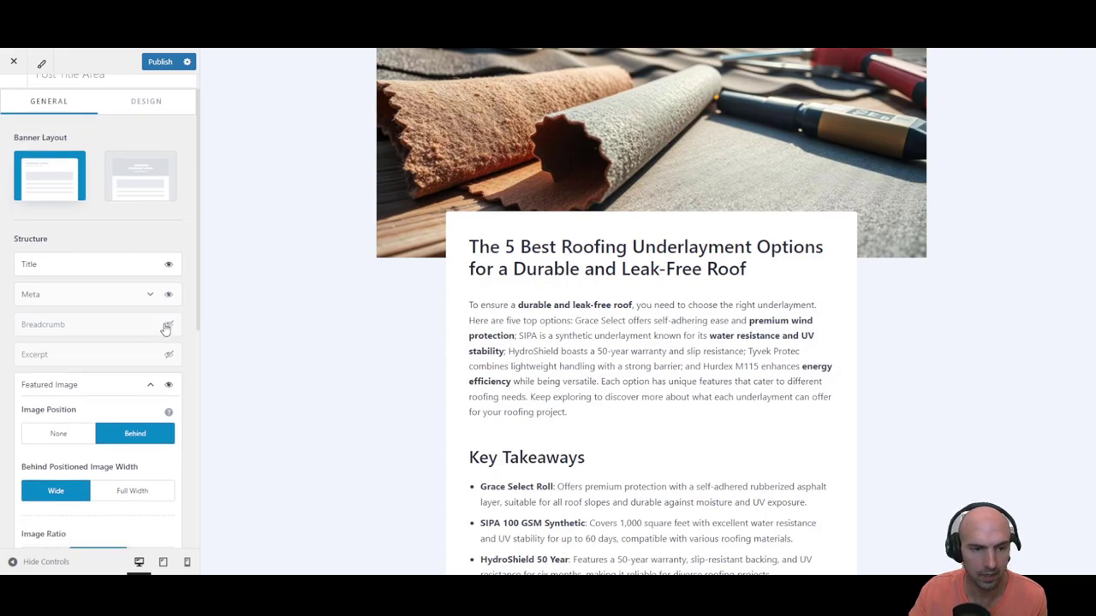
{"action": "scroll", "scroll_direction": "down", "scroll_amount": 3}
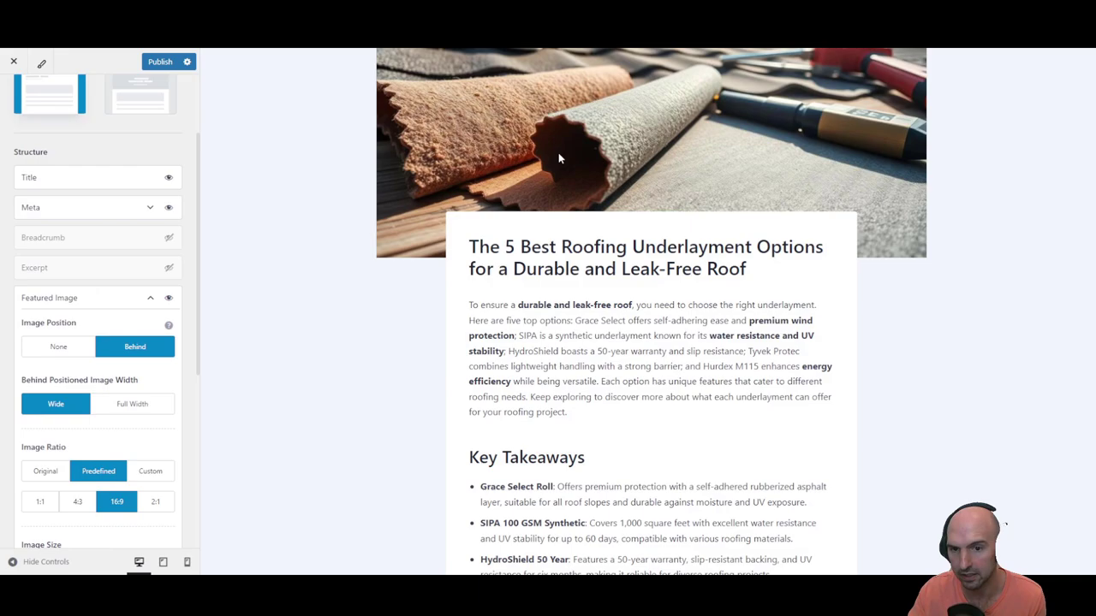
{"action": "left_click", "coordinate": [58, 346]}
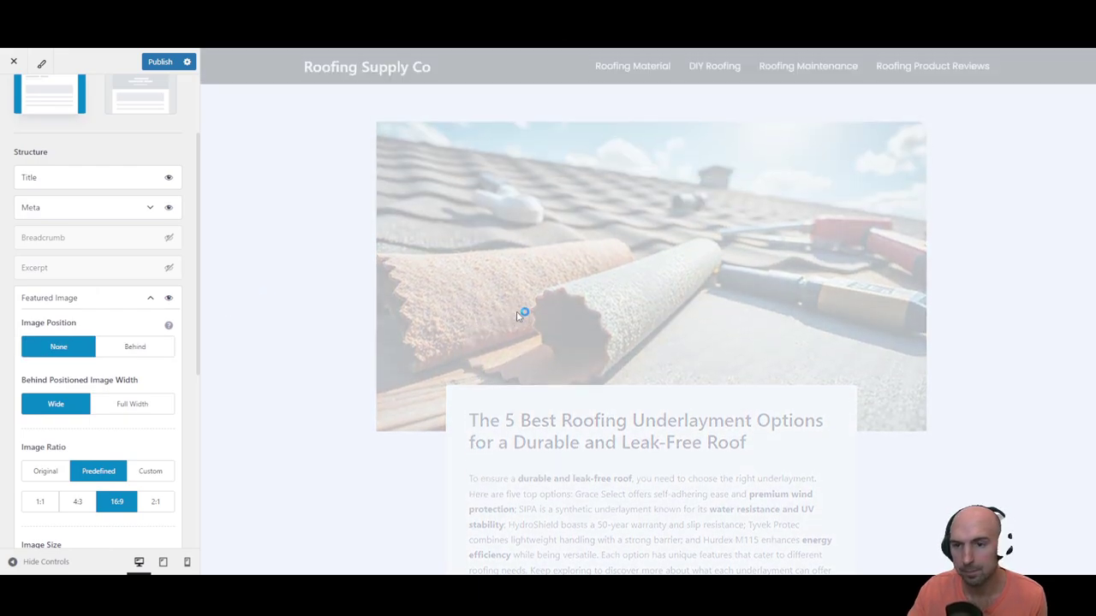
{"action": "left_click", "coordinate": [132, 403]}
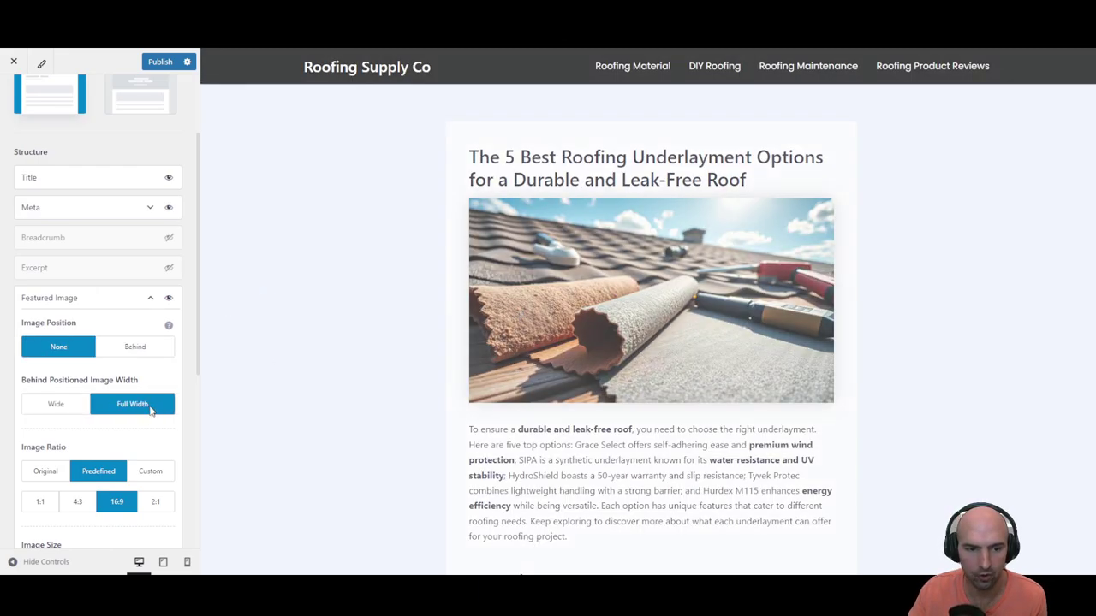
{"action": "left_click", "coordinate": [134, 346]}
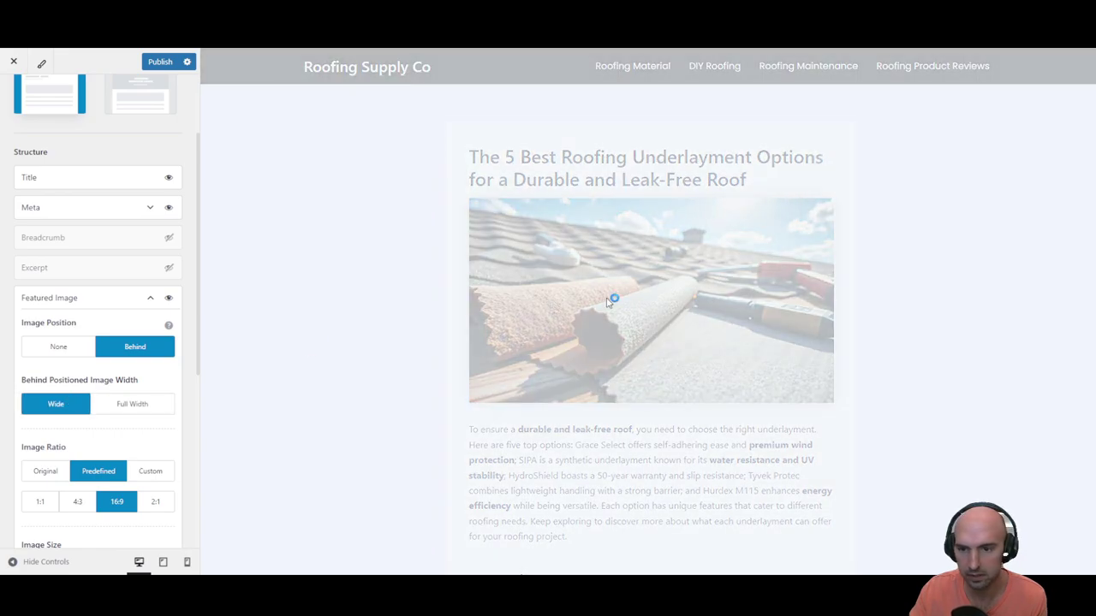
{"action": "left_click", "coordinate": [132, 403]}
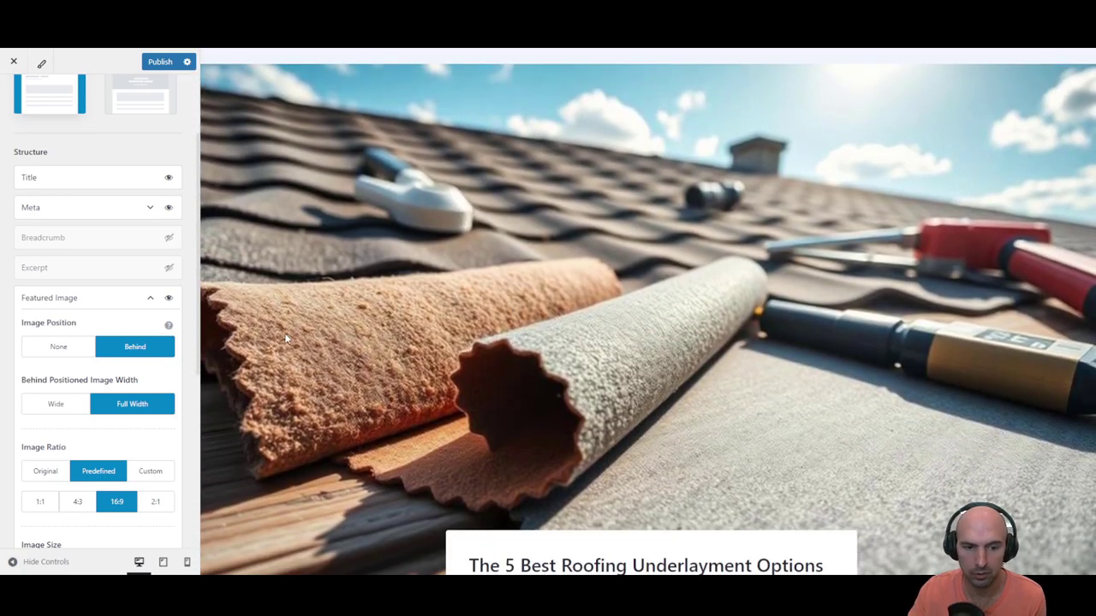
{"action": "left_click", "coordinate": [54, 403]}
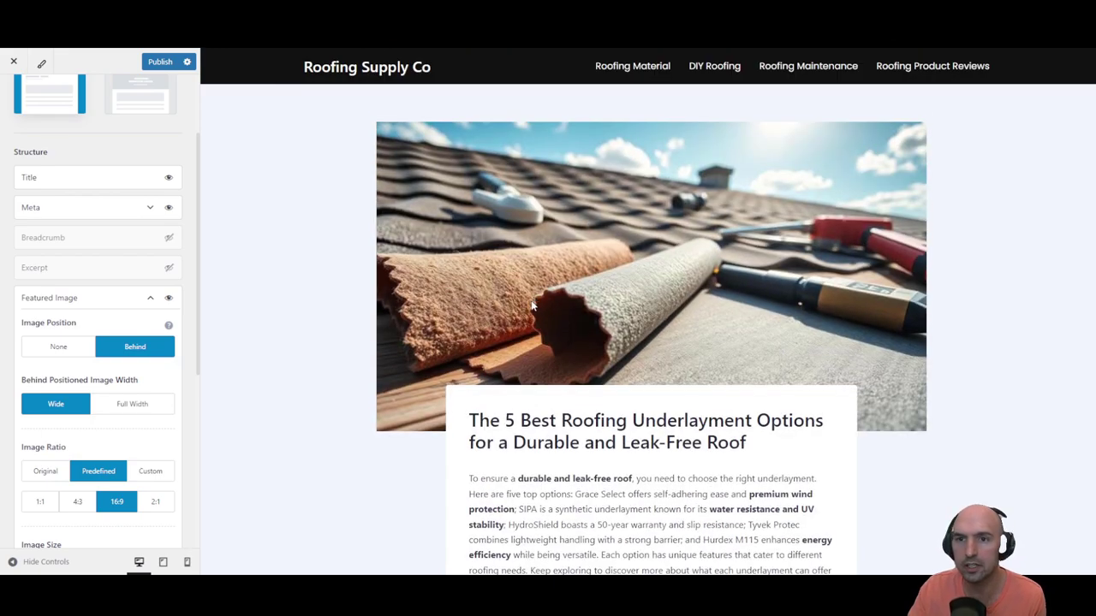
{"action": "scroll", "scroll_direction": "down", "scroll_amount": 3}
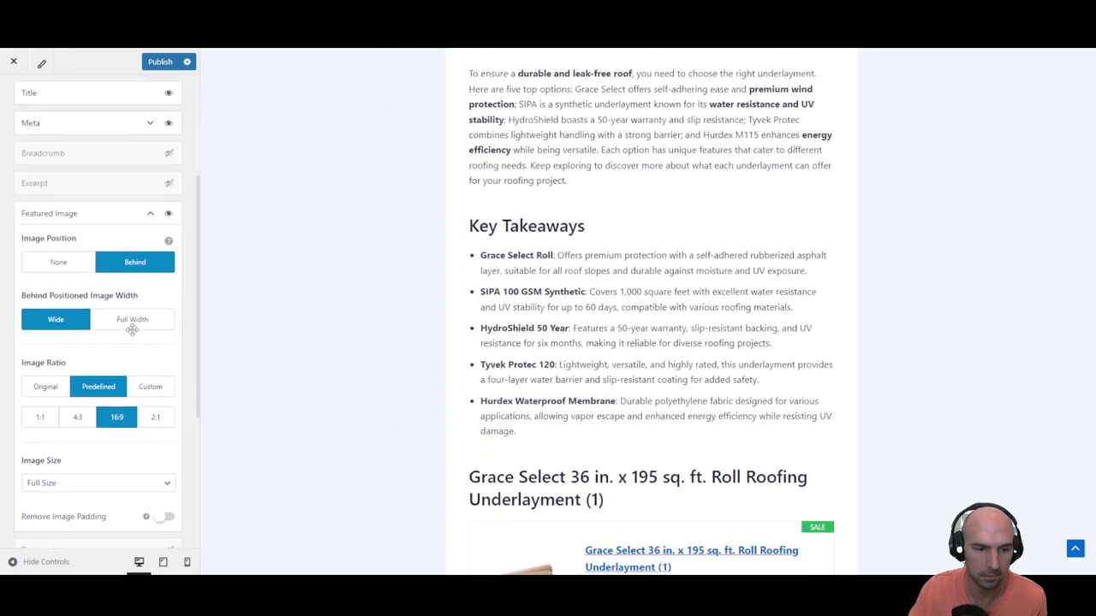
Turn on the post date in the title meta line, then step back a panel
{"action": "scroll", "scroll_direction": "down", "scroll_amount": 3}
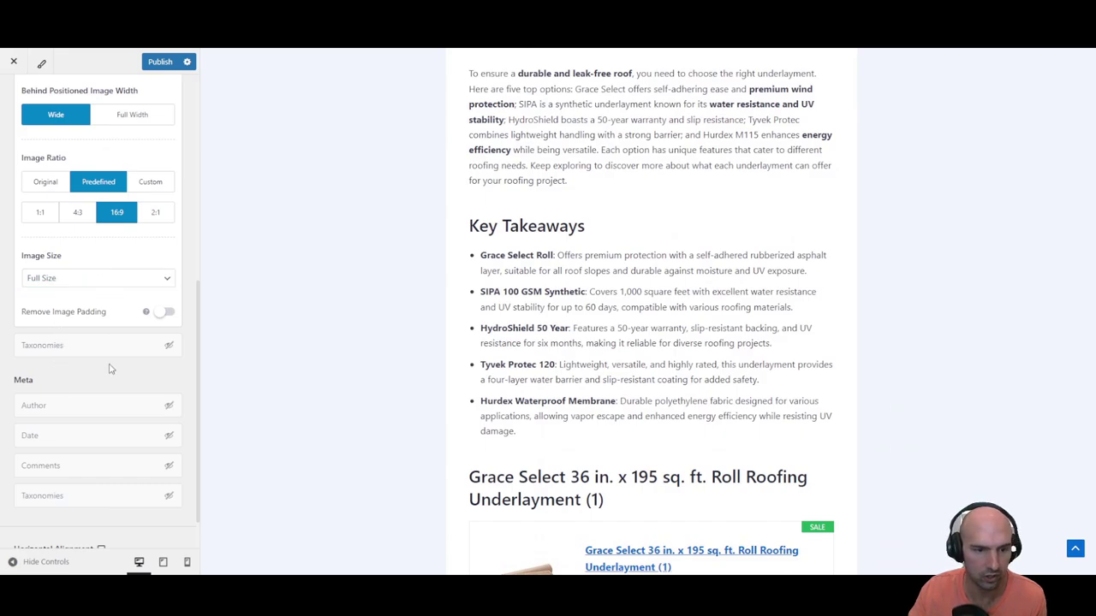
{"action": "scroll", "scroll_direction": "up", "scroll_amount": 3}
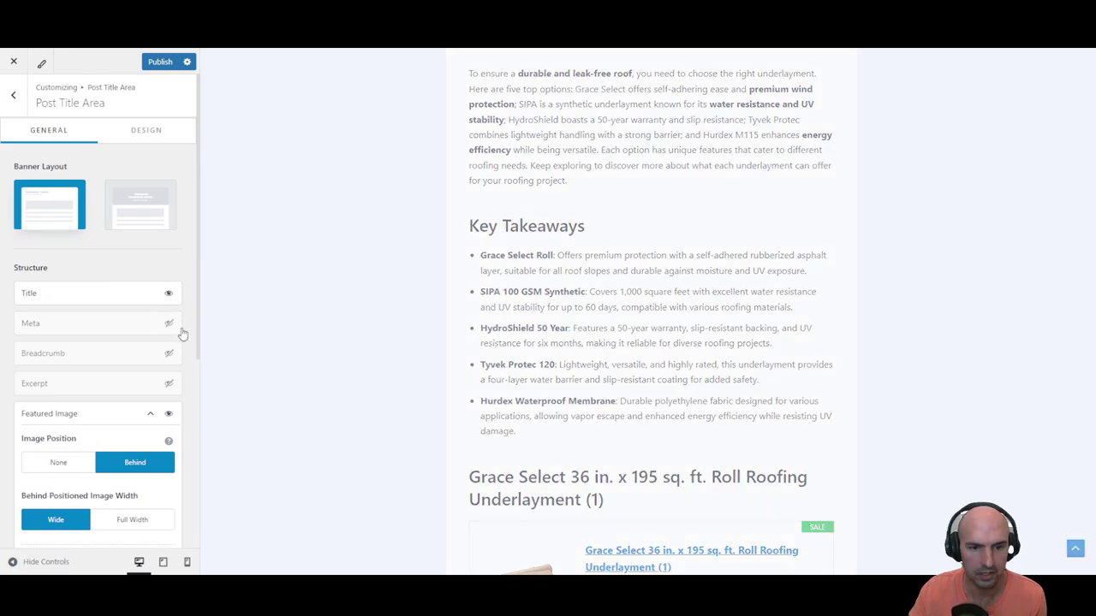
{"action": "scroll", "scroll_direction": "up", "scroll_amount": 3}
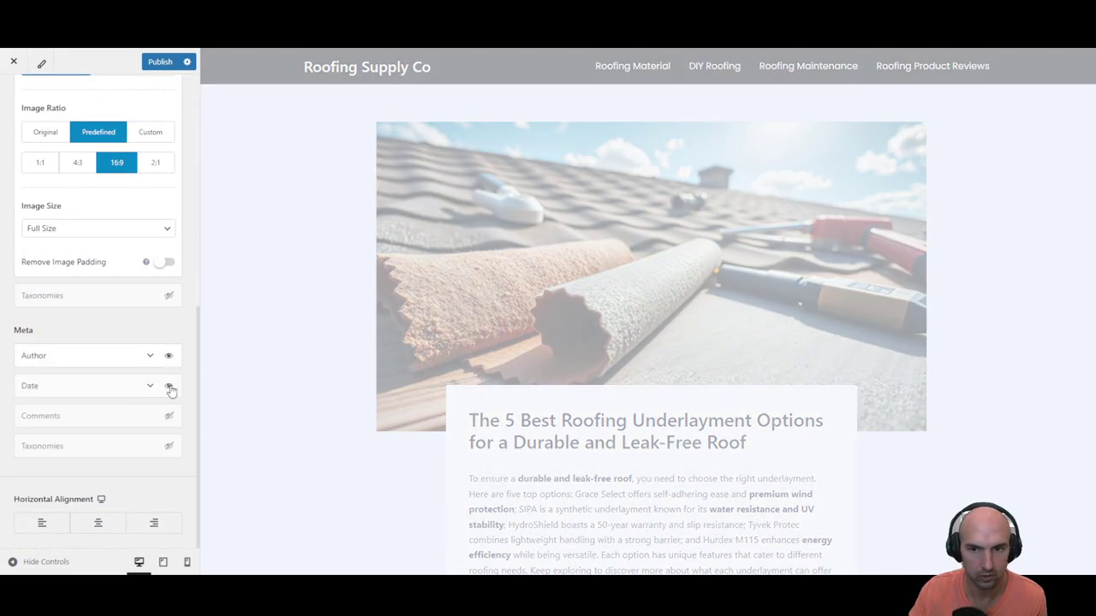
{"action": "left_click", "coordinate": [169, 385]}
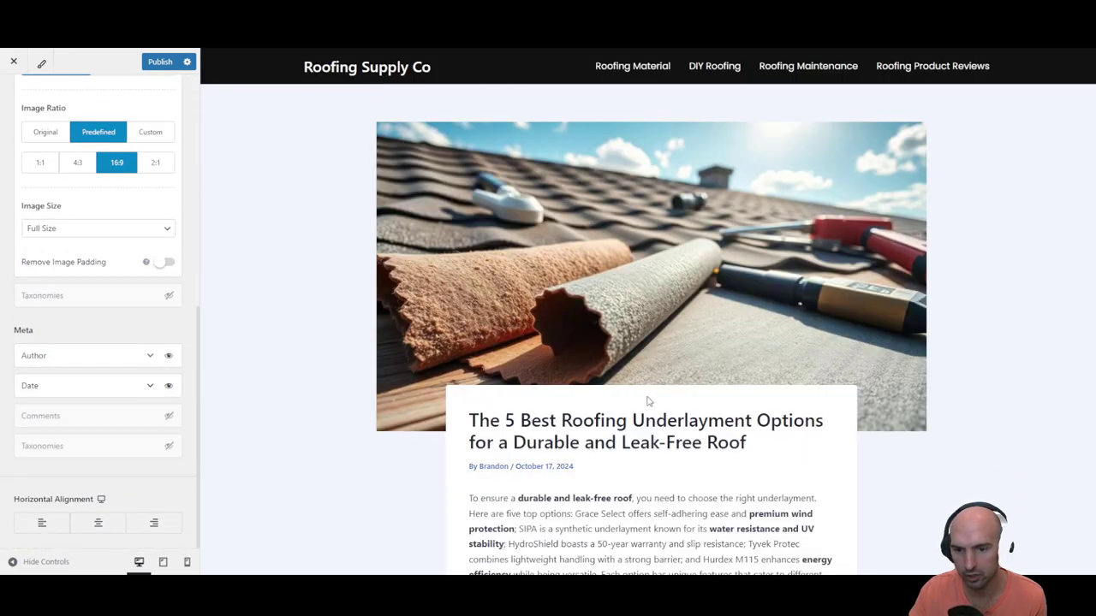
{"action": "scroll", "scroll_direction": "down", "scroll_amount": 3}
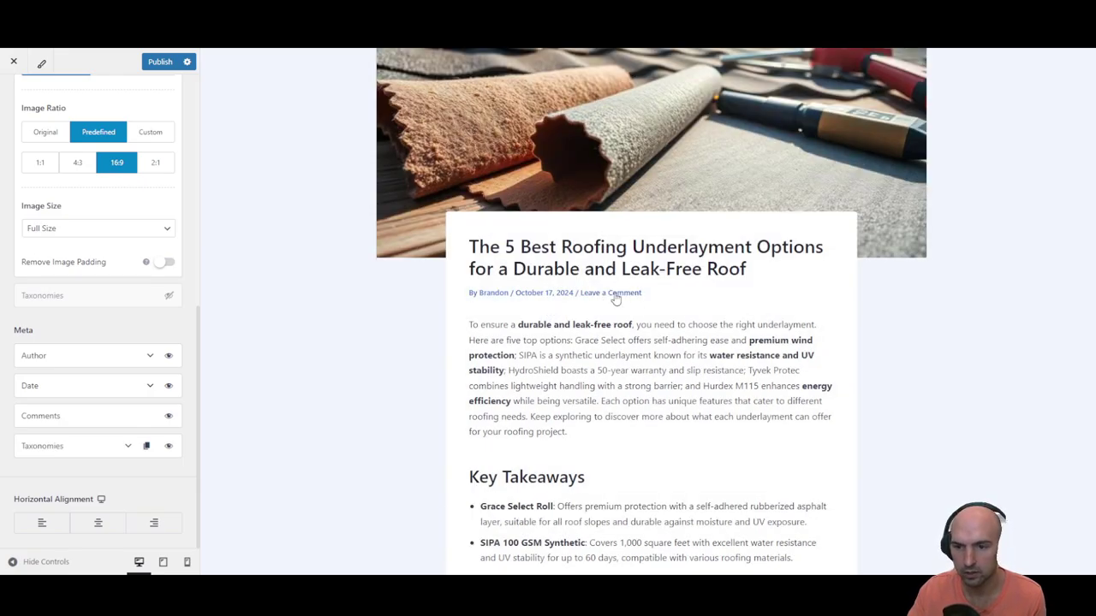
{"action": "left_click", "coordinate": [13, 95]}
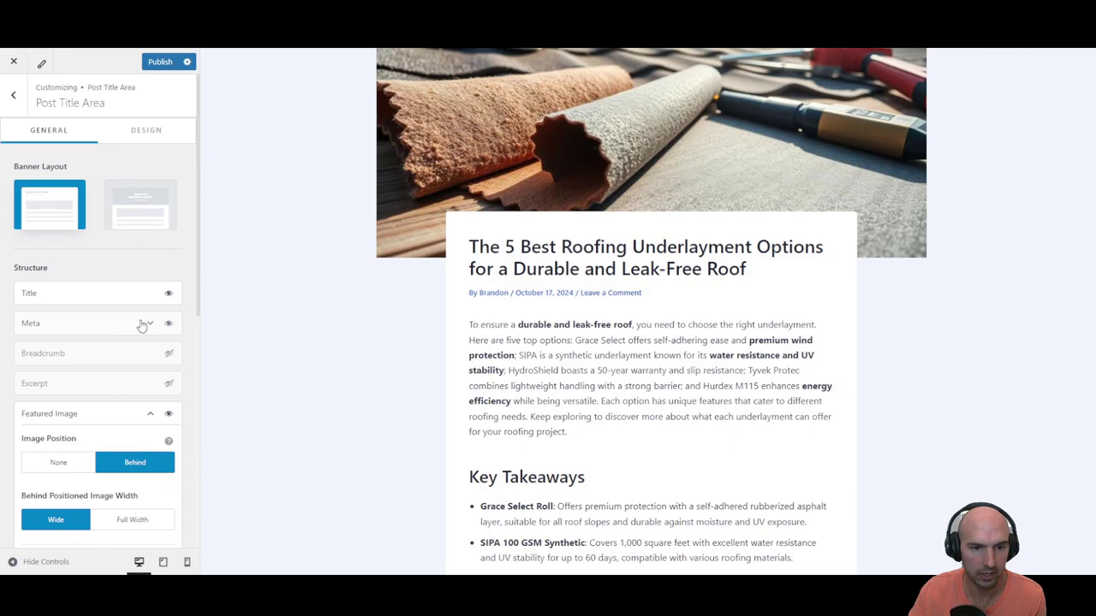
Hide the title meta line, review the desktop preview, and return to Single Post settings
{"action": "left_click", "coordinate": [168, 322]}
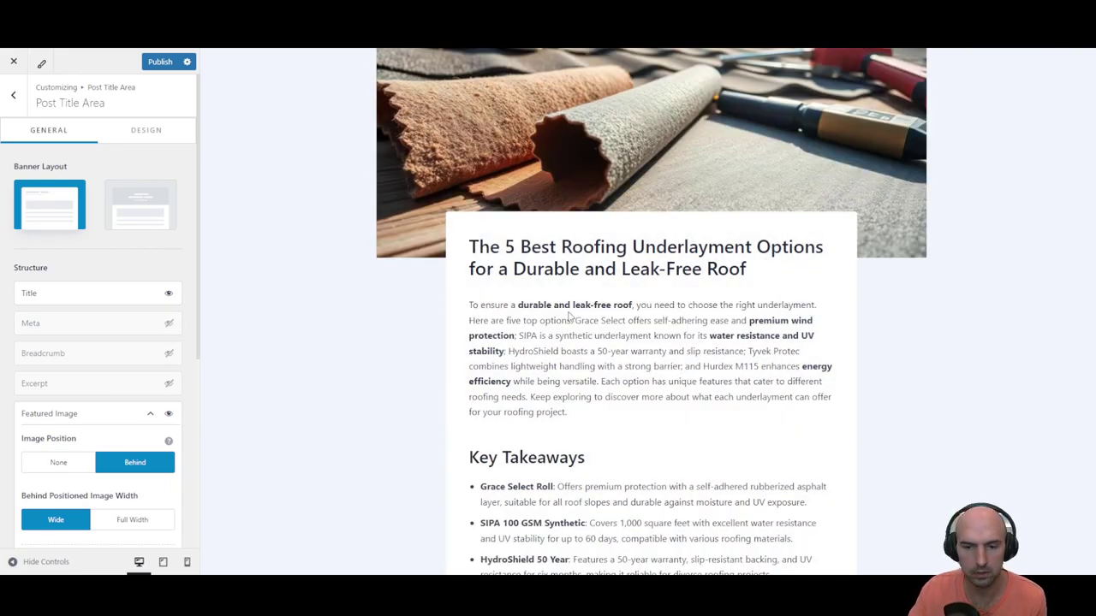
{"action": "scroll", "scroll_direction": "down", "scroll_amount": 3}
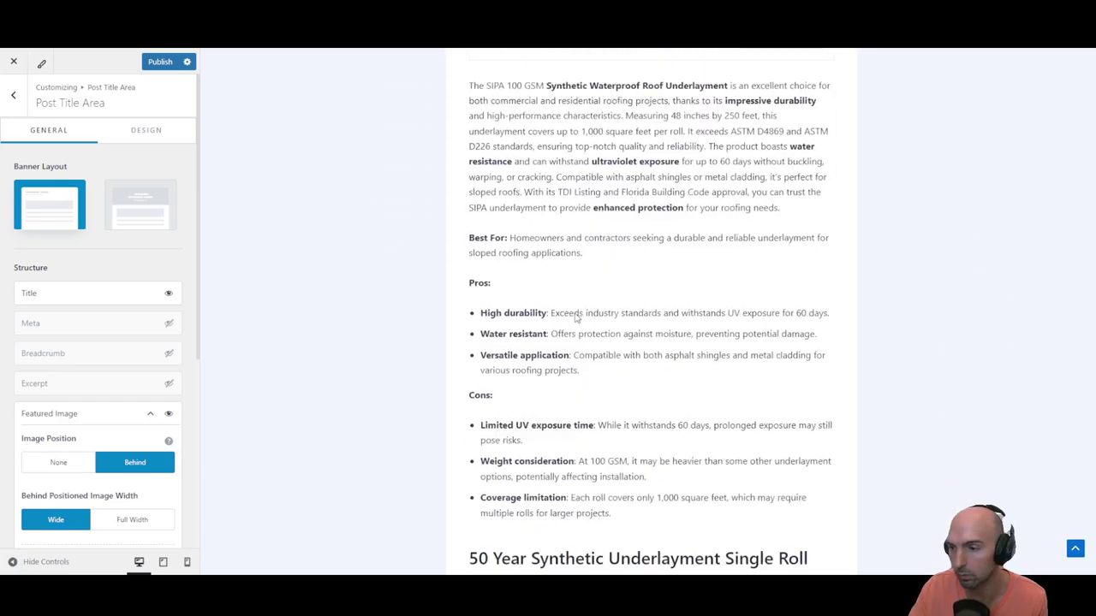
{"action": "scroll", "scroll_direction": "down", "scroll_amount": 3}
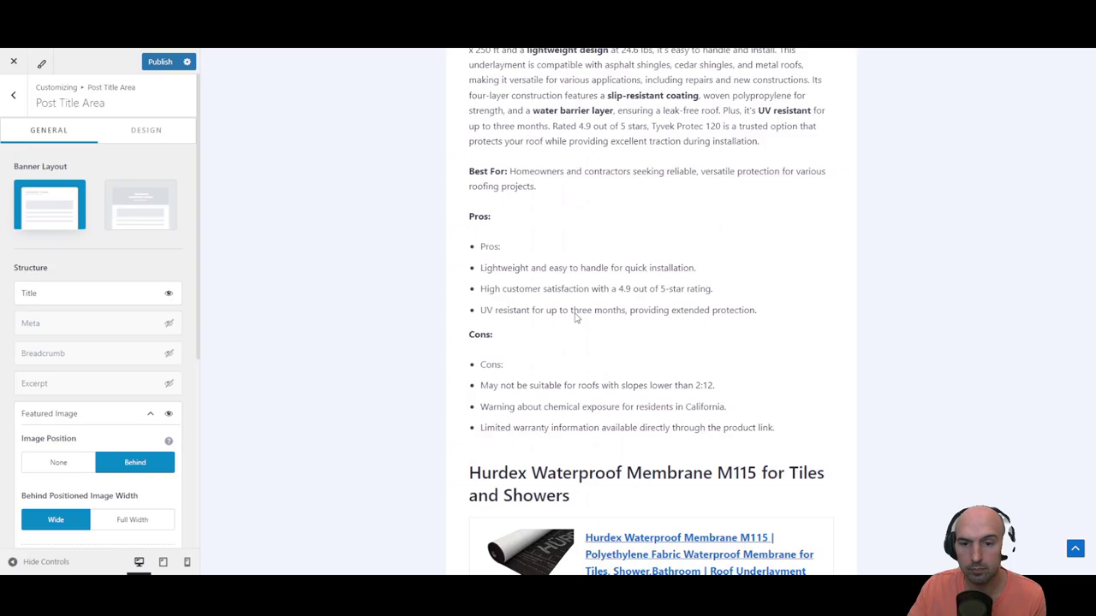
{"action": "scroll", "scroll_direction": "up", "scroll_amount": 3}
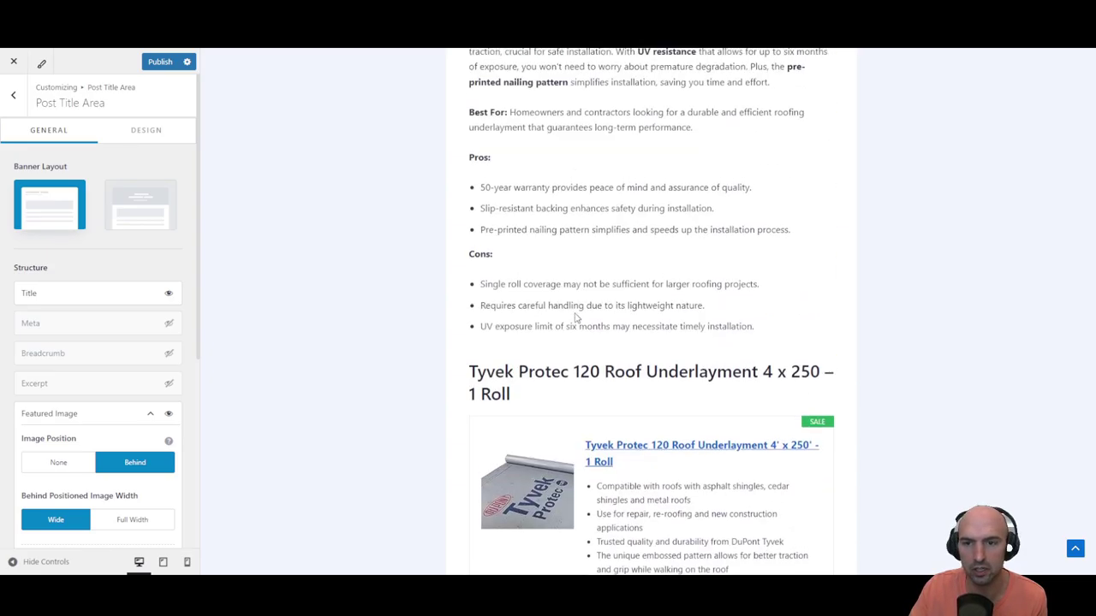
{"action": "scroll", "scroll_direction": "down", "scroll_amount": 3}
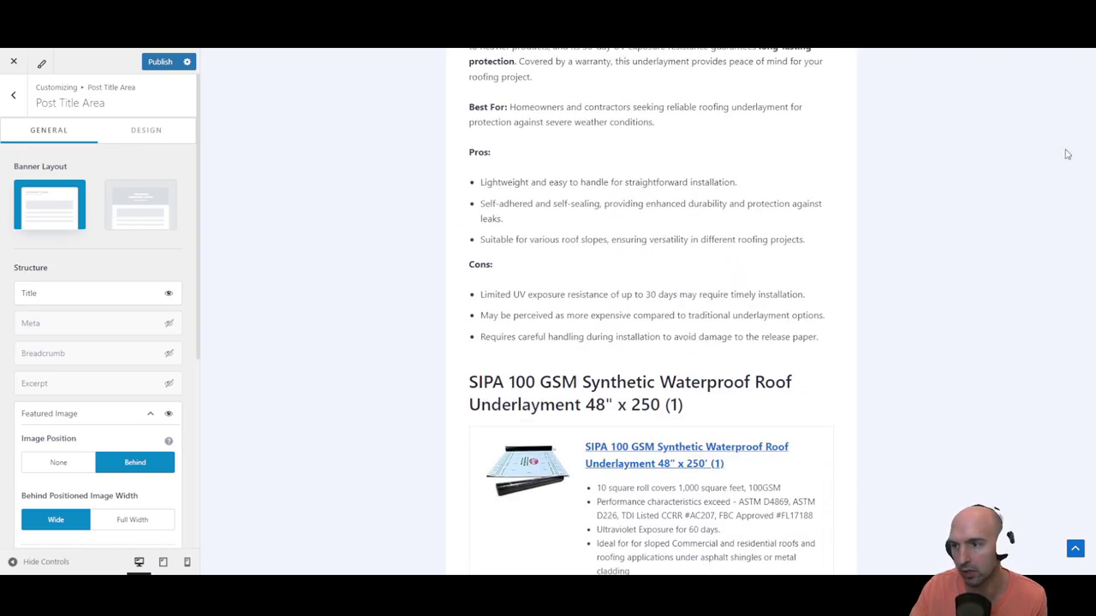
{"action": "scroll", "scroll_direction": "up", "scroll_amount": 3}
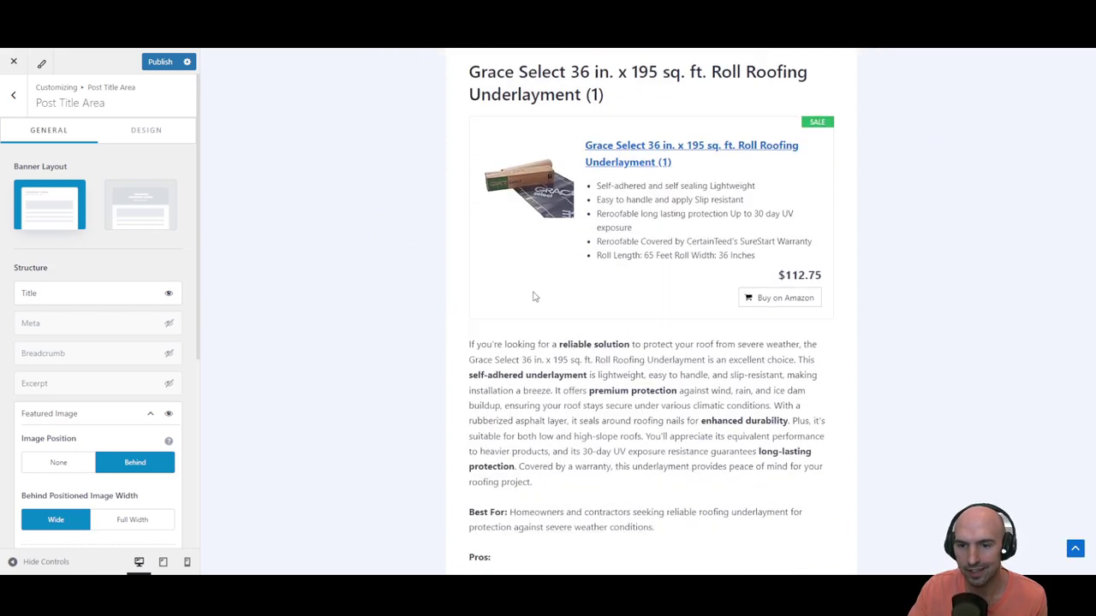
{"action": "scroll", "scroll_direction": "down", "scroll_amount": 3}
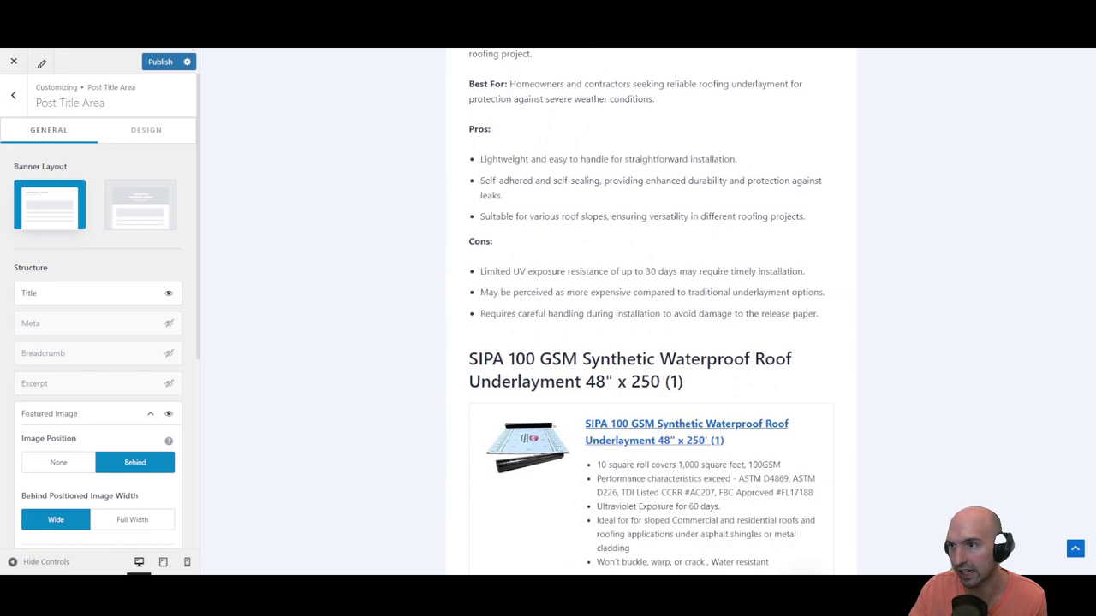
{"action": "left_click", "coordinate": [13, 94]}
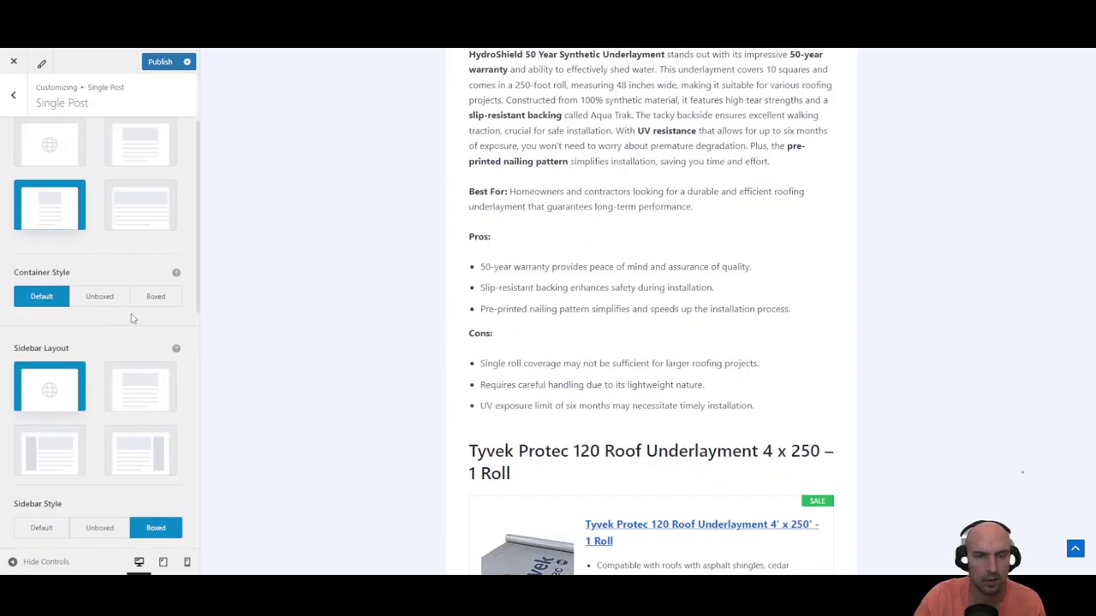
Scroll the underlayment post to its FAQ, previous-post link and related post
{"action": "scroll", "scroll_direction": "down", "scroll_amount": 3}
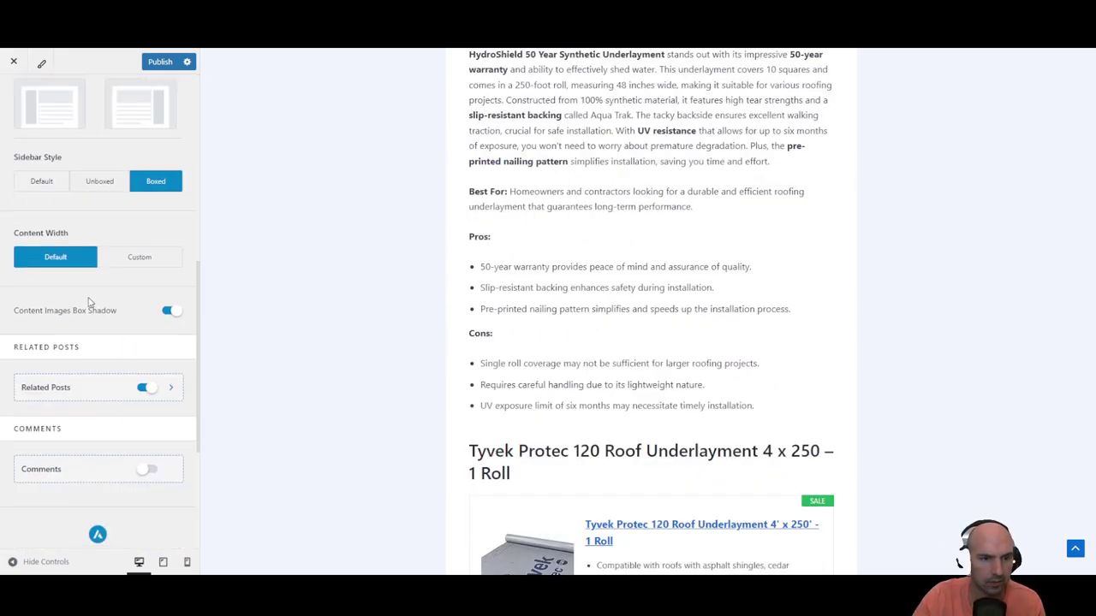
{"action": "mouse_move", "coordinate": [145, 323]}
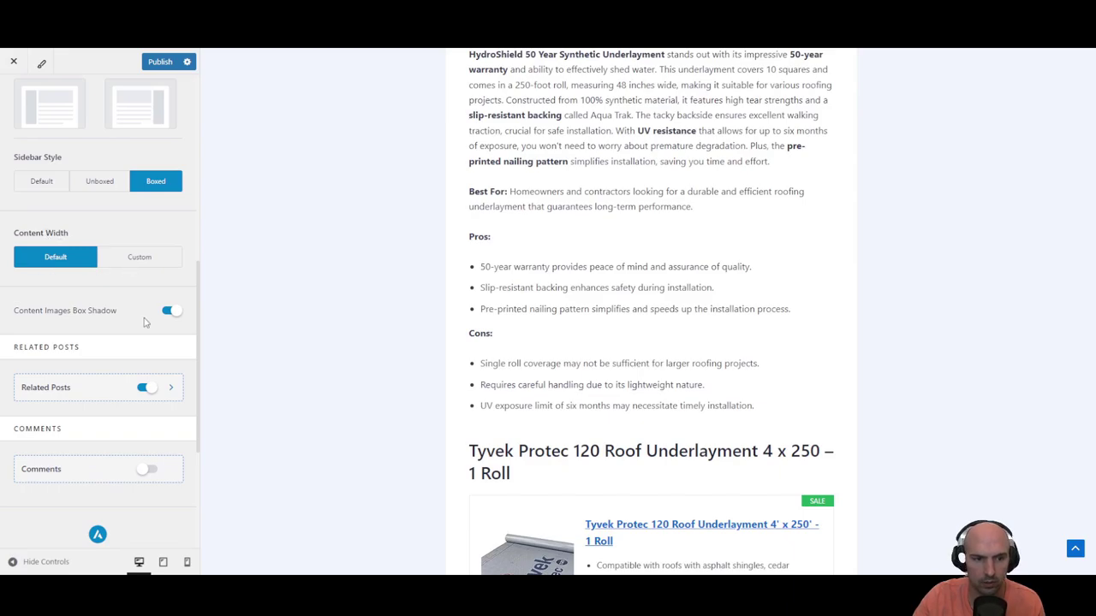
{"action": "scroll", "scroll_direction": "down", "scroll_amount": 3}
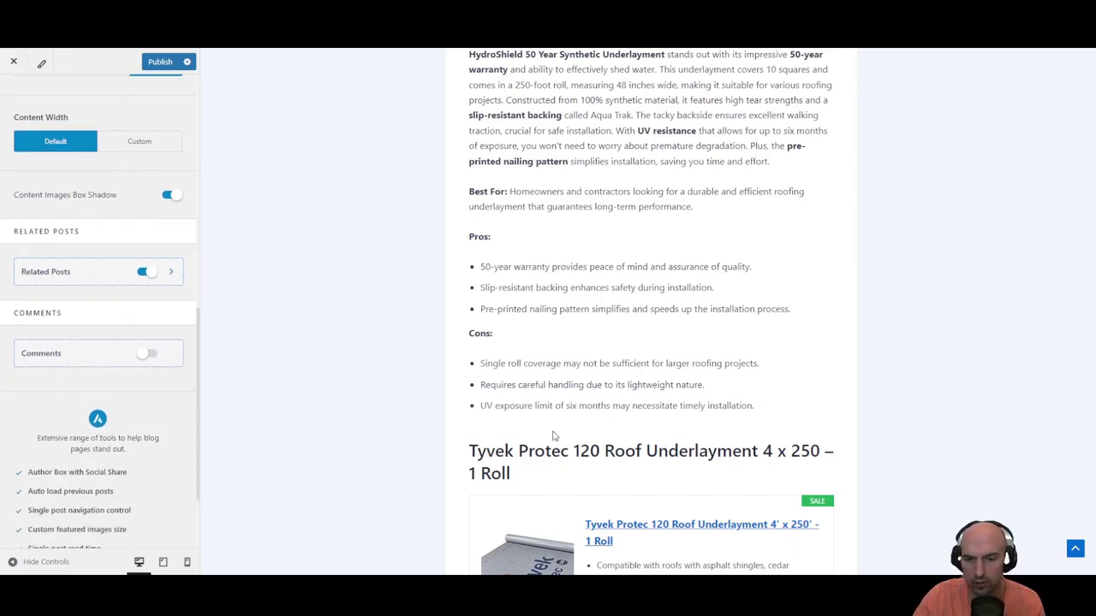
{"action": "scroll", "scroll_direction": "down", "scroll_amount": 3}
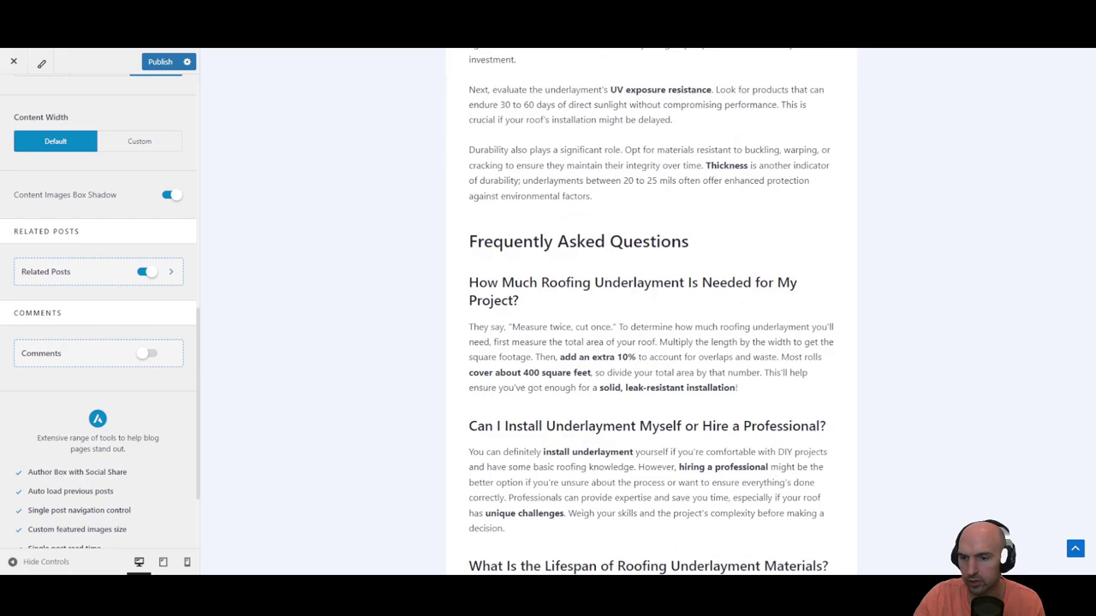
{"action": "scroll", "scroll_direction": "down", "scroll_amount": 3}
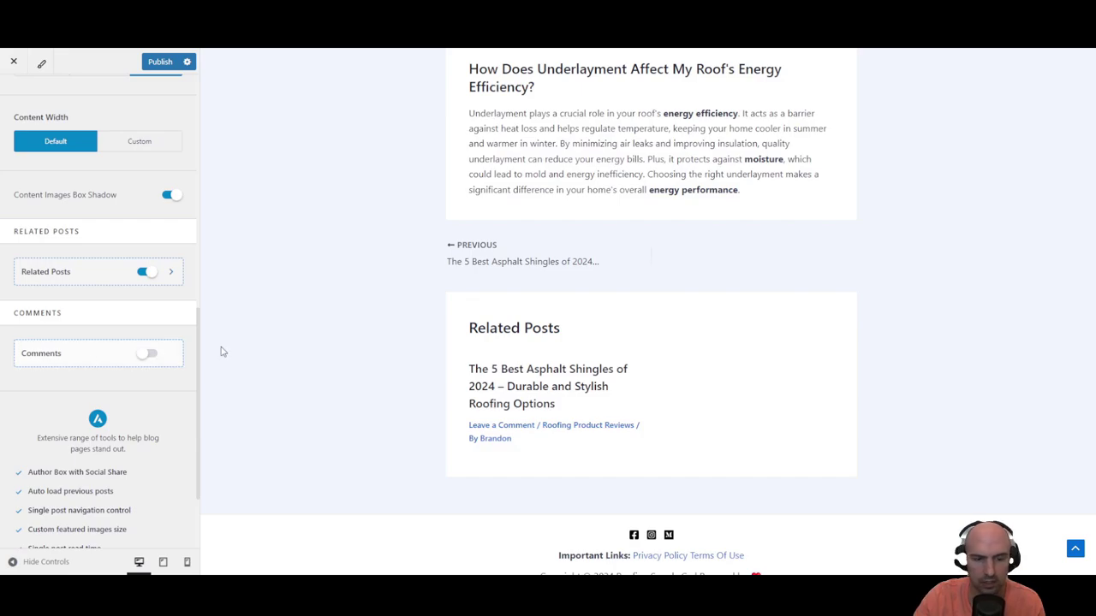
{"action": "mouse_move", "coordinate": [167, 126]}
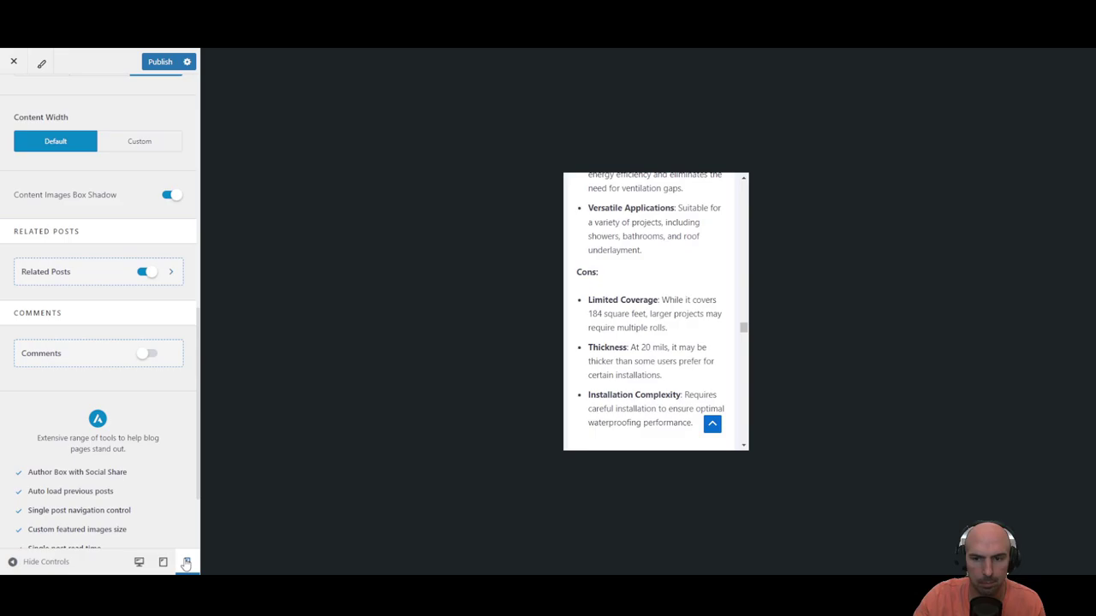
Scroll the mobile preview to the pros and cons list and select the stray Cons: bullet
{"action": "scroll", "scroll_direction": "up", "scroll_amount": 3}
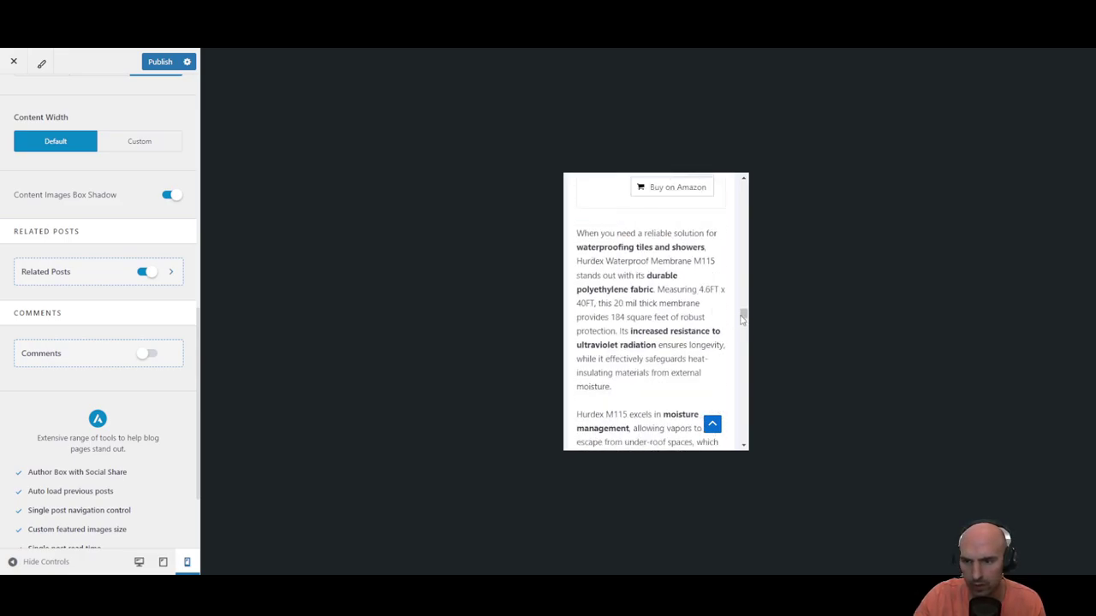
{"action": "scroll", "scroll_direction": "up", "scroll_amount": 3}
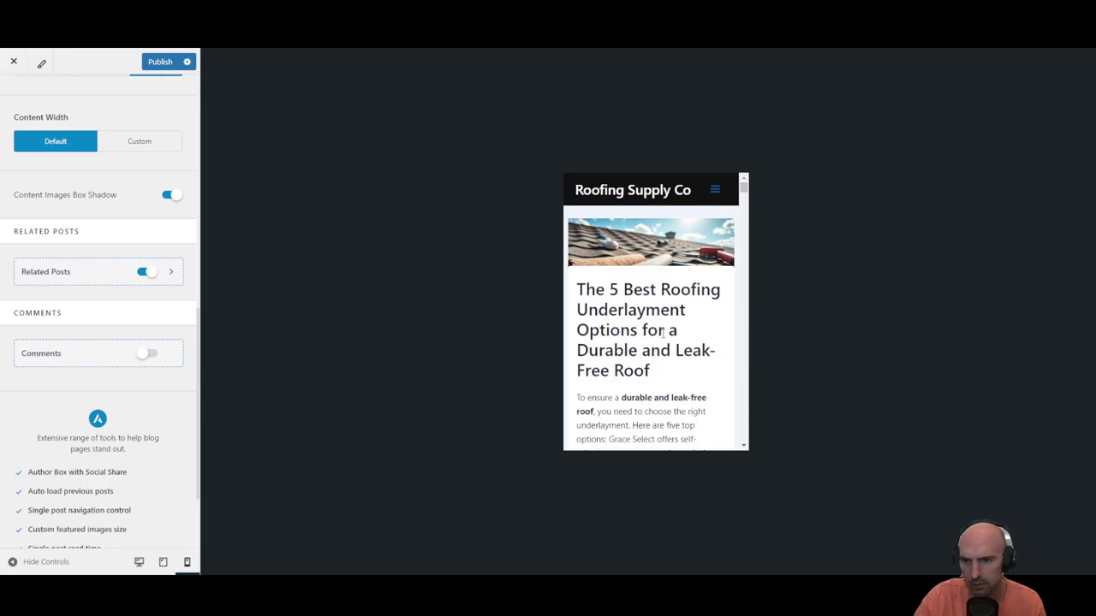
{"action": "scroll", "scroll_direction": "down", "scroll_amount": 3}
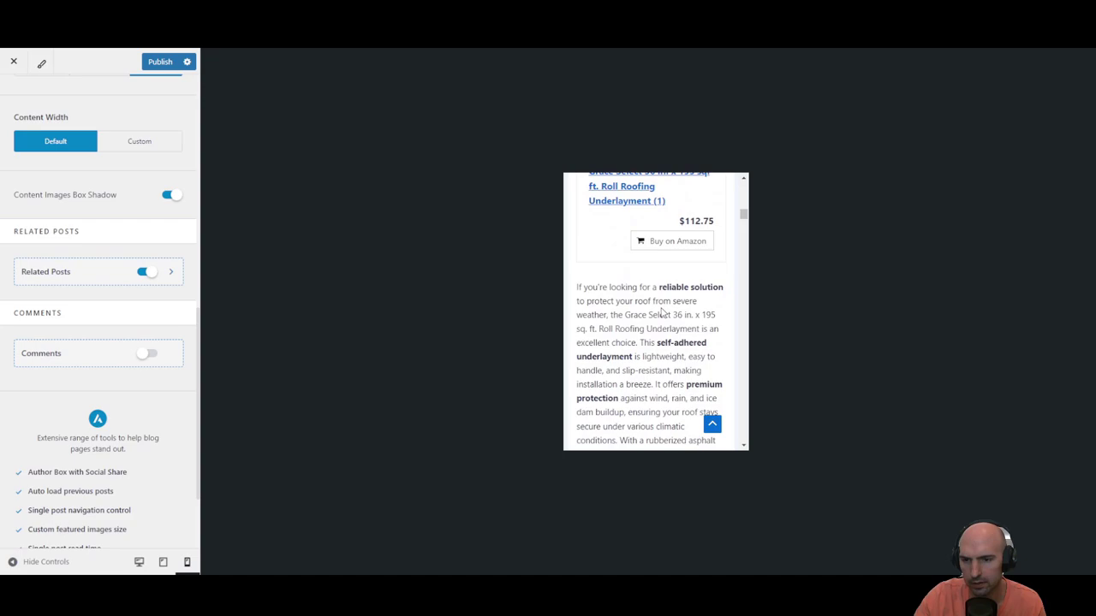
{"action": "scroll", "scroll_direction": "down", "scroll_amount": 3}
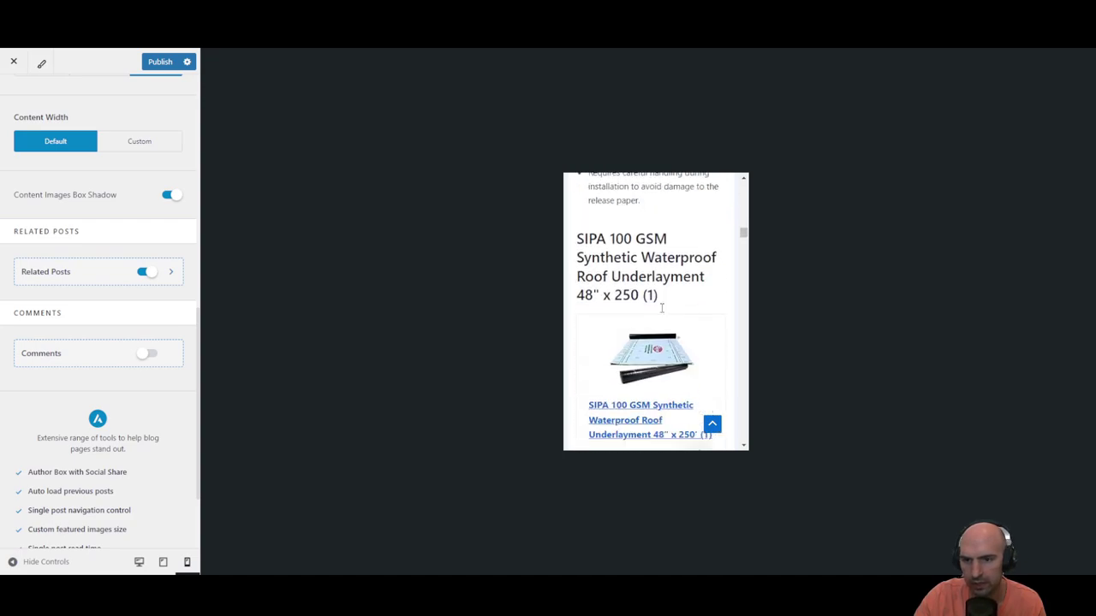
{"action": "scroll", "scroll_direction": "down", "scroll_amount": 3}
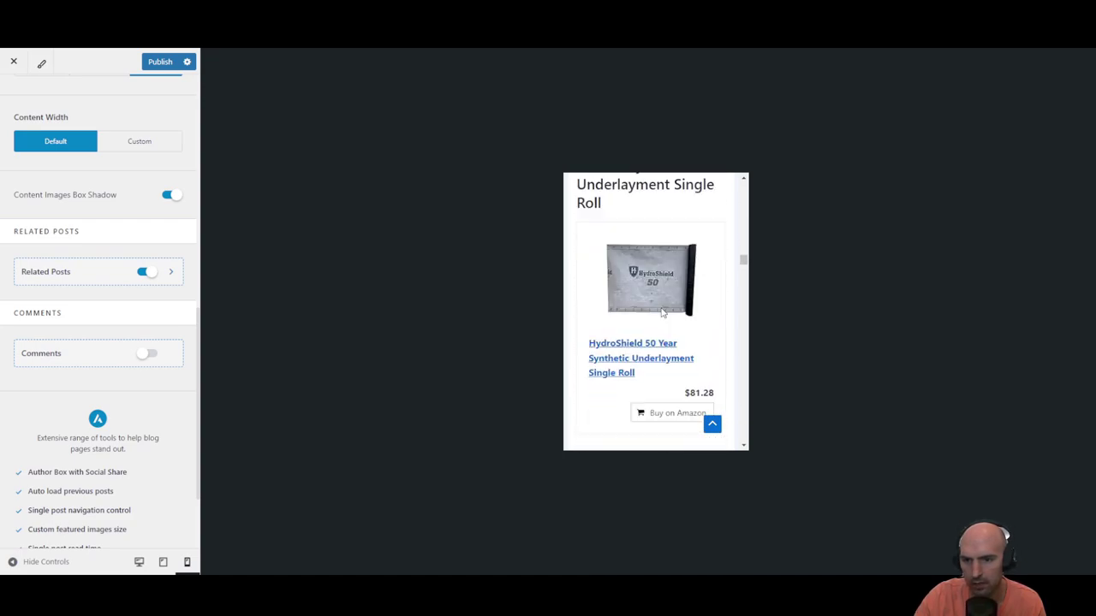
{"action": "scroll", "scroll_direction": "down", "scroll_amount": 3}
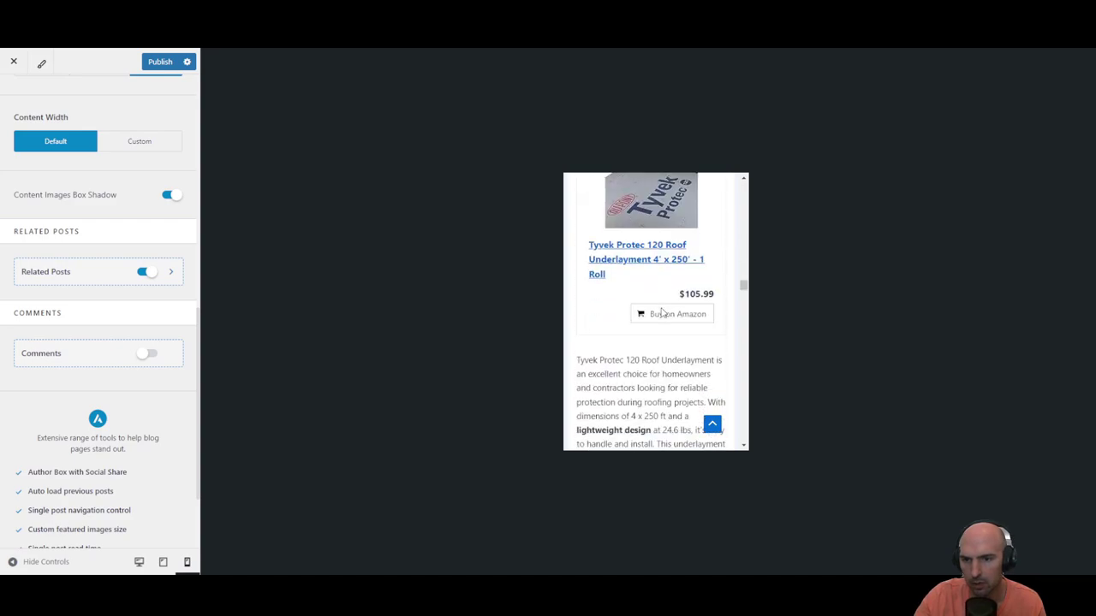
{"action": "scroll", "scroll_direction": "down", "scroll_amount": 3}
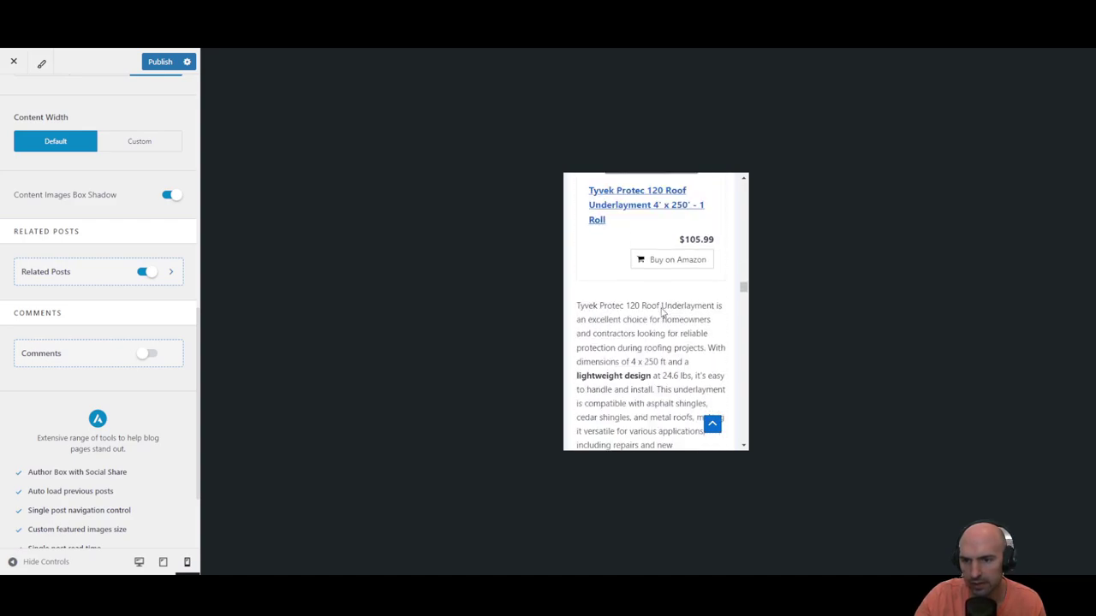
{"action": "scroll", "scroll_direction": "down", "scroll_amount": 3}
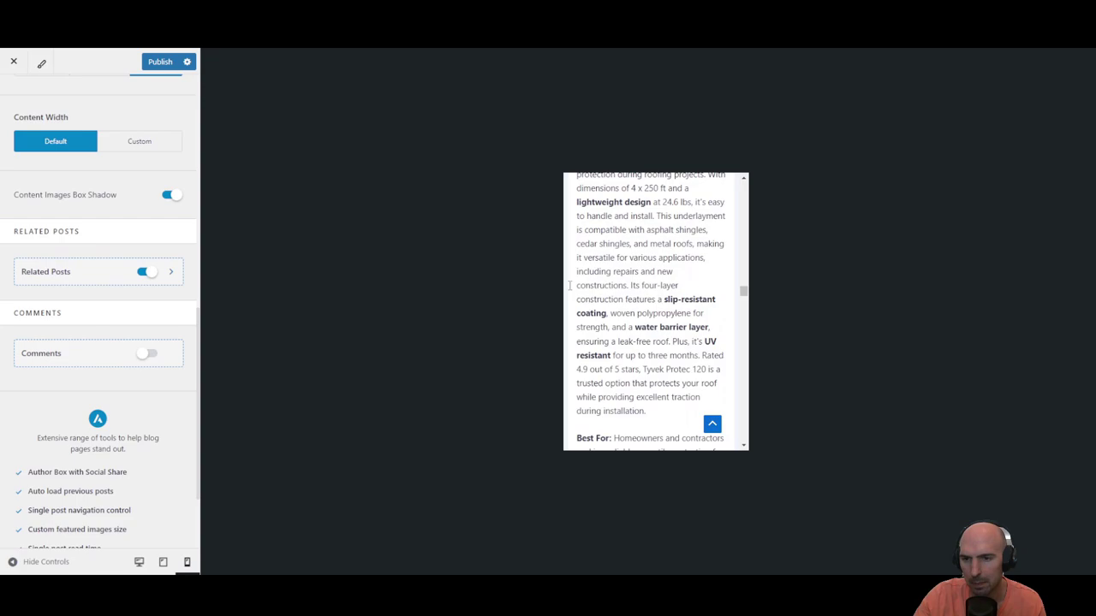
{"action": "scroll", "scroll_direction": "down", "scroll_amount": 3}
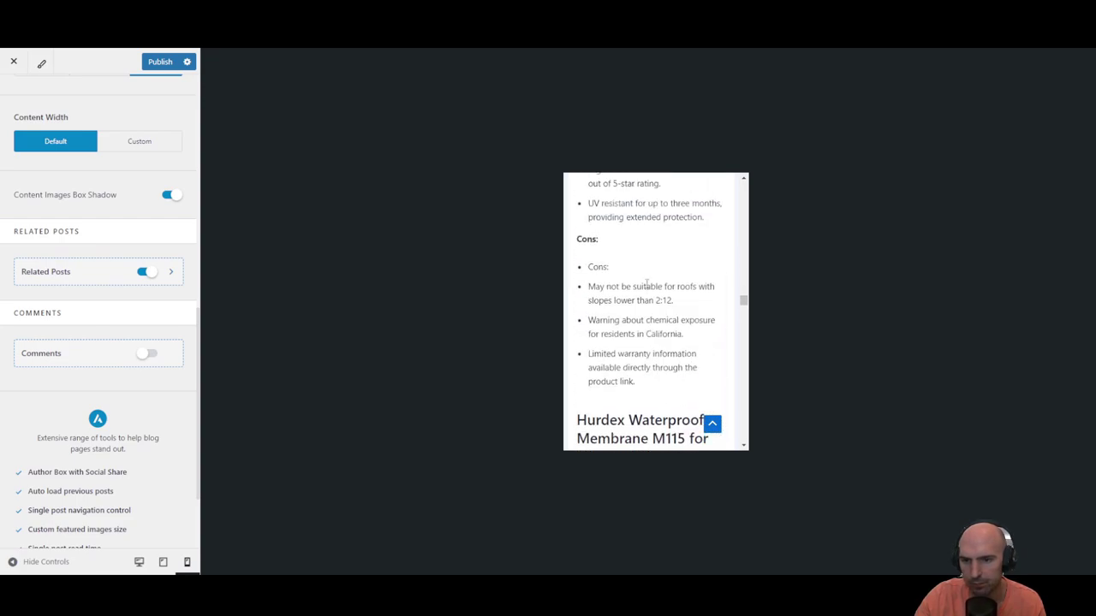
{"action": "double_click", "coordinate": [597, 266]}
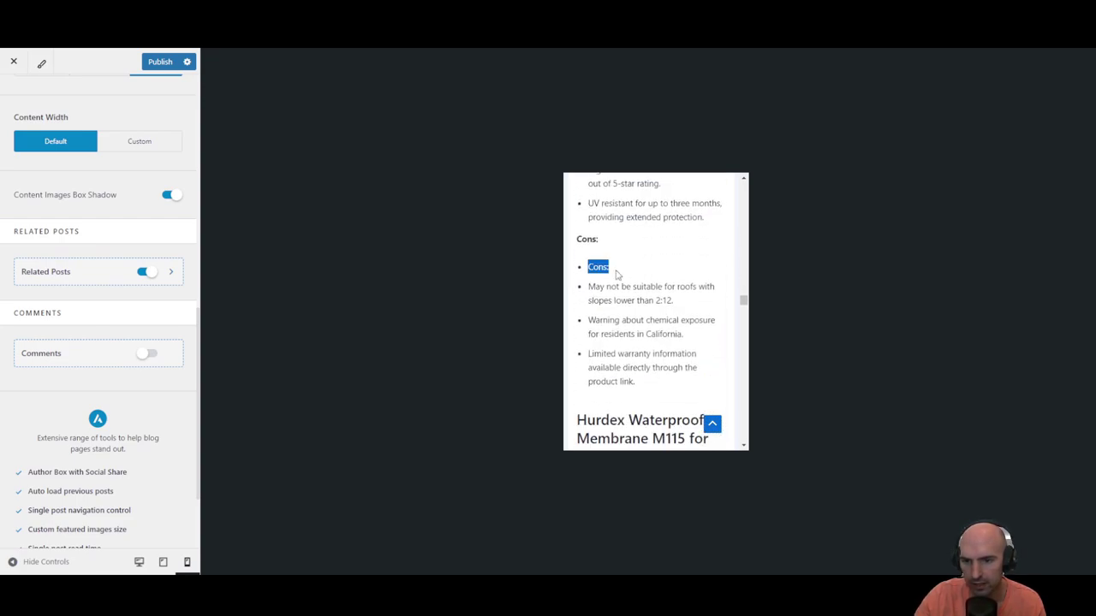
Scroll the mobile preview again and move to the Customizer's Global settings
{"action": "scroll", "scroll_direction": "up", "scroll_amount": 3}
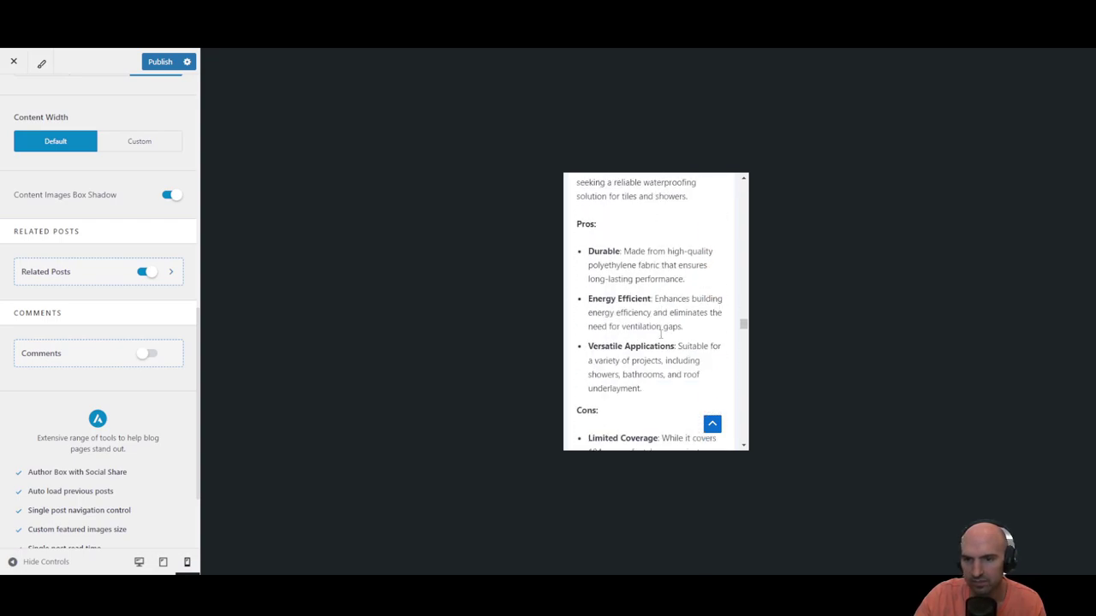
{"action": "scroll", "scroll_direction": "down", "scroll_amount": 3}
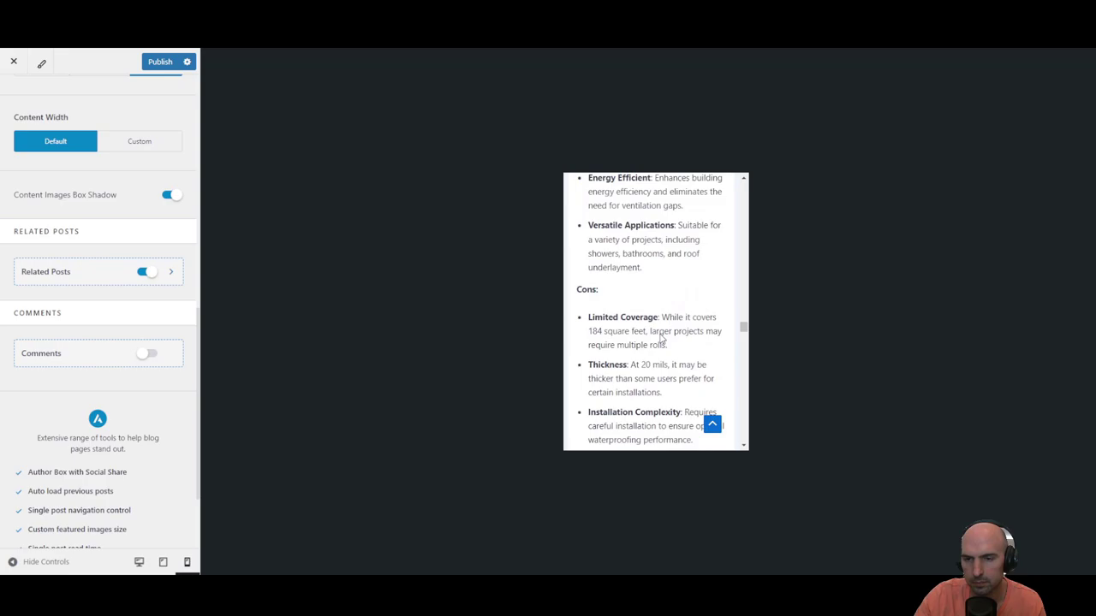
{"action": "scroll", "scroll_direction": "up", "scroll_amount": 3}
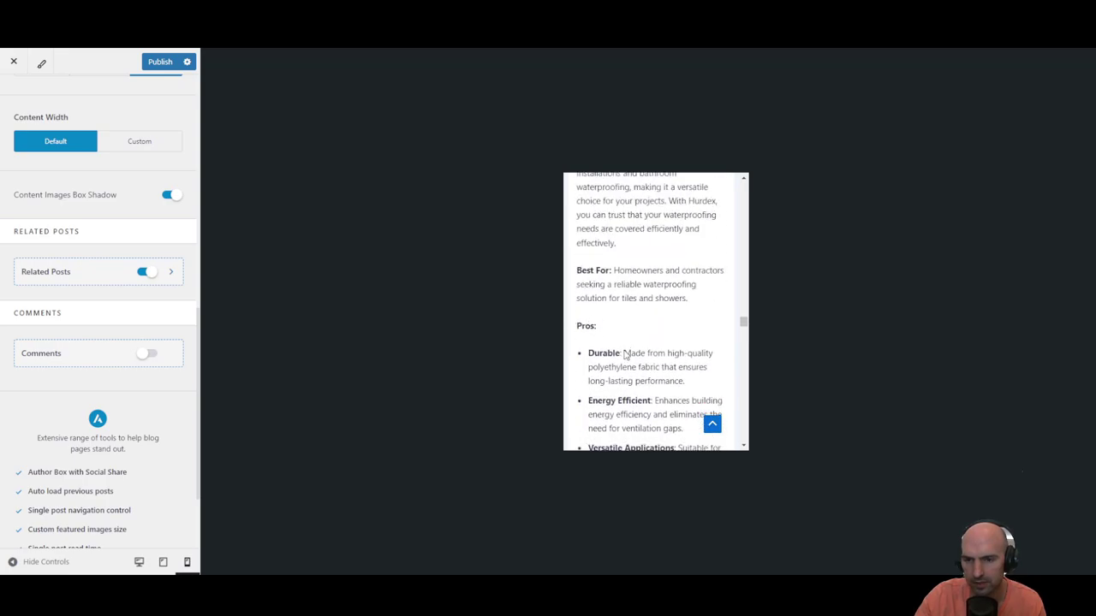
{"action": "scroll", "scroll_direction": "up", "scroll_amount": 3}
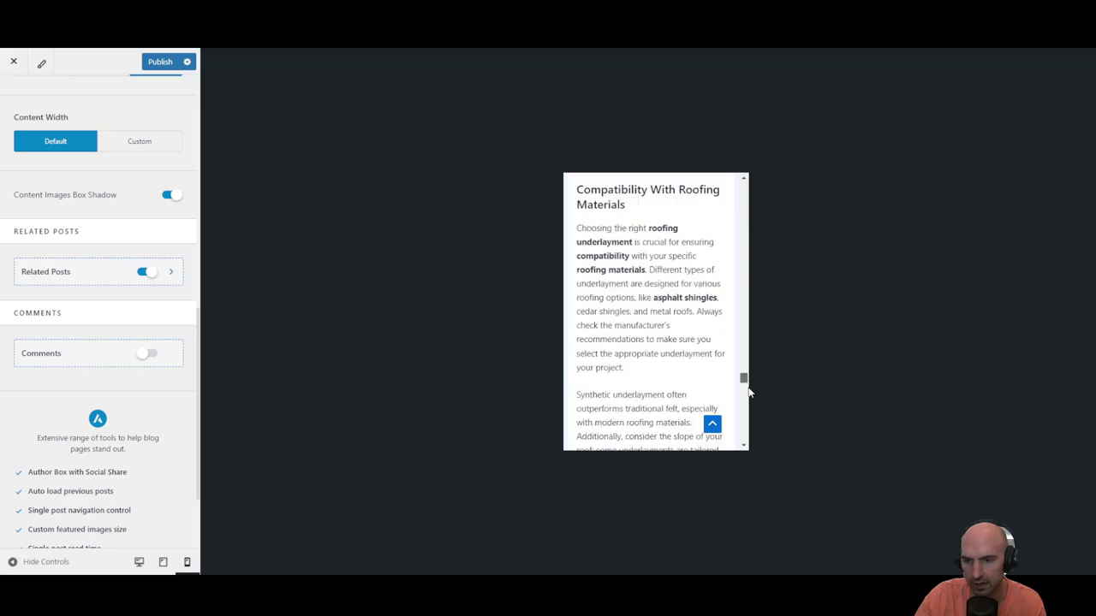
{"action": "scroll", "scroll_direction": "down", "scroll_amount": 3}
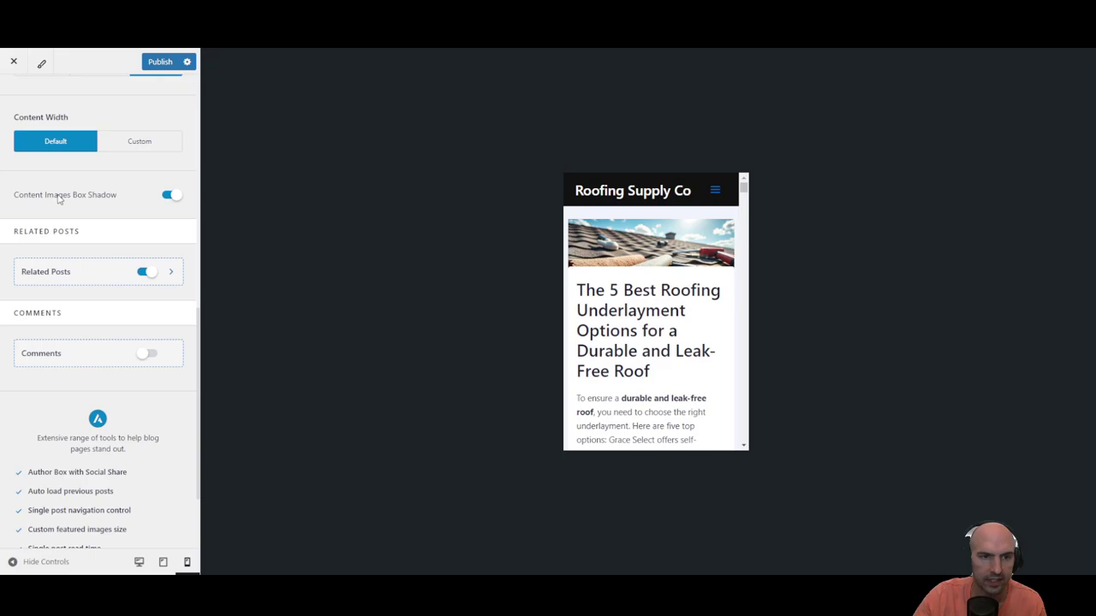
{"action": "mouse_move", "coordinate": [40, 62]}
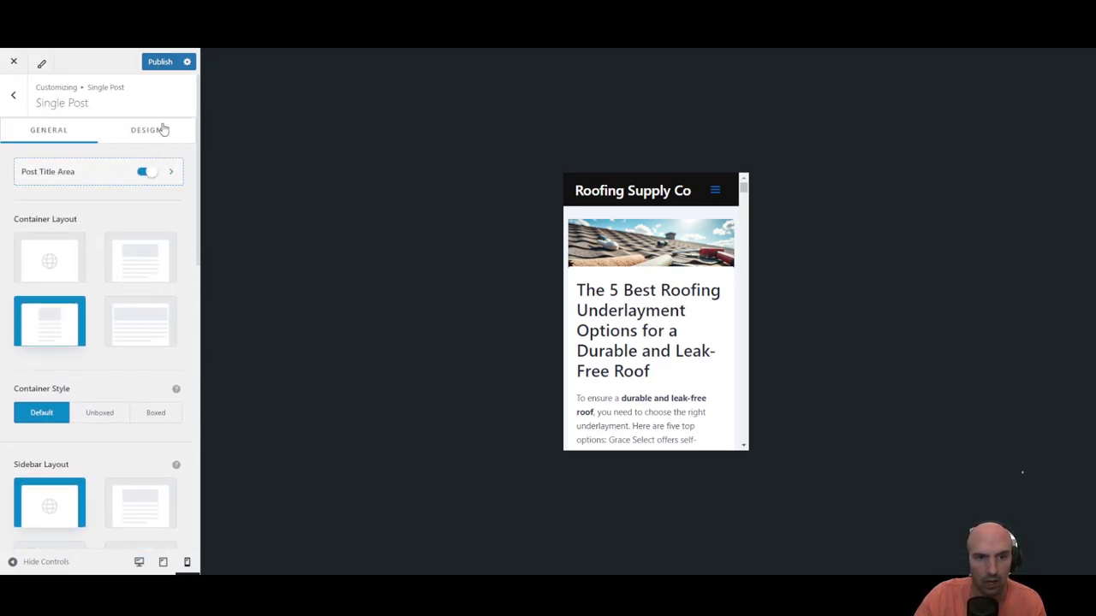
{"action": "left_click", "coordinate": [145, 130]}
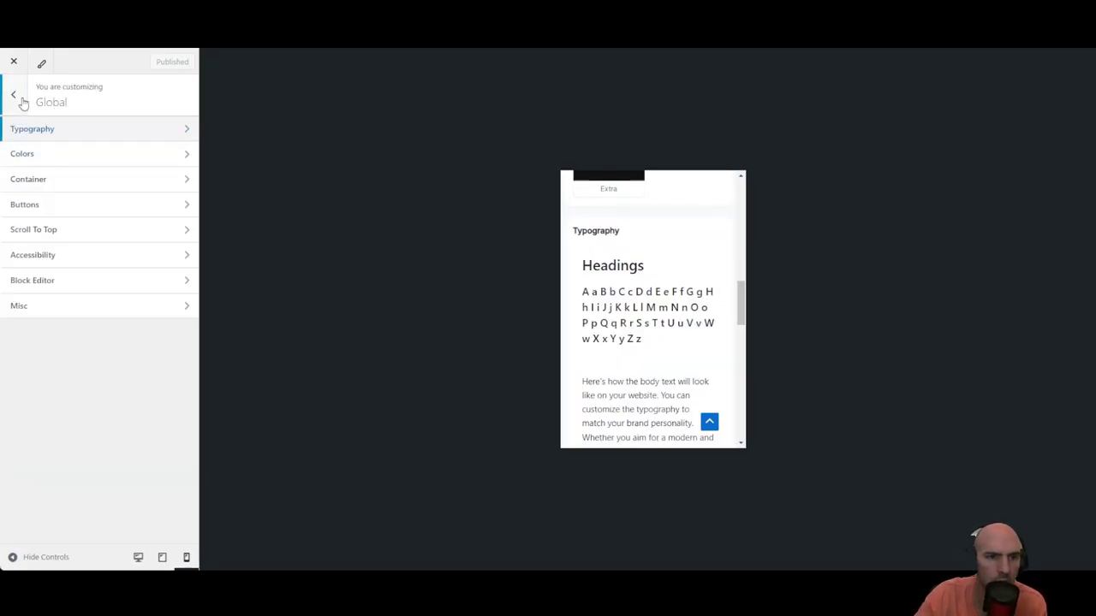
Open Global typography settings from the Customizer root and switch the preview to desktop
{"action": "left_click", "coordinate": [13, 94]}
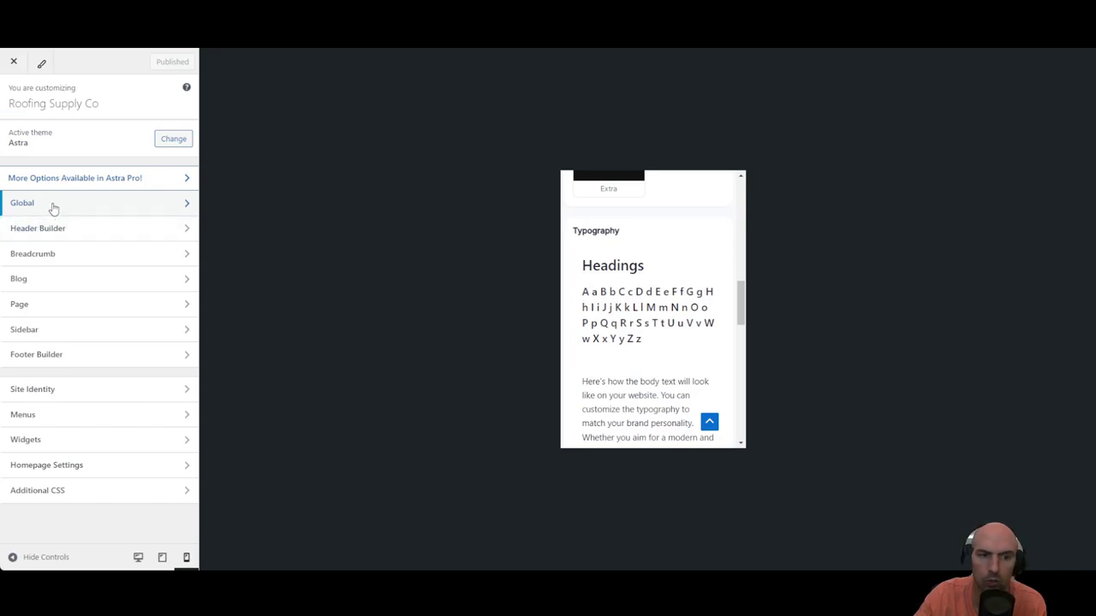
{"action": "left_click", "coordinate": [21, 203]}
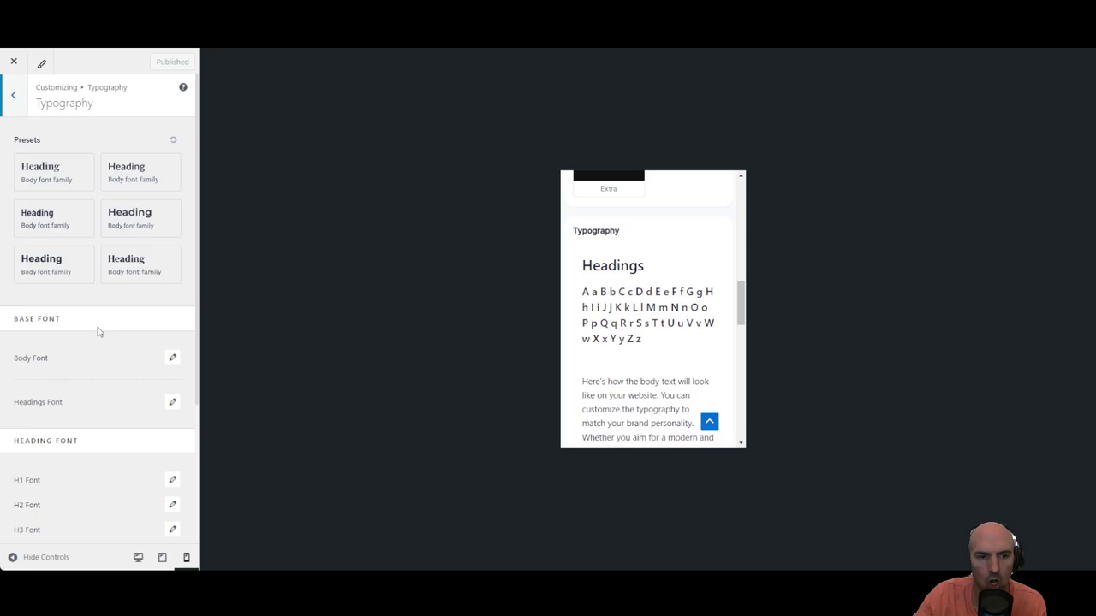
{"action": "scroll", "scroll_direction": "down", "scroll_amount": 3}
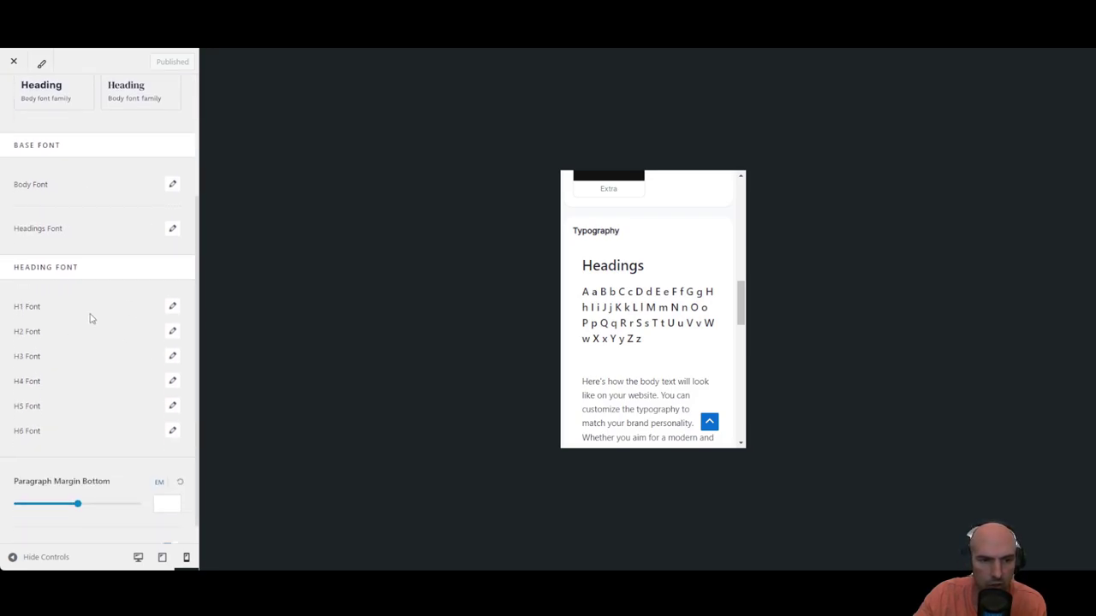
{"action": "mouse_move", "coordinate": [631, 278]}
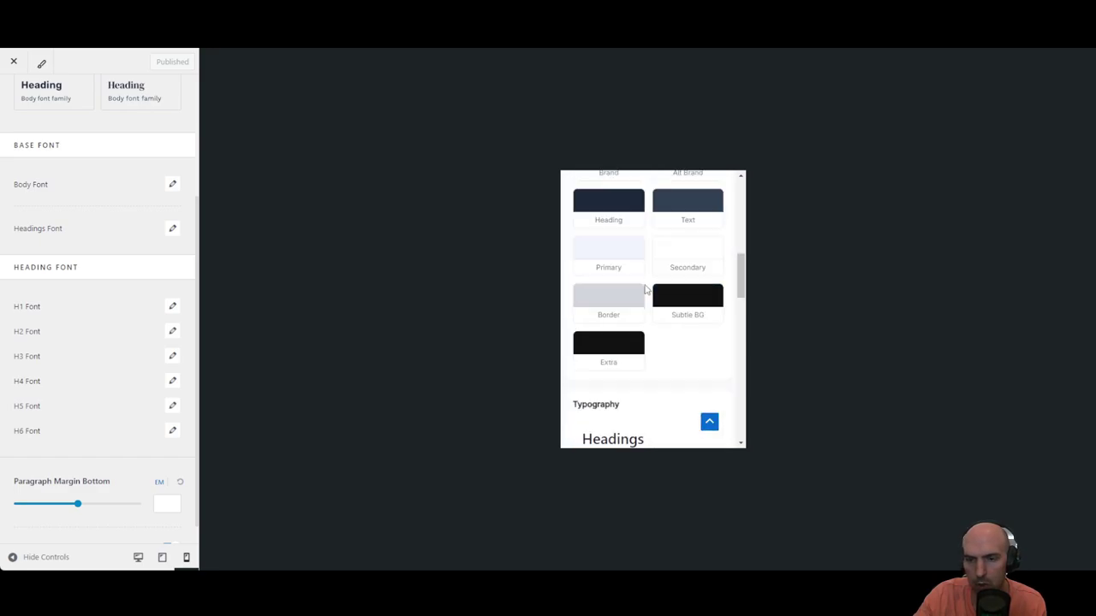
{"action": "scroll", "scroll_direction": "down", "scroll_amount": 3}
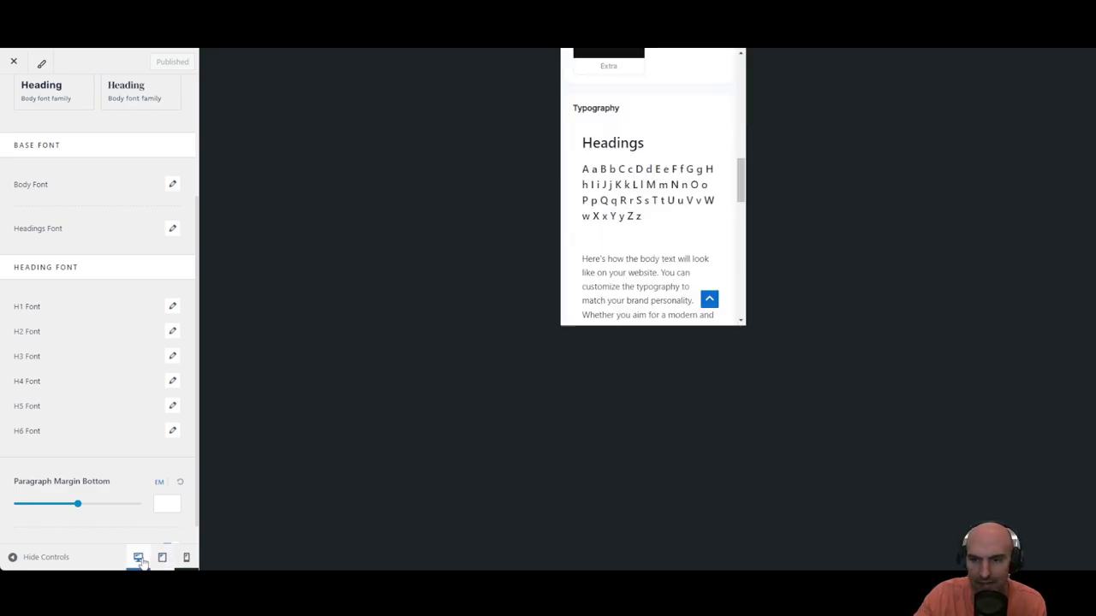
{"action": "left_click", "coordinate": [138, 558]}
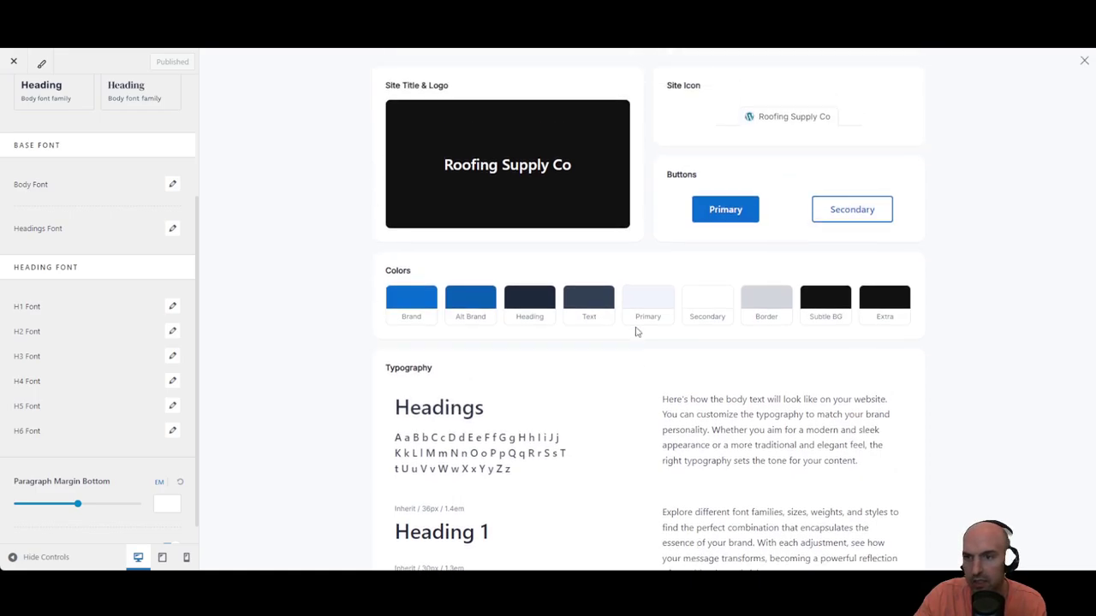
{"action": "mouse_move", "coordinate": [173, 321]}
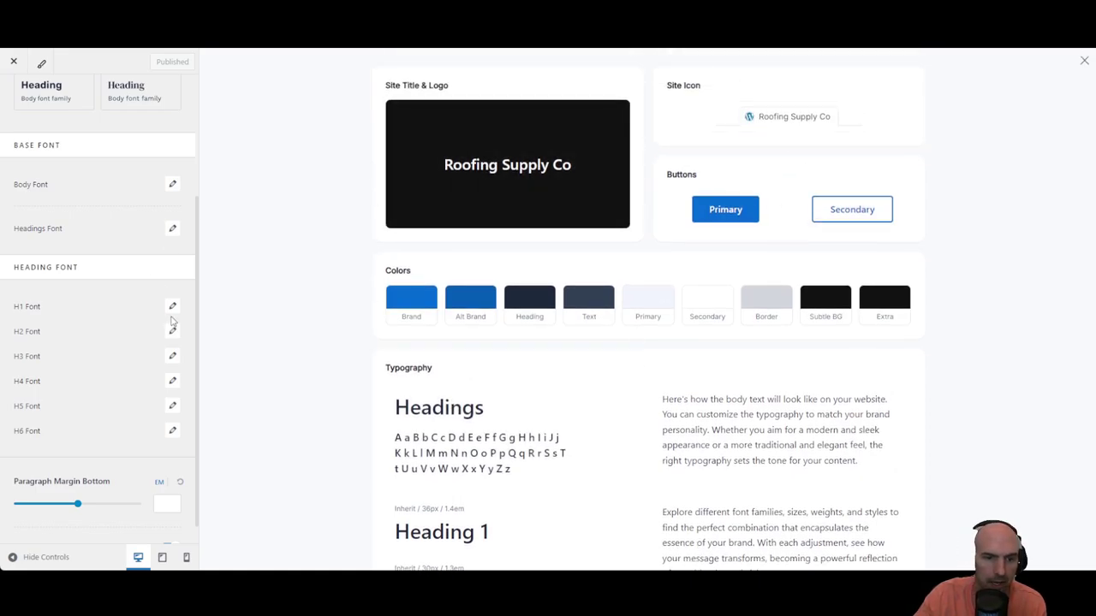
Set the H1 font size to 45px in Typography
{"action": "left_click", "coordinate": [172, 306]}
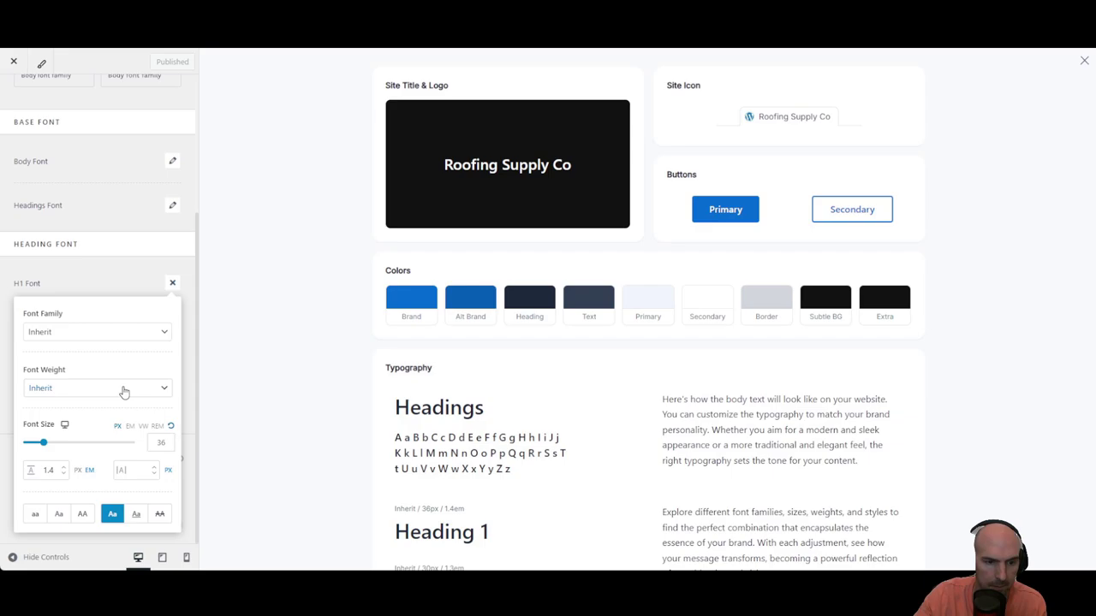
{"action": "mouse_move", "coordinate": [156, 389]}
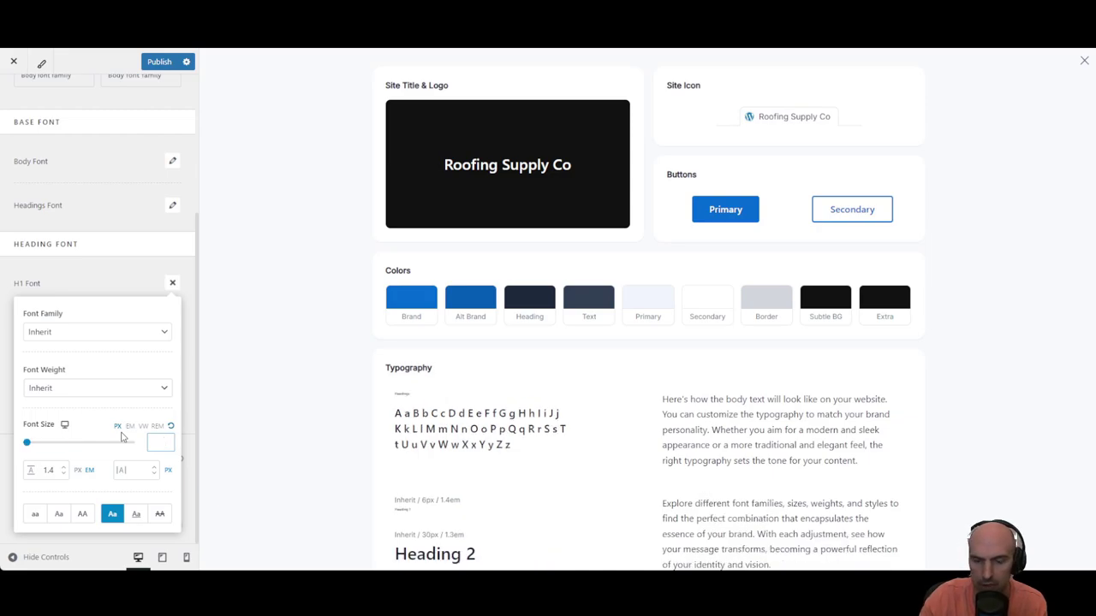
{"action": "left_click_drag", "start_coordinate": [27, 443], "coordinate": [49, 443]}
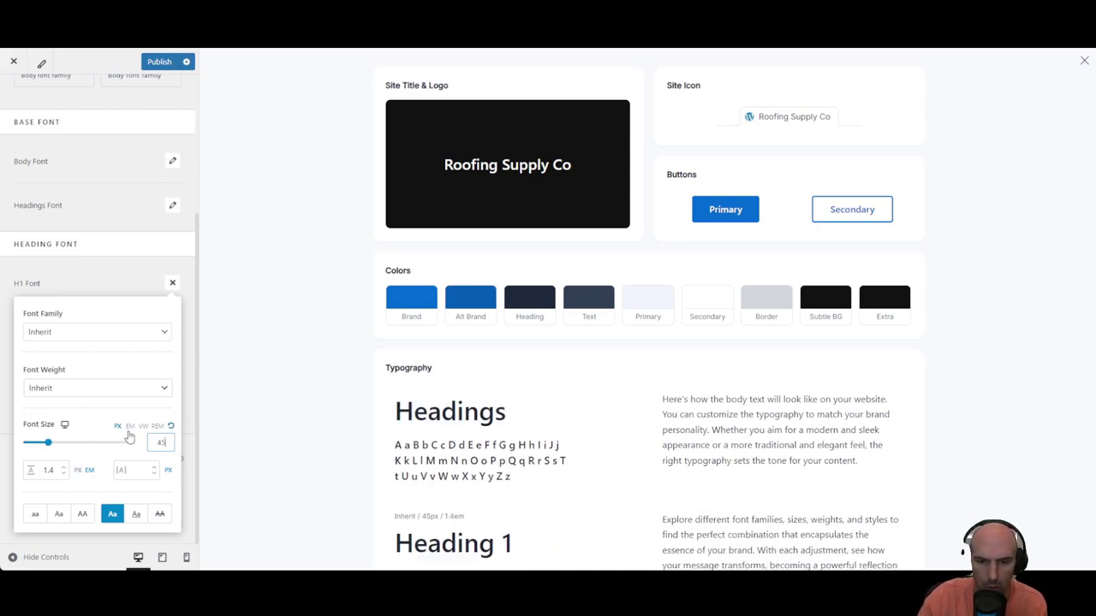
{"action": "left_click", "coordinate": [172, 282]}
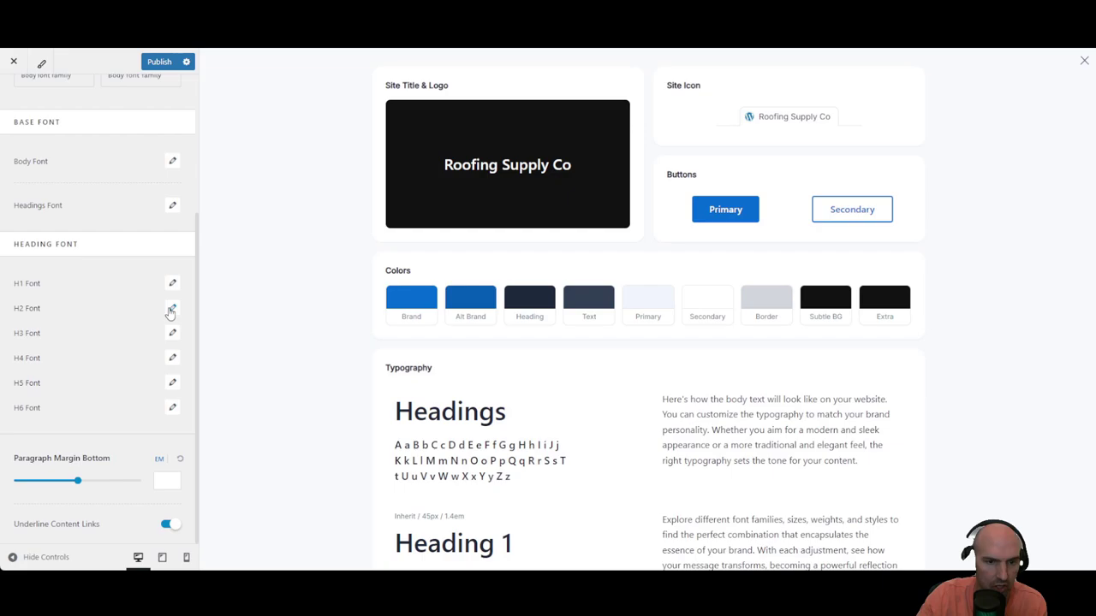
Set the H2 font size to 35px in Typography
{"action": "left_click", "coordinate": [172, 308]}
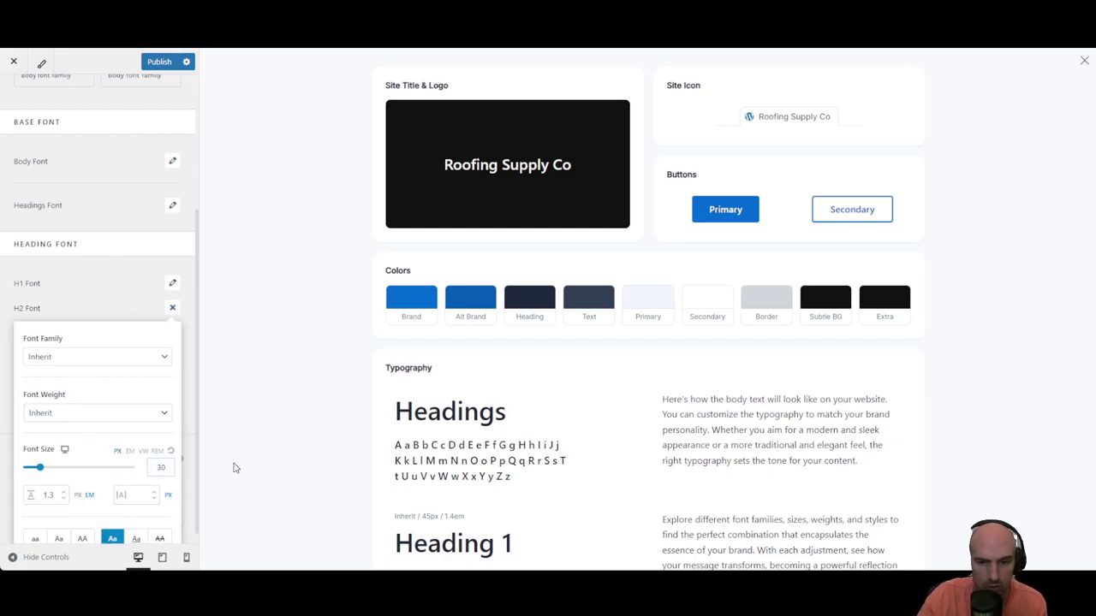
{"action": "scroll", "scroll_direction": "down", "scroll_amount": 3}
{"action": "type", "text": "45"}
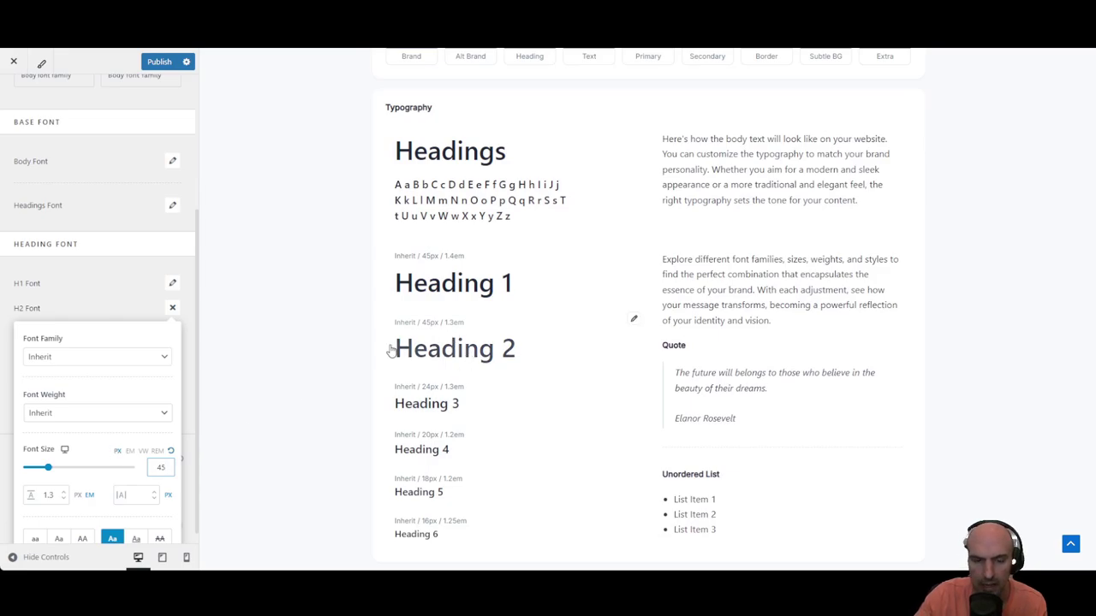
{"action": "left_click_drag", "start_coordinate": [50, 467], "coordinate": [24, 467]}
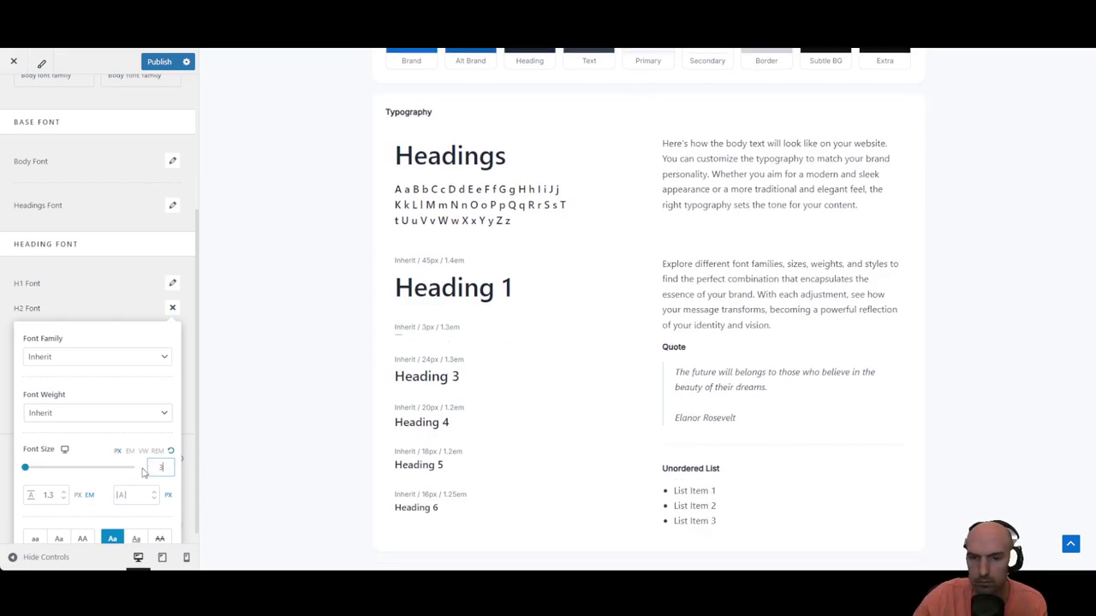
{"action": "left_click", "coordinate": [172, 307]}
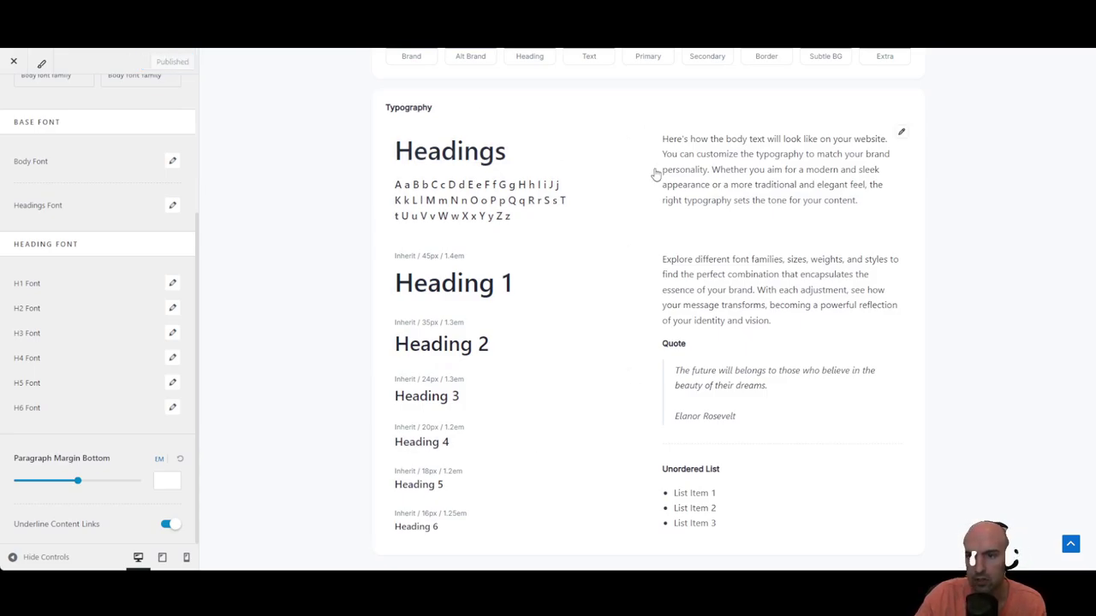
{"action": "scroll", "scroll_direction": "up", "scroll_amount": 3}
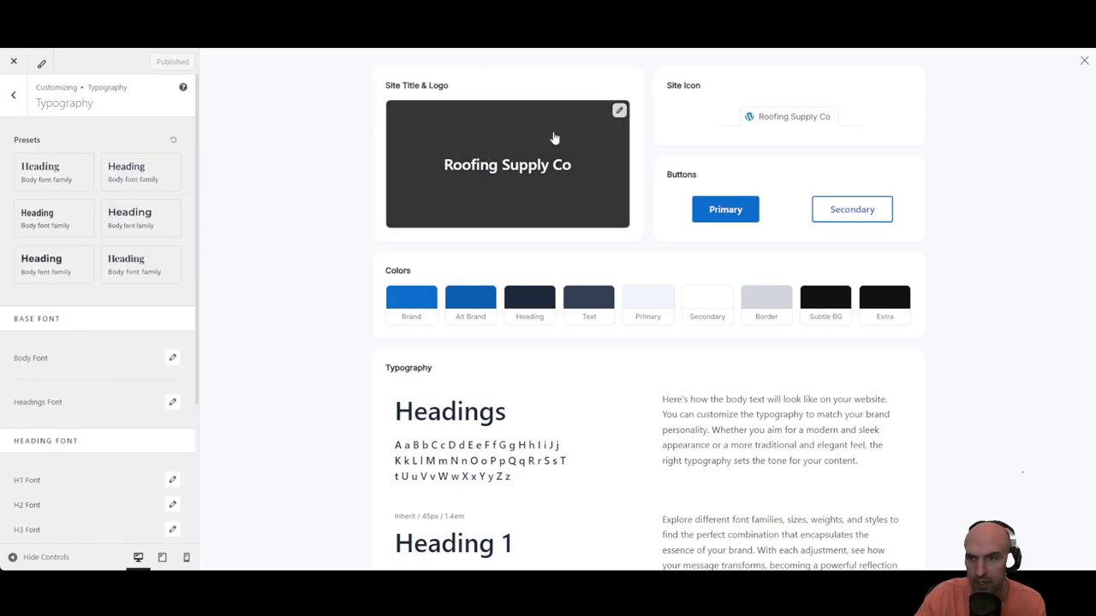
{"action": "mouse_move", "coordinate": [599, 154]}
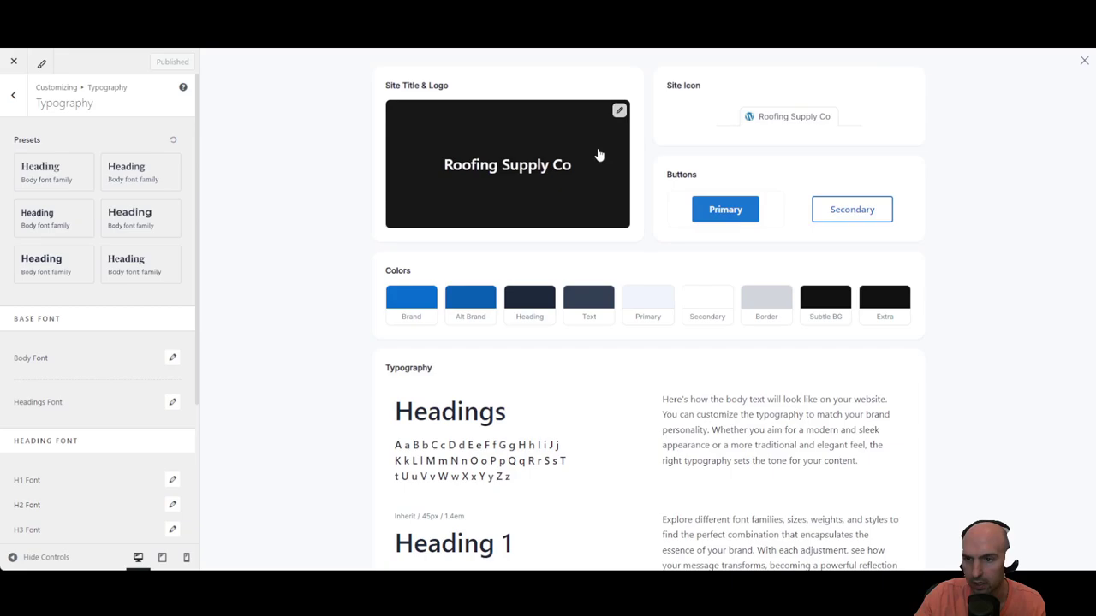
{"action": "scroll", "scroll_direction": "down", "scroll_amount": 3}
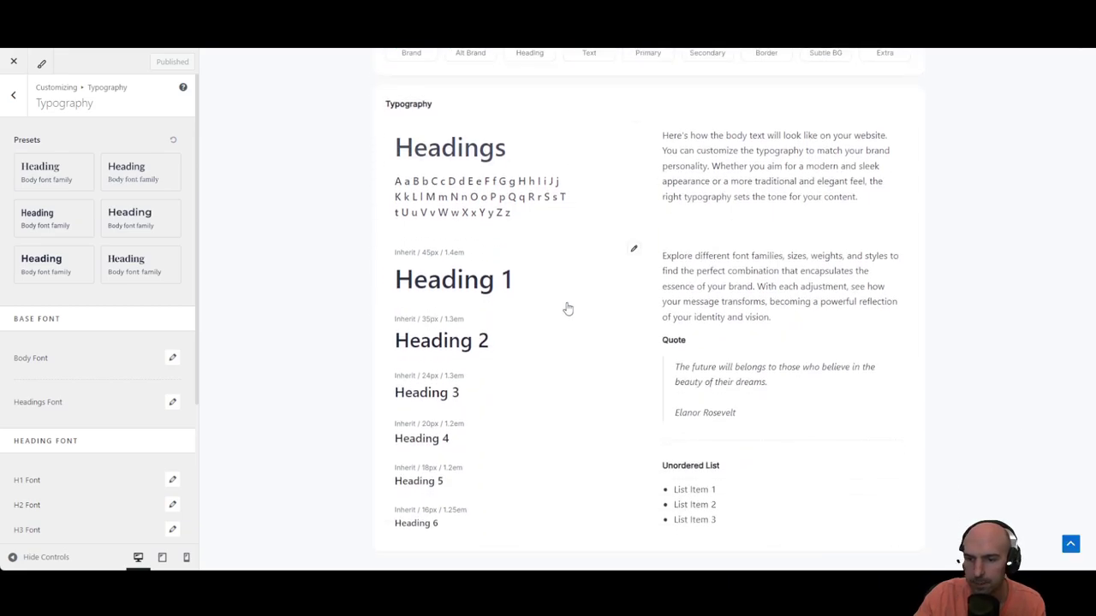
{"action": "scroll", "scroll_direction": "up", "scroll_amount": 3}
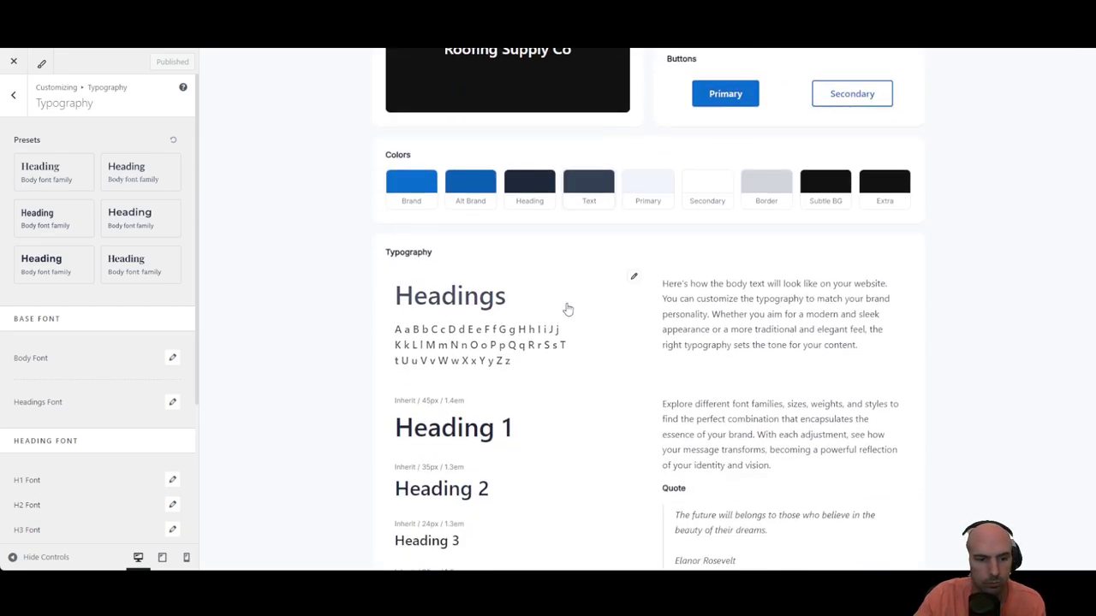
{"action": "scroll", "scroll_direction": "up", "scroll_amount": 3}
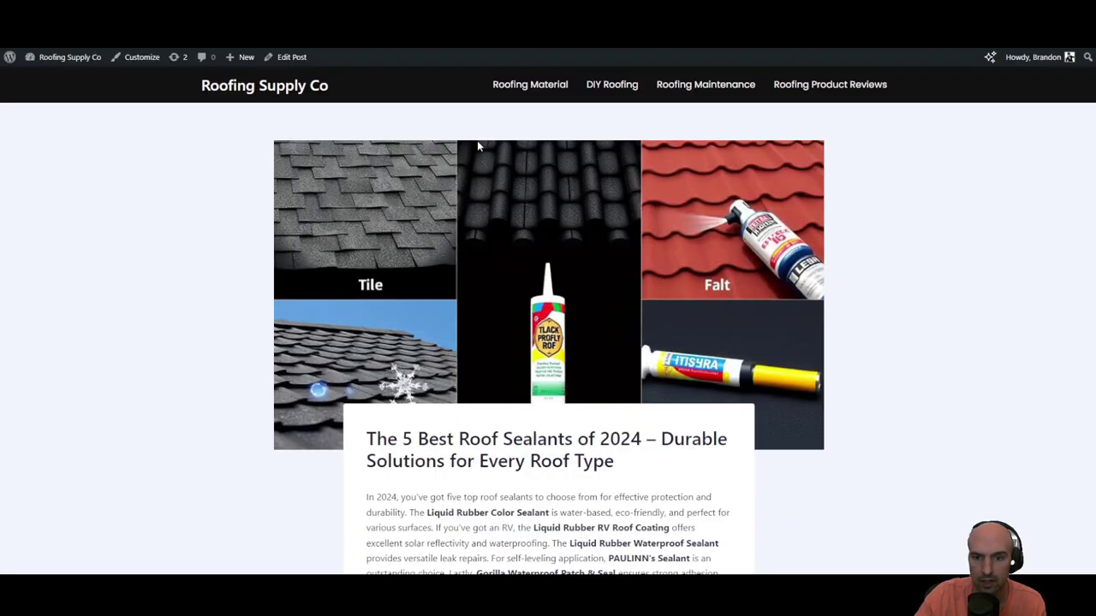
{"action": "mouse_move", "coordinate": [615, 355]}
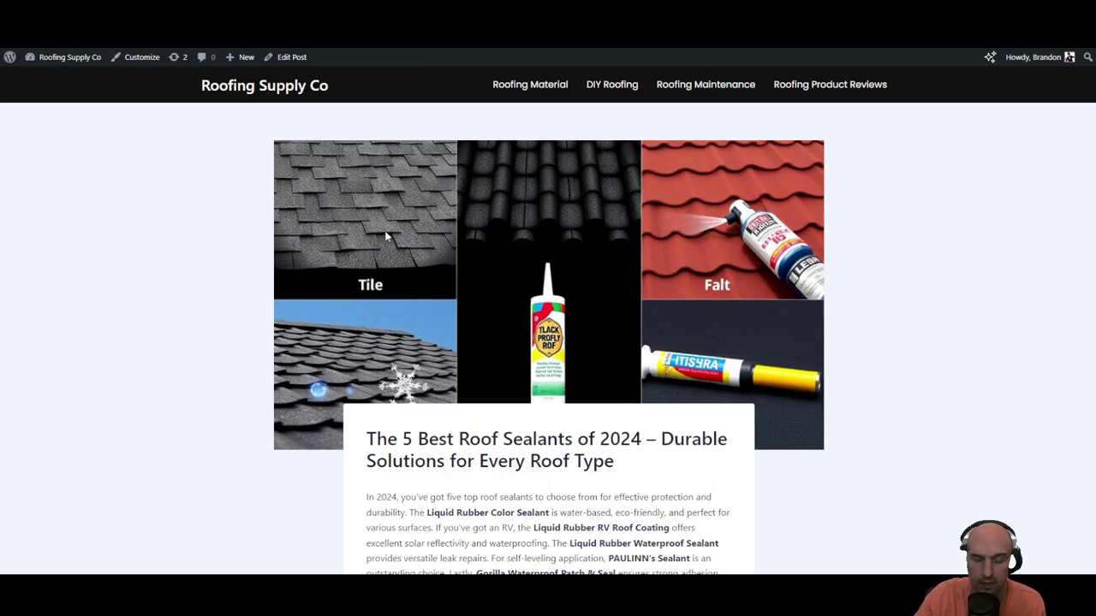
{"action": "mouse_move", "coordinate": [419, 362]}
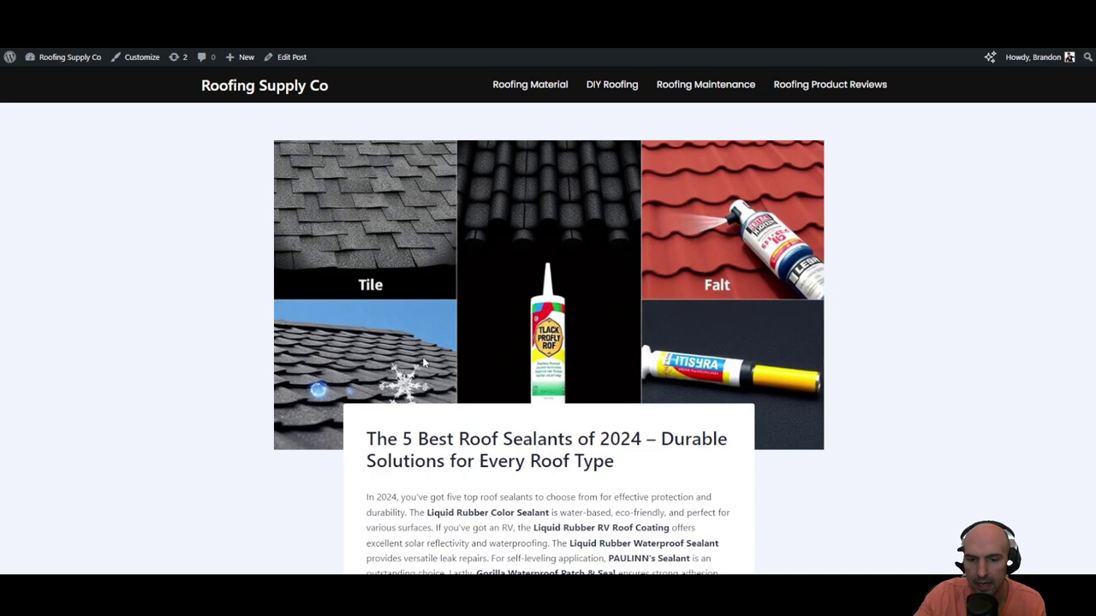
{"action": "mouse_move", "coordinate": [414, 350]}
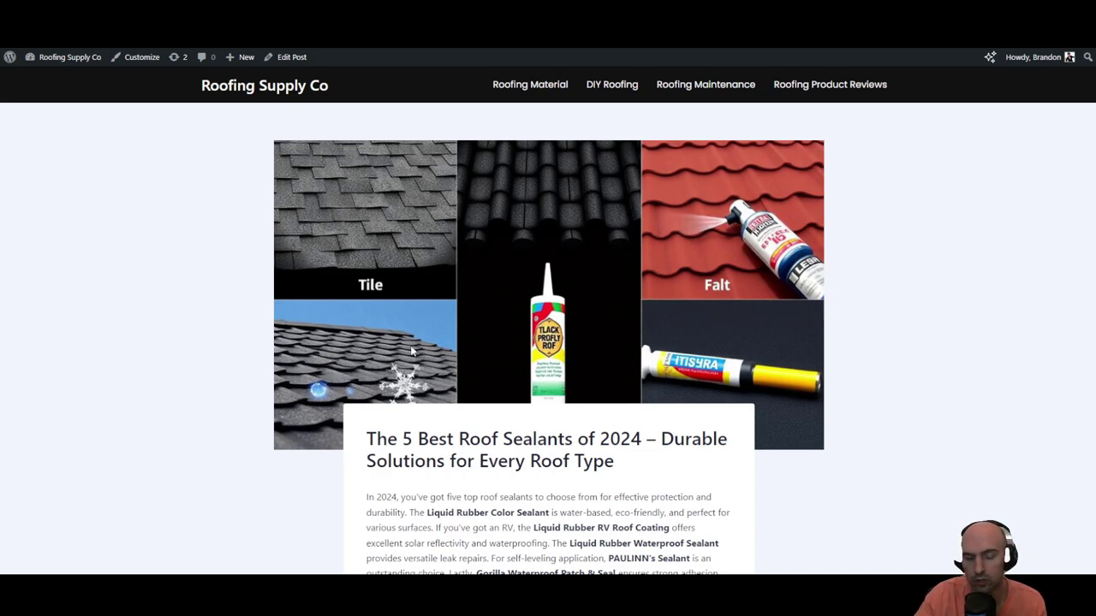
Leave the Customizer and go to the site's admin Posts list
{"action": "left_click", "coordinate": [70, 57]}
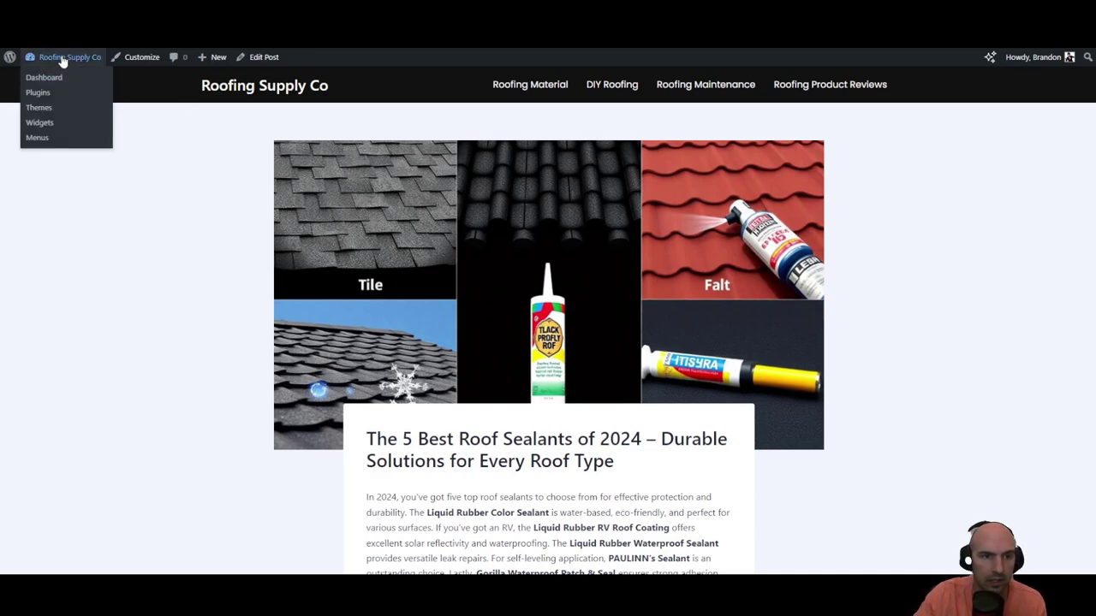
{"action": "left_click", "coordinate": [43, 77]}
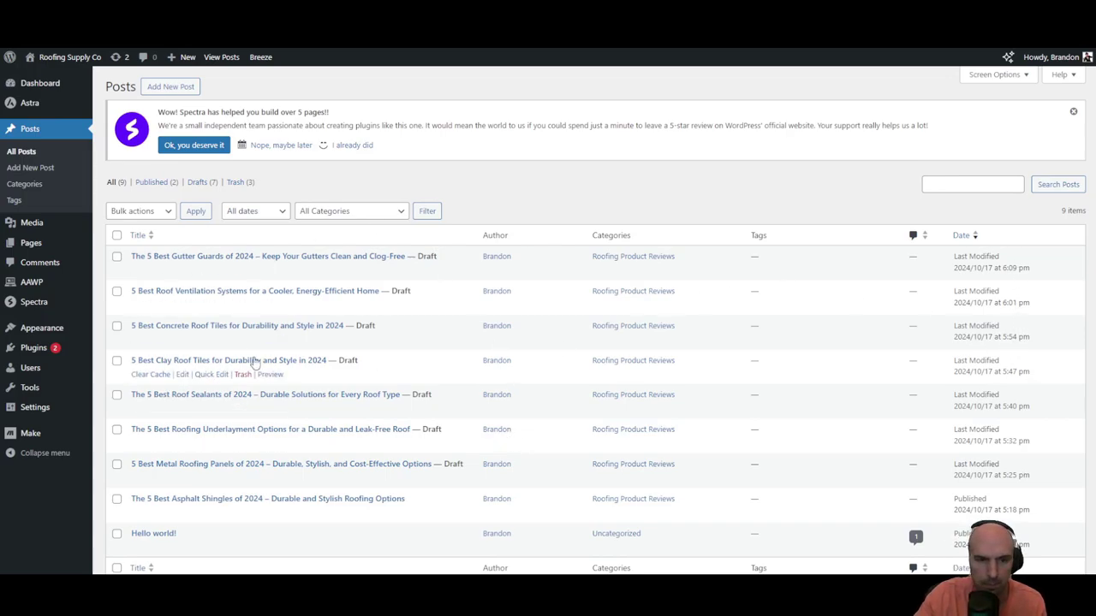
{"action": "mouse_move", "coordinate": [278, 271]}
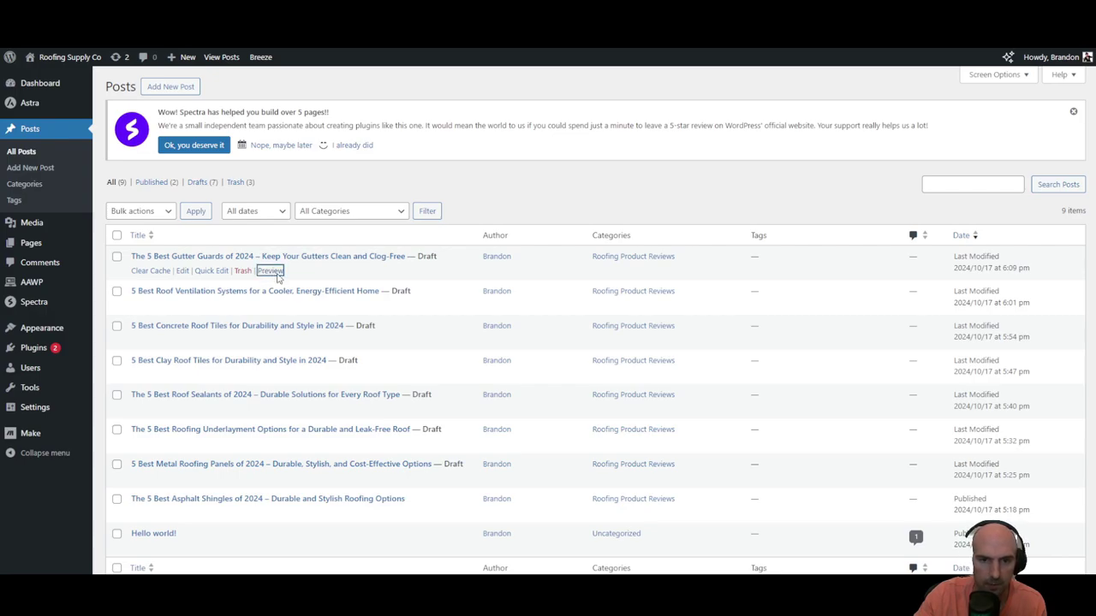
{"action": "mouse_move", "coordinate": [297, 349]}
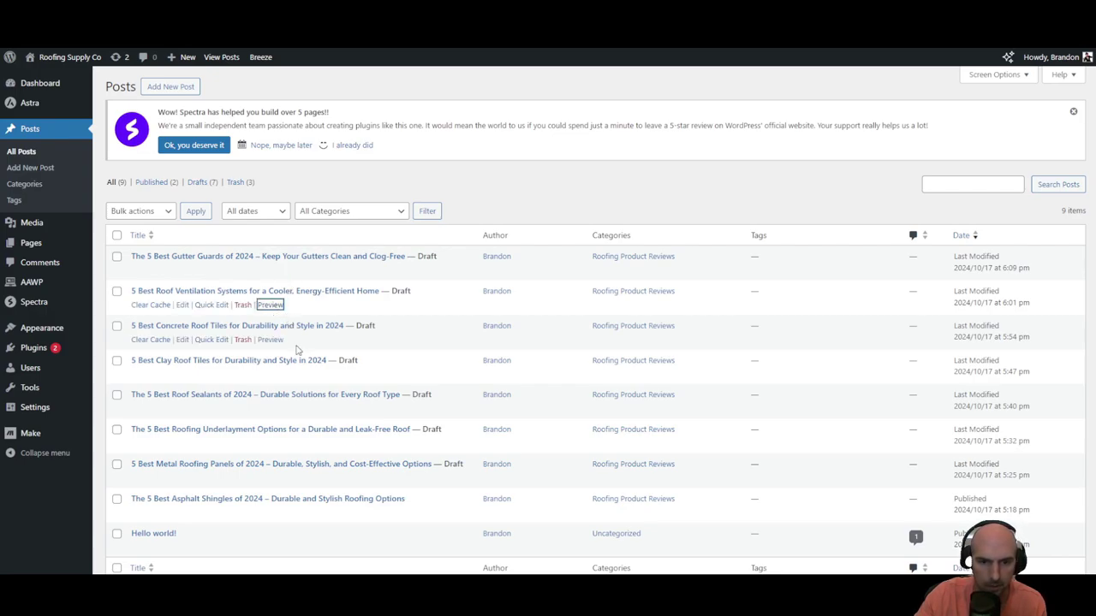
{"action": "mouse_move", "coordinate": [272, 377]}
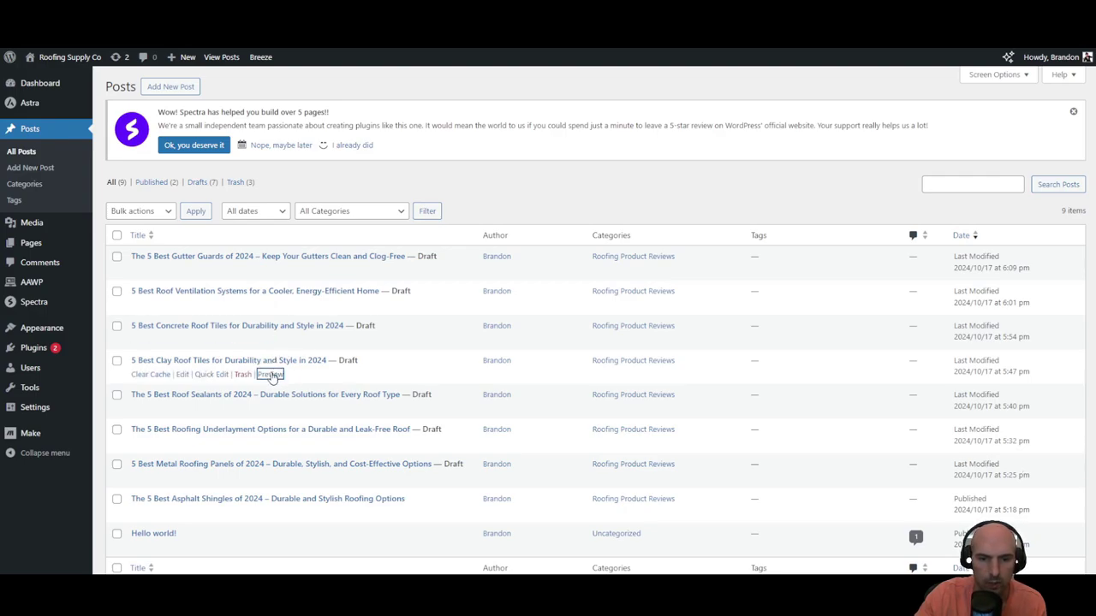
{"action": "mouse_move", "coordinate": [428, 53]}
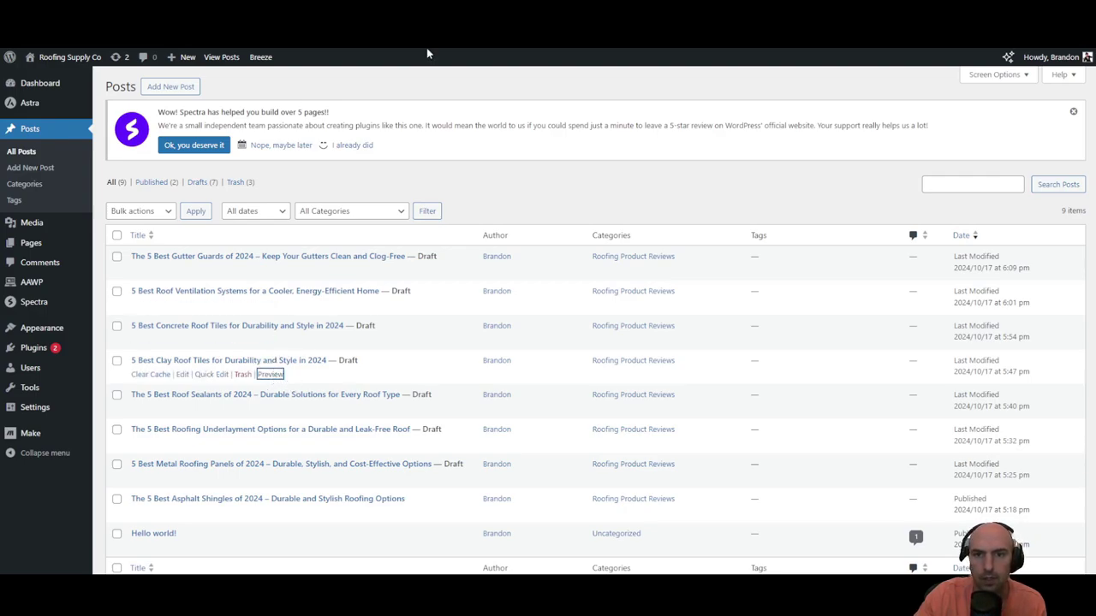
Read through the gutter guards post preview's product boxes and text
{"action": "left_click", "coordinate": [270, 374]}
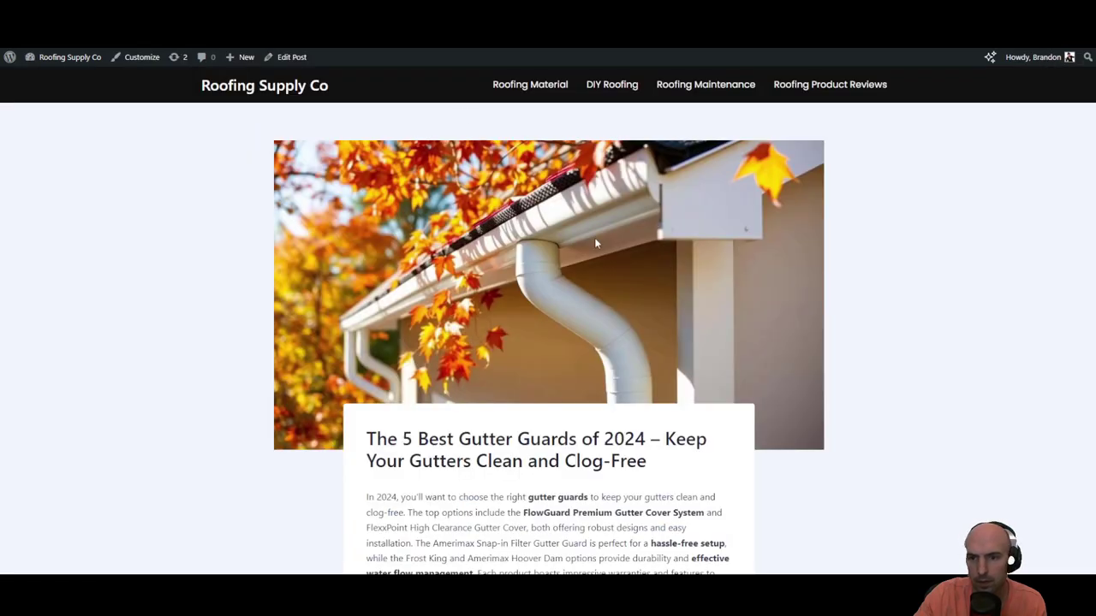
{"action": "scroll", "scroll_direction": "down", "scroll_amount": 3}
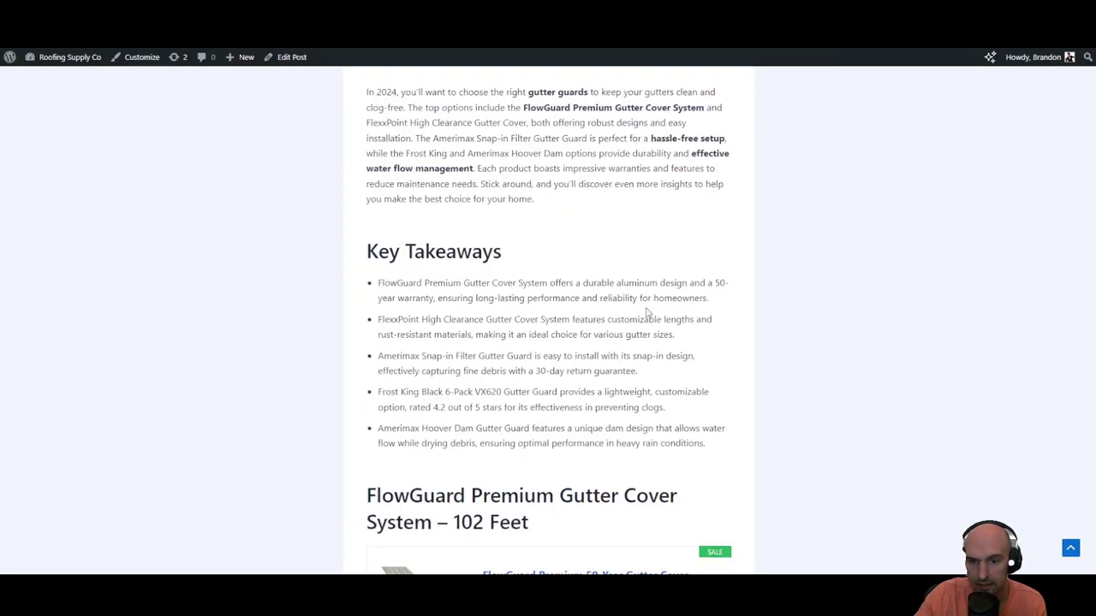
{"action": "scroll", "scroll_direction": "down", "scroll_amount": 3}
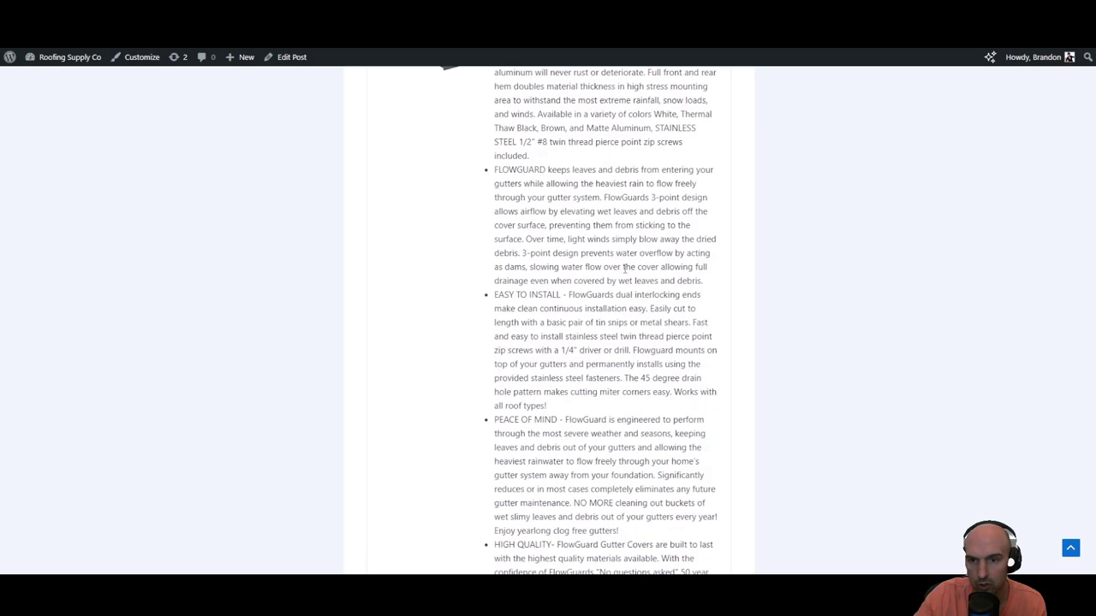
{"action": "scroll", "scroll_direction": "up", "scroll_amount": 3}
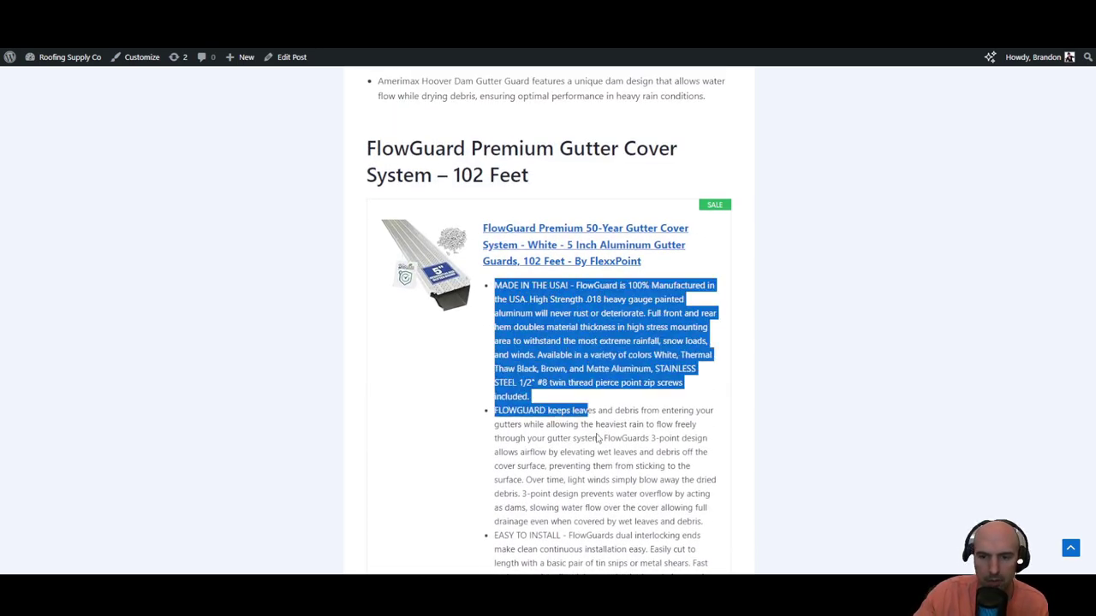
{"action": "scroll", "scroll_direction": "down", "scroll_amount": 3}
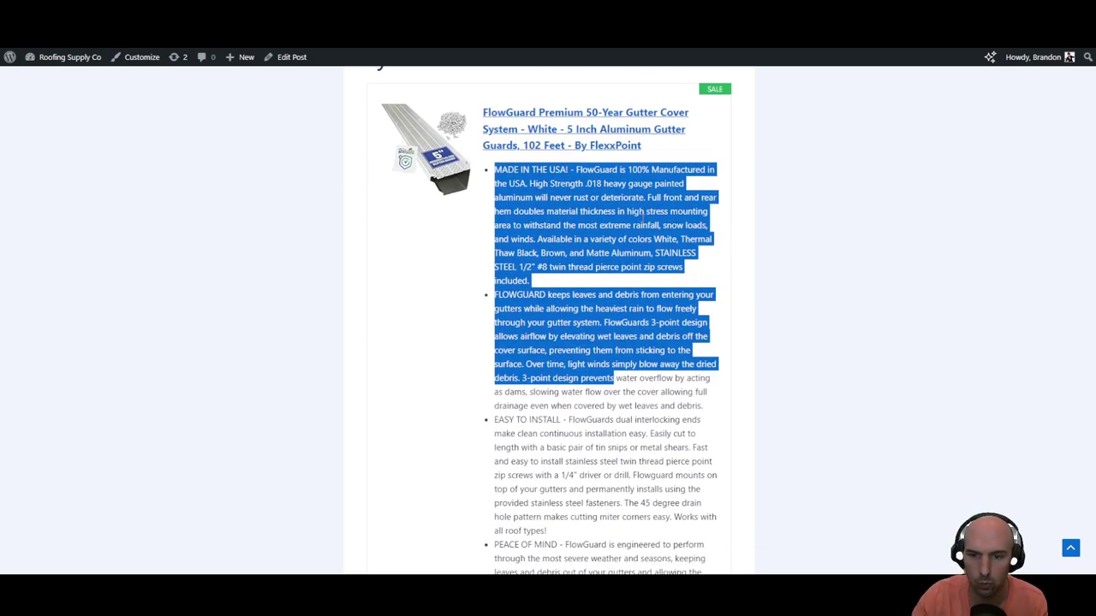
{"action": "scroll", "scroll_direction": "down", "scroll_amount": 3}
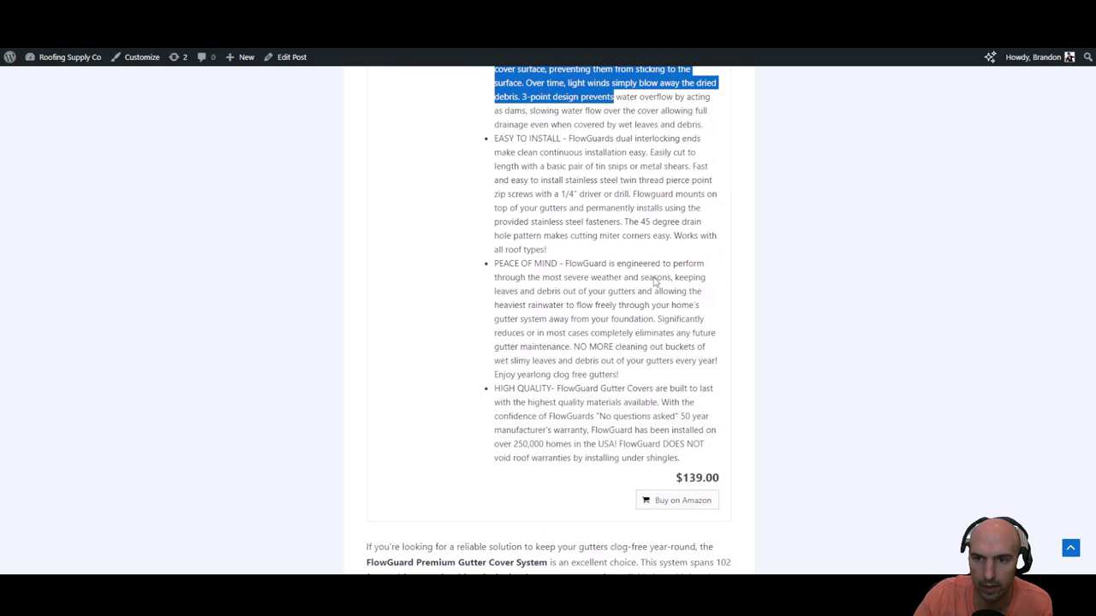
{"action": "scroll", "scroll_direction": "down", "scroll_amount": 3}
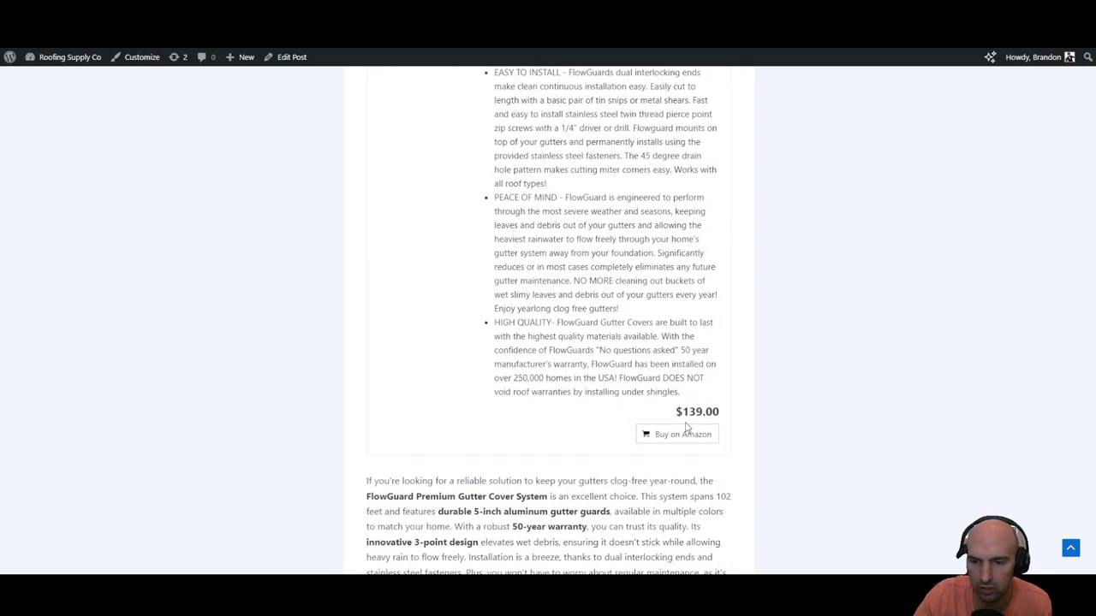
{"action": "scroll", "scroll_direction": "down", "scroll_amount": 3}
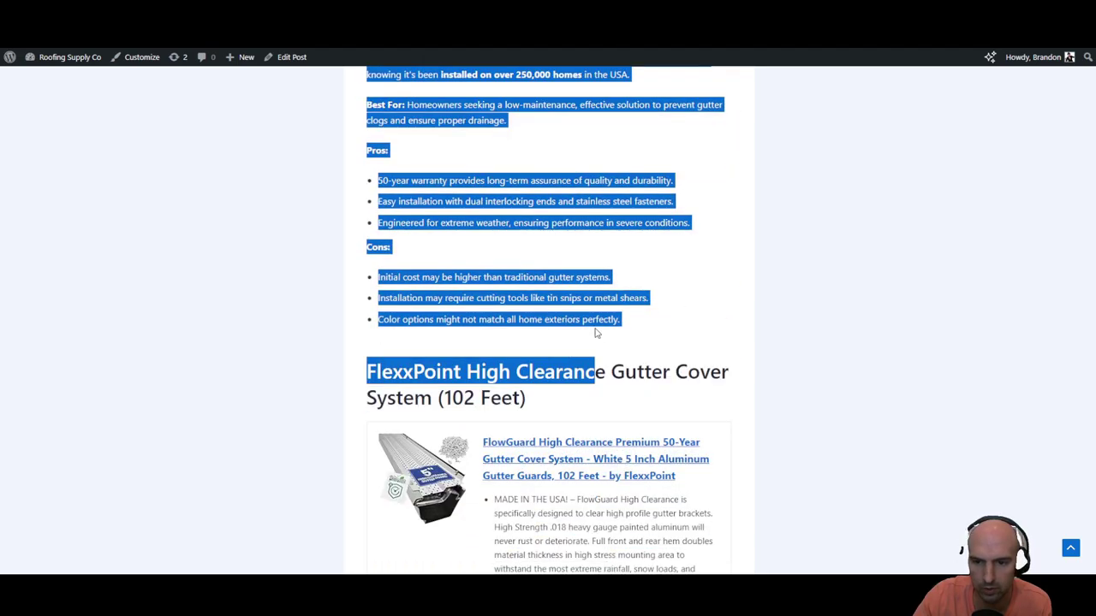
{"action": "scroll", "scroll_direction": "down", "scroll_amount": 3}
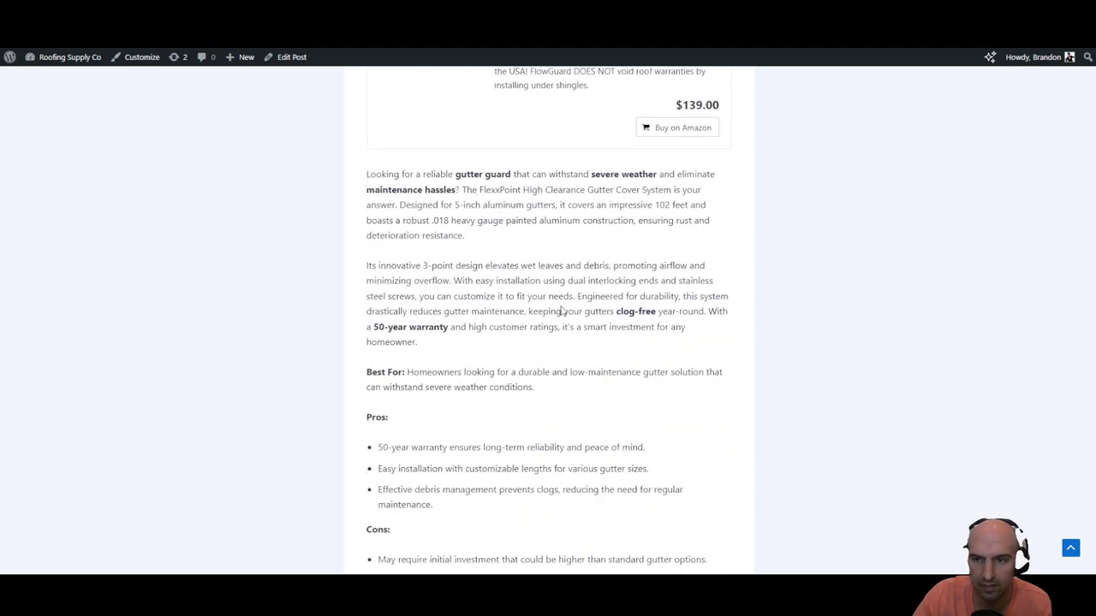
{"action": "scroll", "scroll_direction": "down", "scroll_amount": 3}
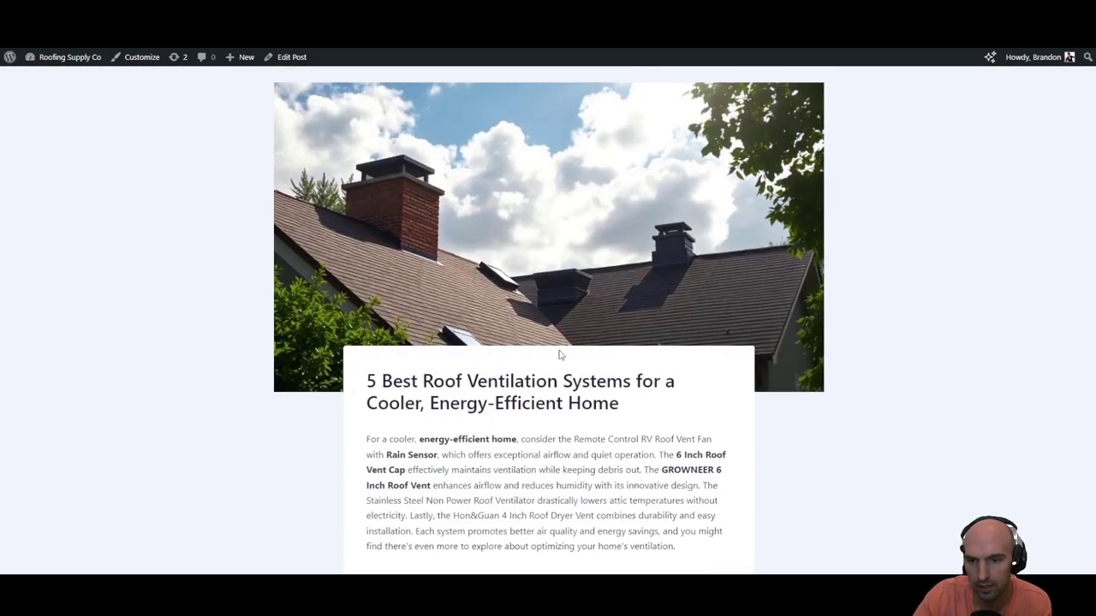
{"action": "mouse_move", "coordinate": [629, 294]}
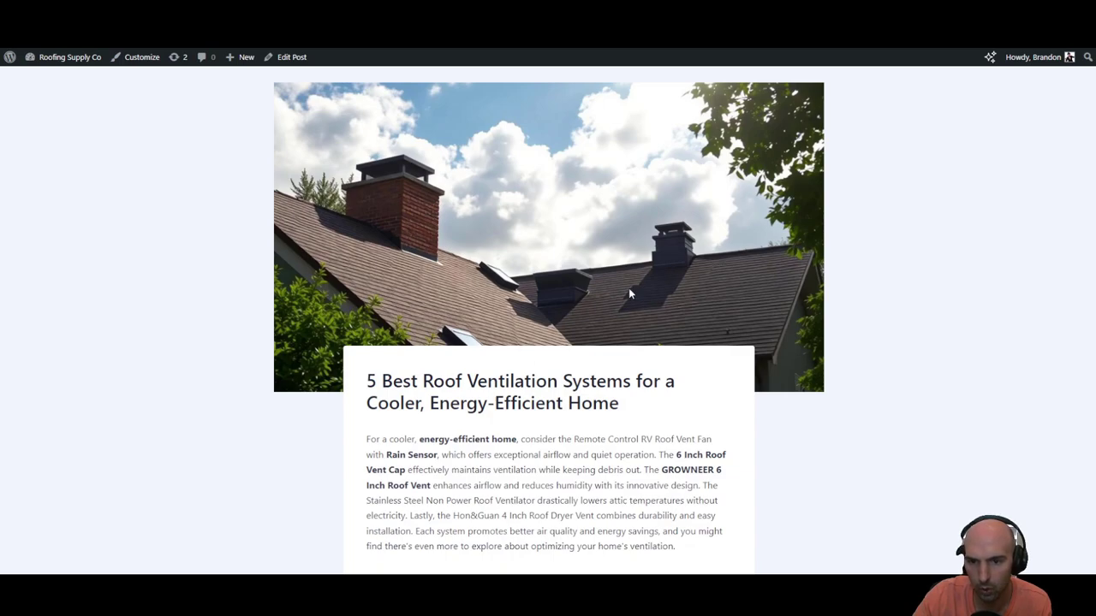
Scroll through the roof ventilation and concrete roof tiles post previews
{"action": "scroll", "scroll_direction": "down", "scroll_amount": 3}
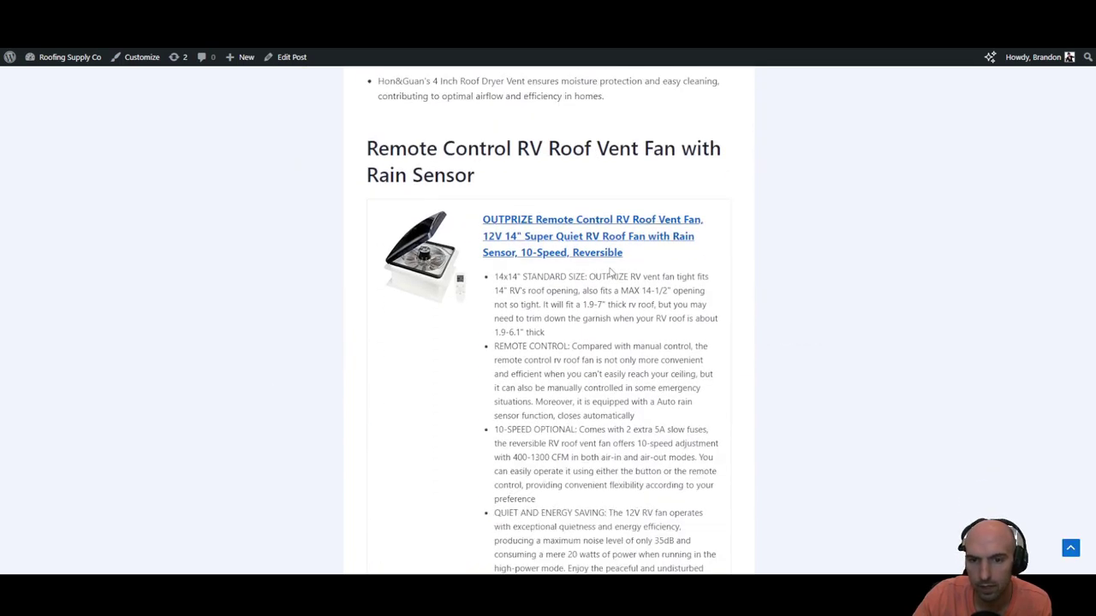
{"action": "scroll", "scroll_direction": "down", "scroll_amount": 3}
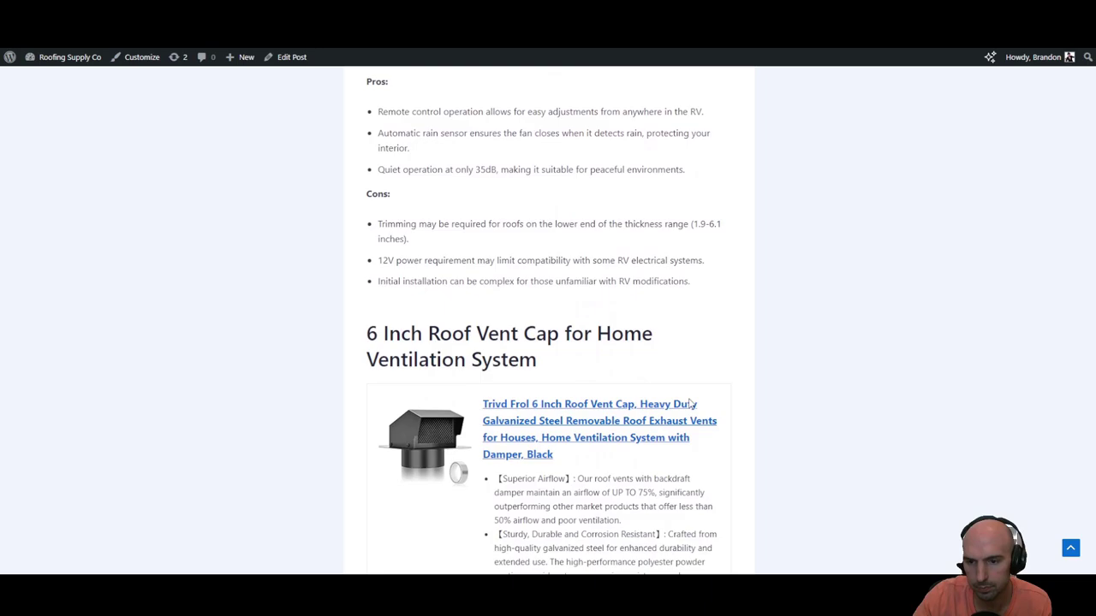
{"action": "scroll", "scroll_direction": "down", "scroll_amount": 3}
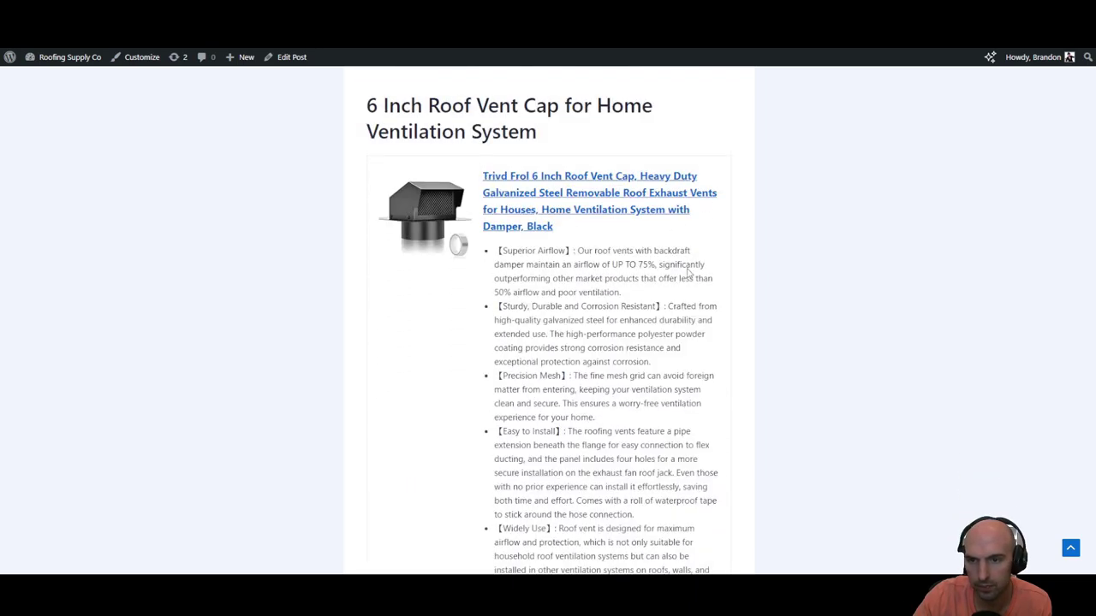
{"action": "scroll", "scroll_direction": "down", "scroll_amount": 3}
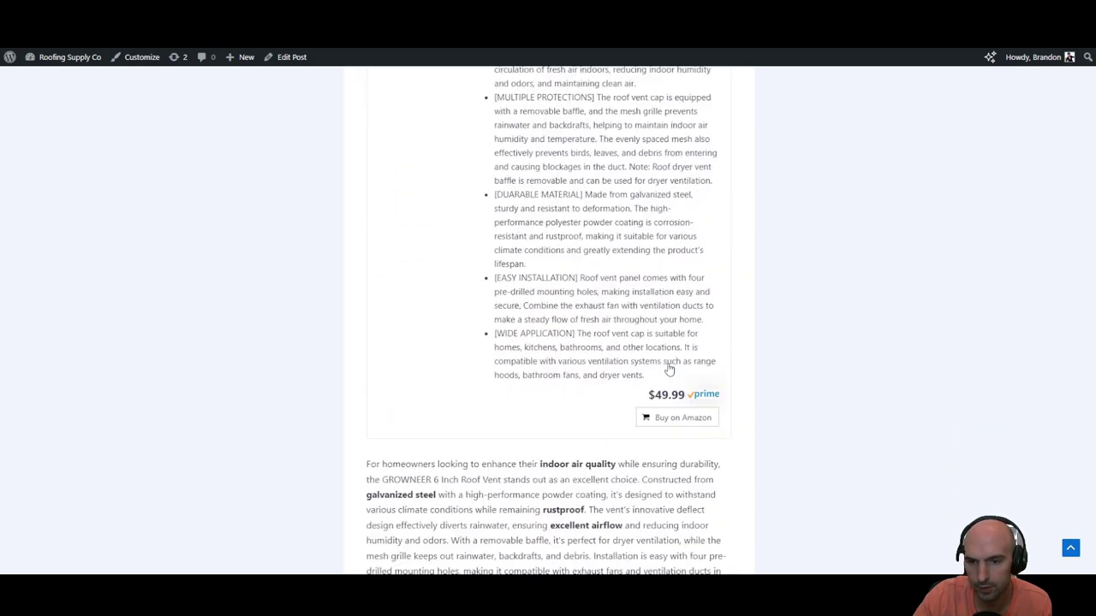
{"action": "scroll", "scroll_direction": "down", "scroll_amount": 3}
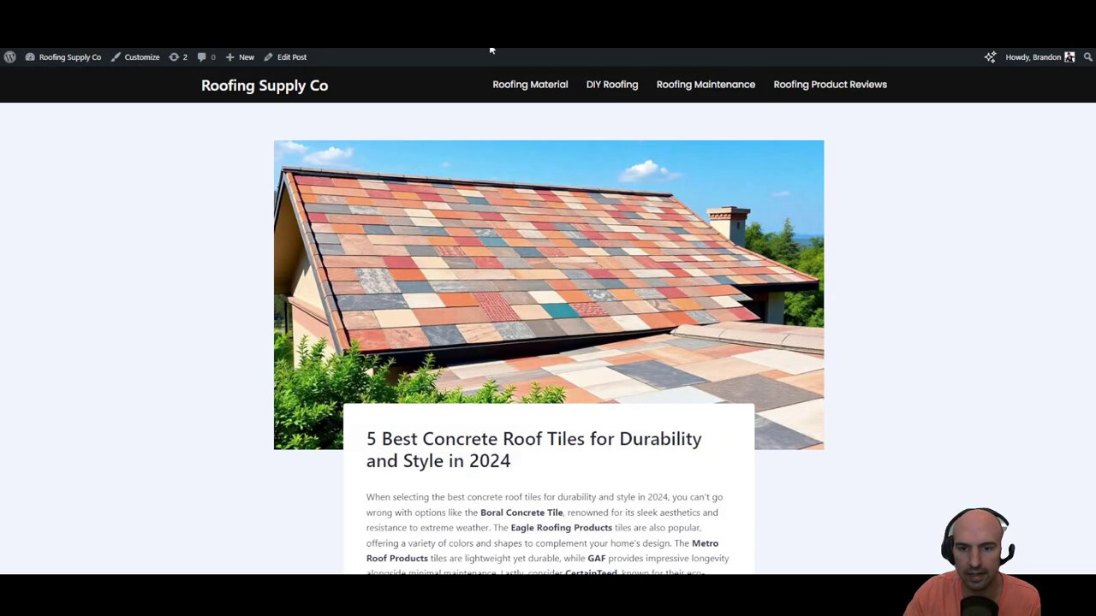
Read the concrete roof tiles preview at iPhone 14 Pro Max size
{"action": "scroll", "scroll_direction": "down", "scroll_amount": 3}
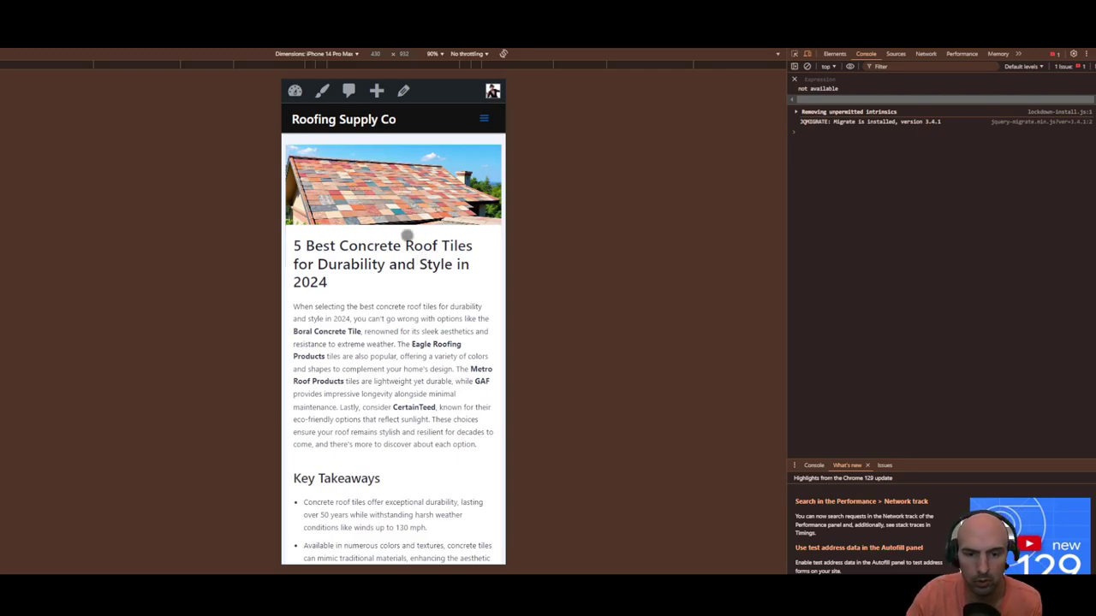
{"action": "scroll", "scroll_direction": "down", "scroll_amount": 3}
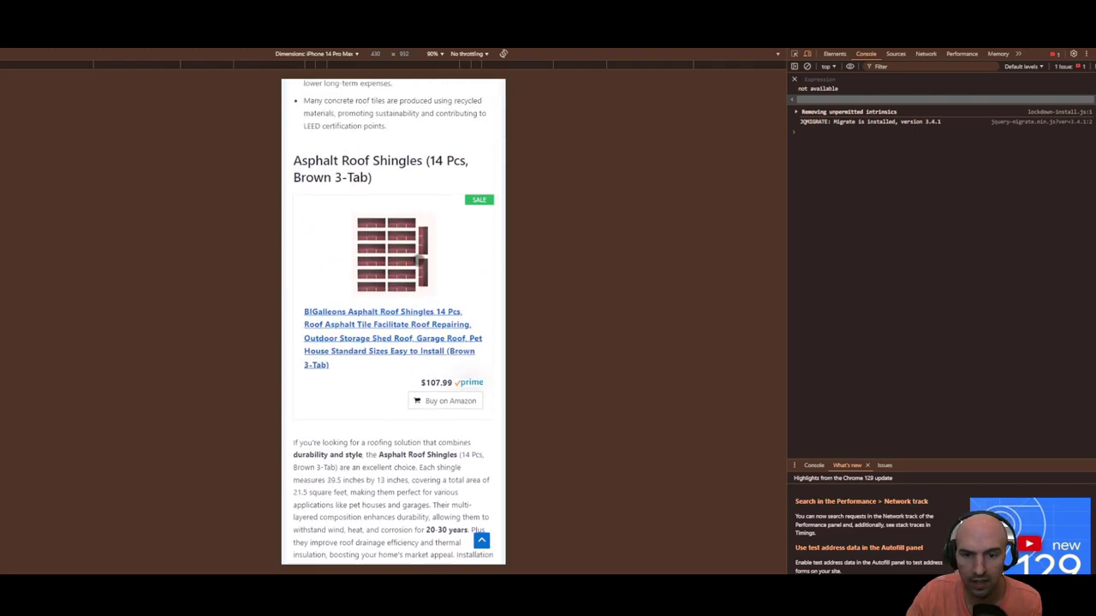
{"action": "mouse_move", "coordinate": [535, 370]}
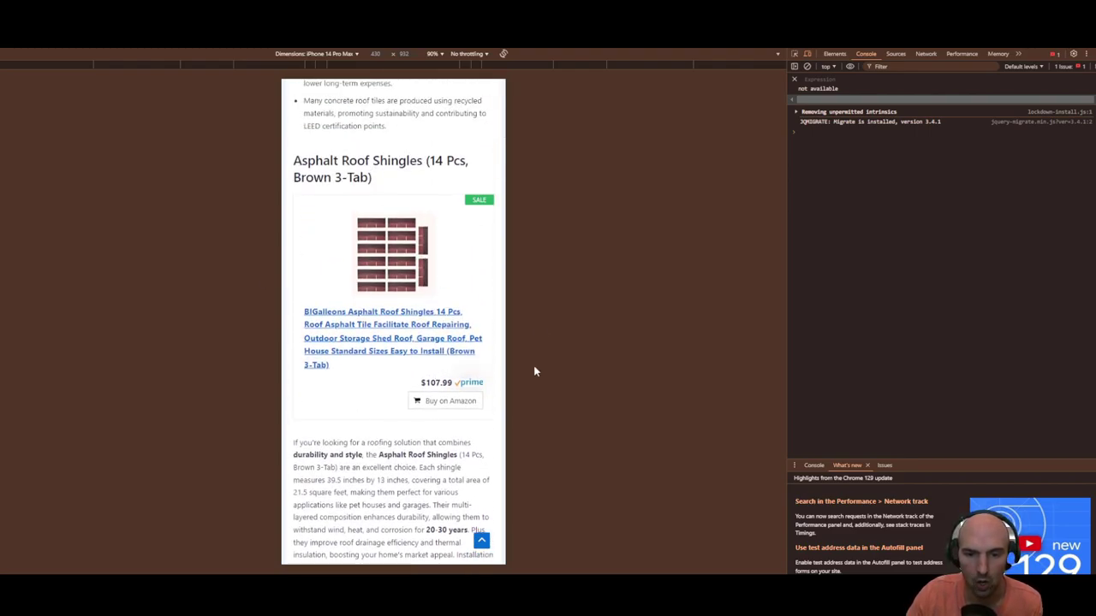
{"action": "scroll", "scroll_direction": "down", "scroll_amount": 3}
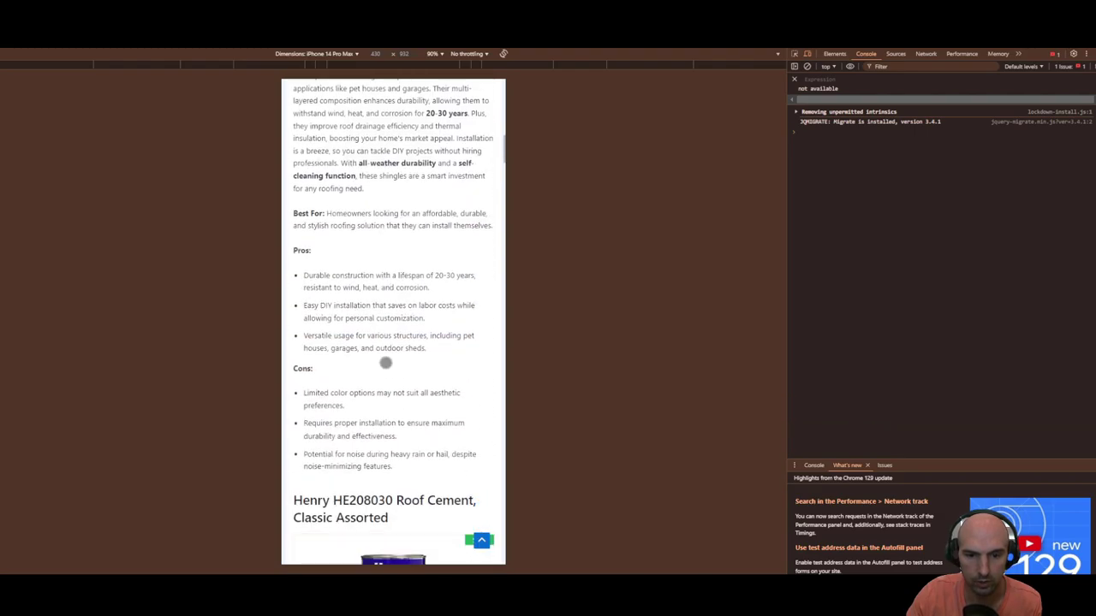
{"action": "scroll", "scroll_direction": "down", "scroll_amount": 3}
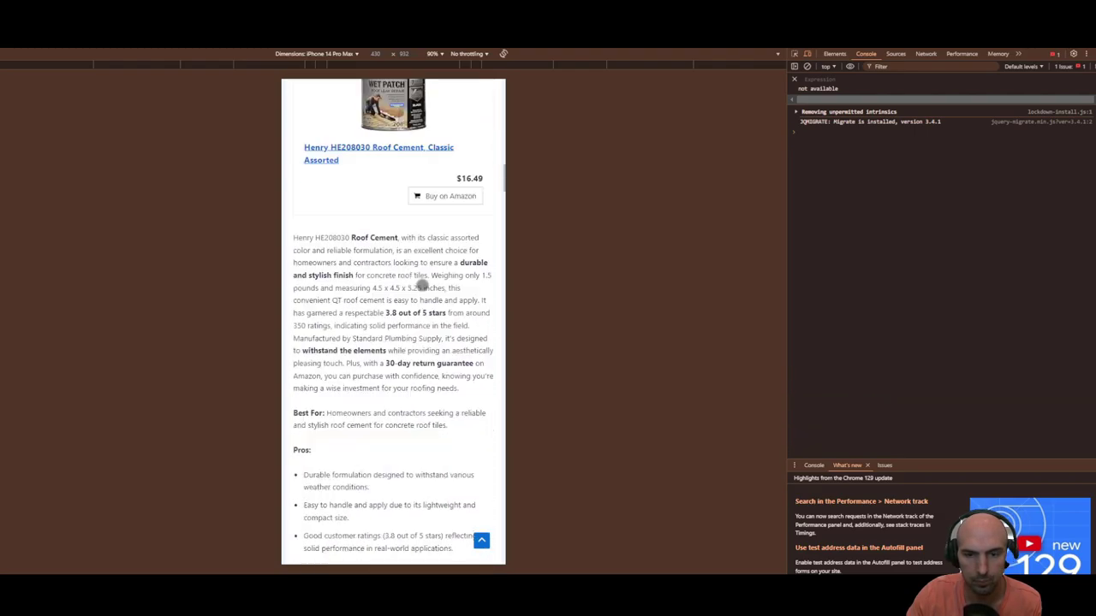
{"action": "scroll", "scroll_direction": "down", "scroll_amount": 3}
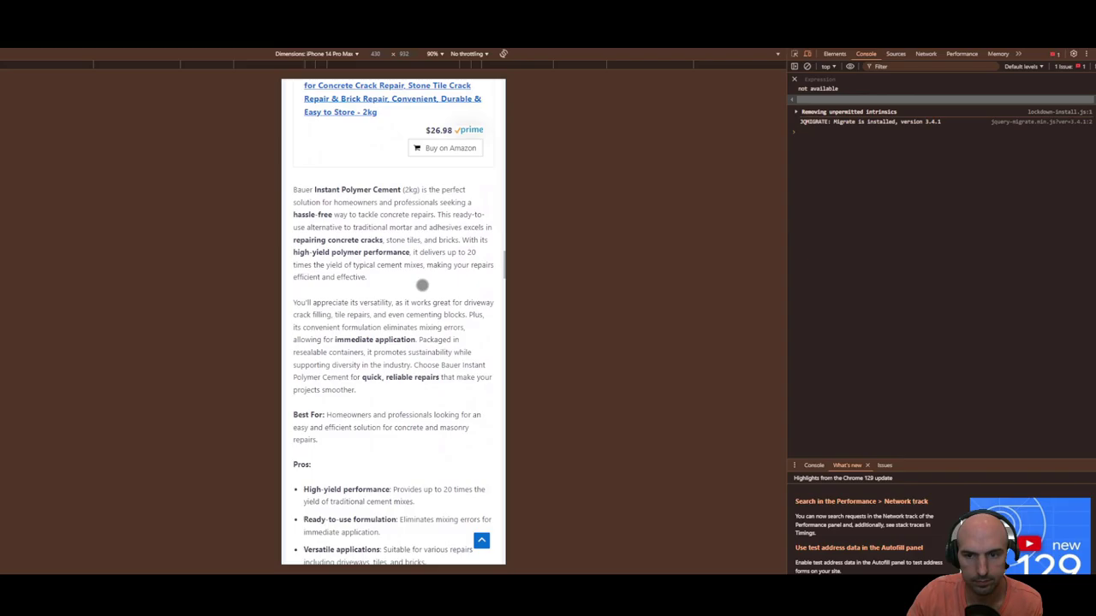
{"action": "scroll", "scroll_direction": "down", "scroll_amount": 3}
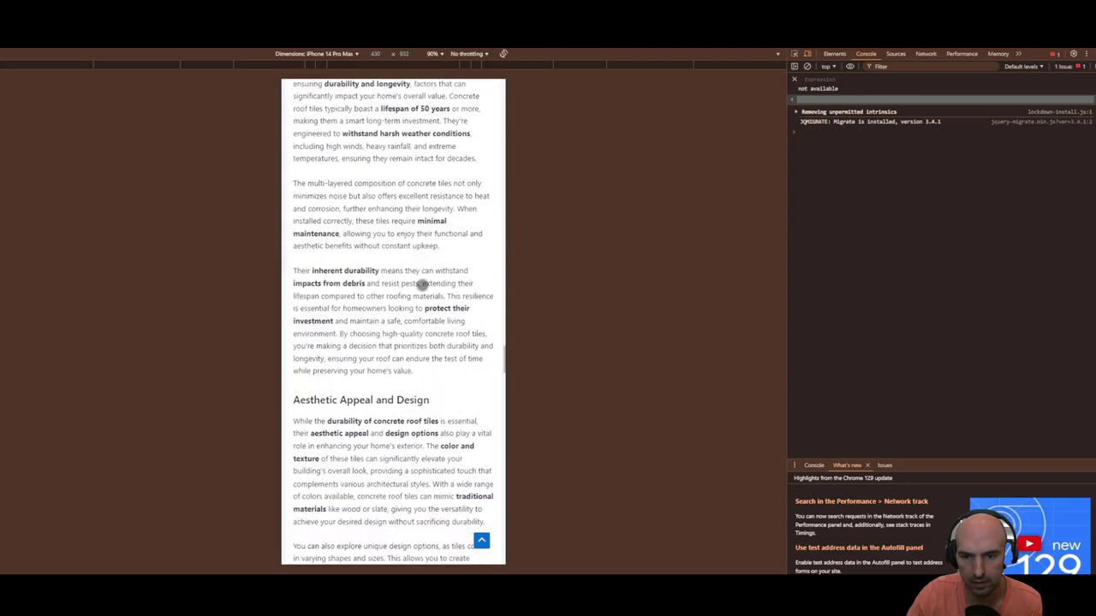
Finish the phone-size preview and switch the device to iPad Mini
{"action": "scroll", "scroll_direction": "down", "scroll_amount": 3}
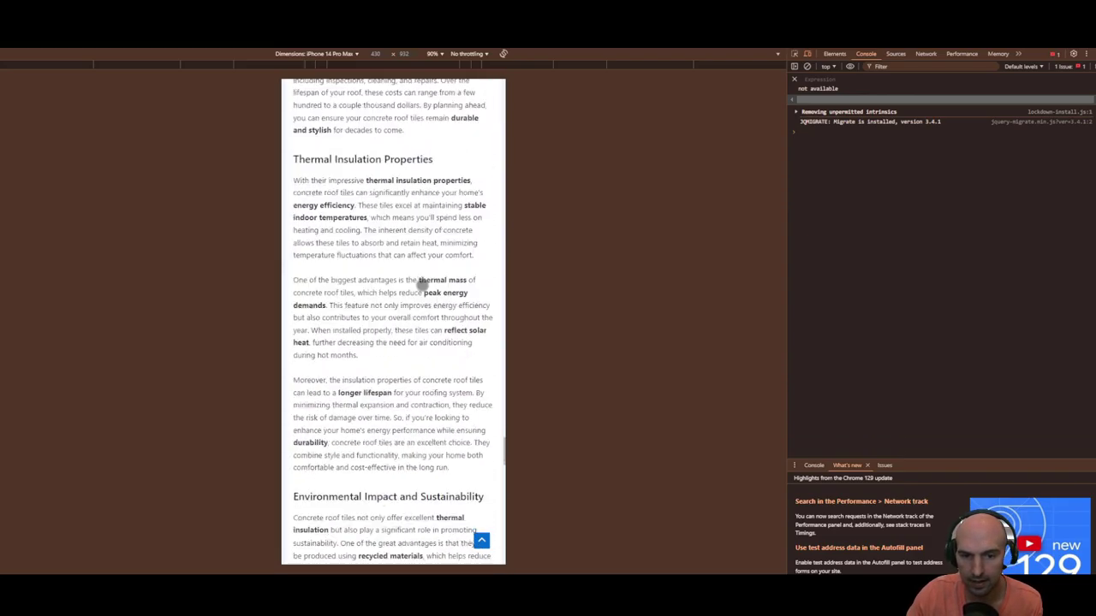
{"action": "scroll", "scroll_direction": "down", "scroll_amount": 3}
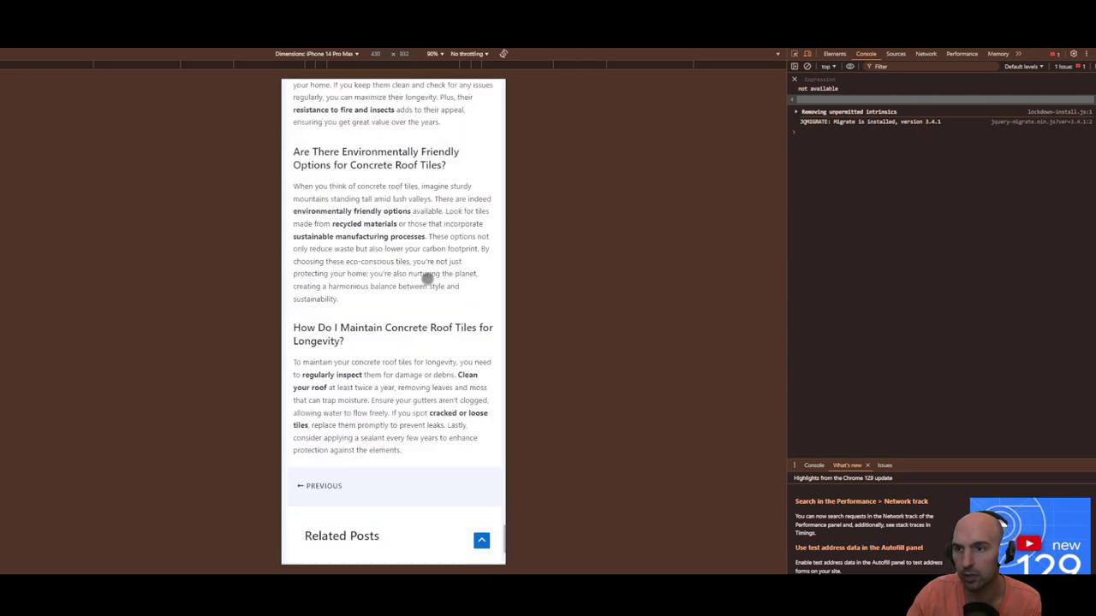
{"action": "left_click", "coordinate": [805, 53]}
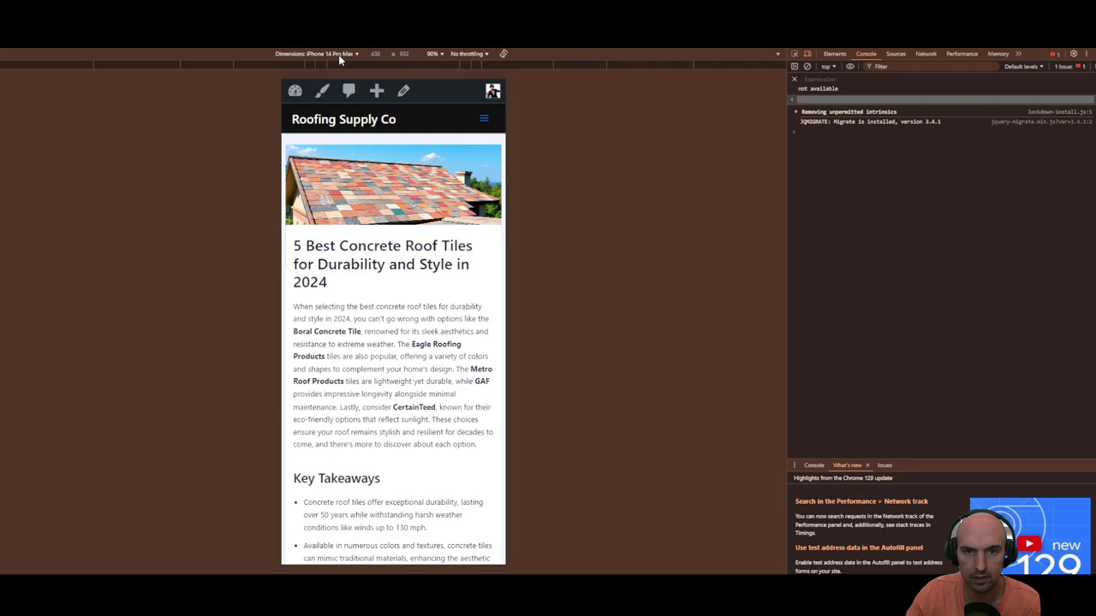
{"action": "mouse_move", "coordinate": [333, 258]}
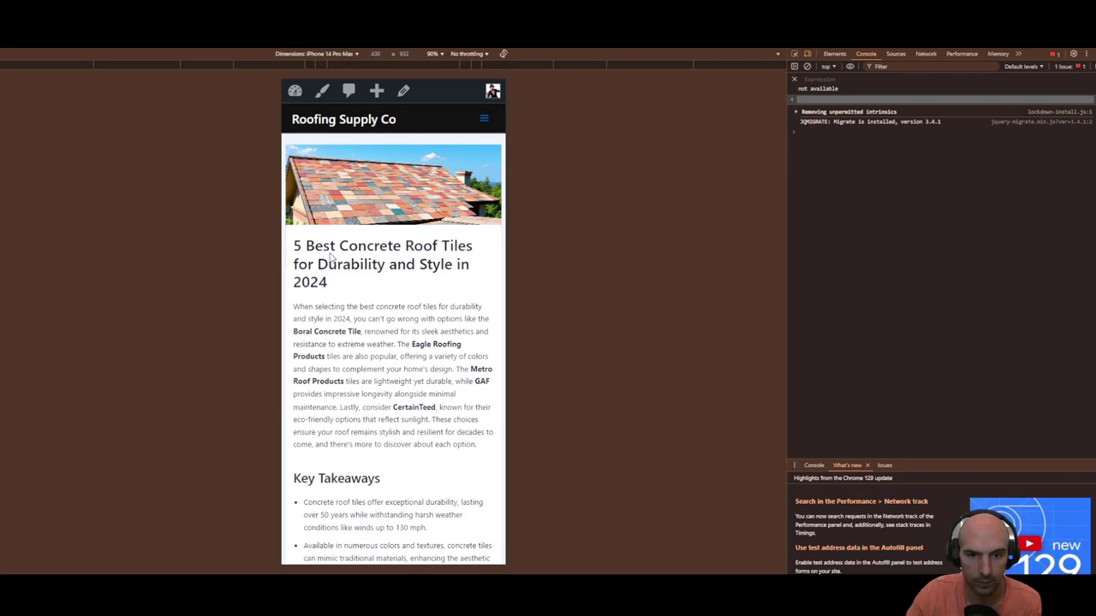
{"action": "left_click", "coordinate": [330, 54]}
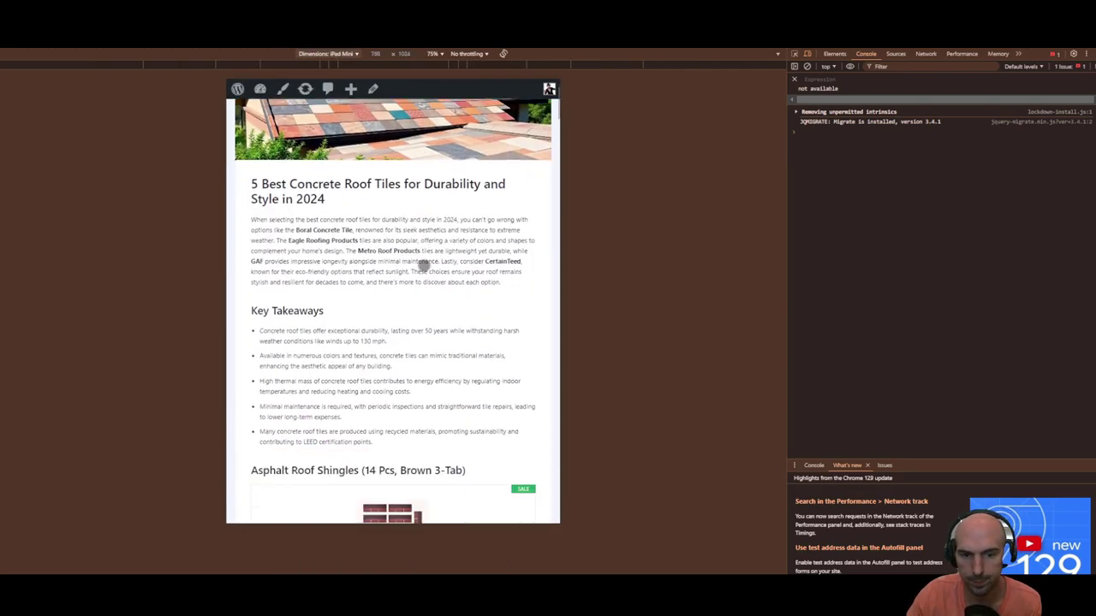
Scroll the iPad Mini preview to the product box's description bullets
{"action": "scroll", "scroll_direction": "down", "scroll_amount": 3}
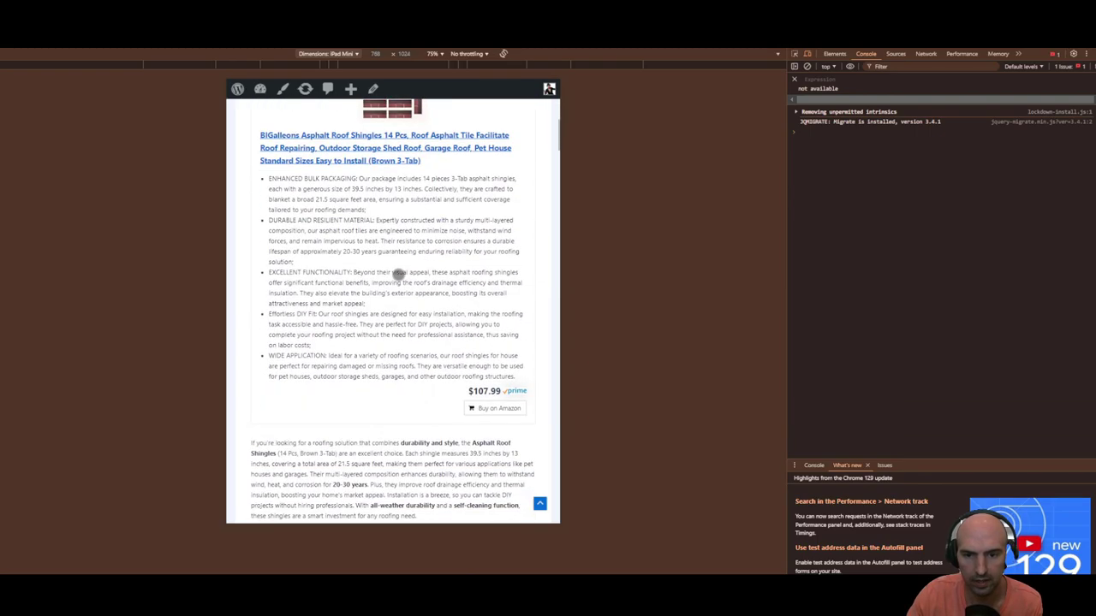
{"action": "scroll", "scroll_direction": "up", "scroll_amount": 3}
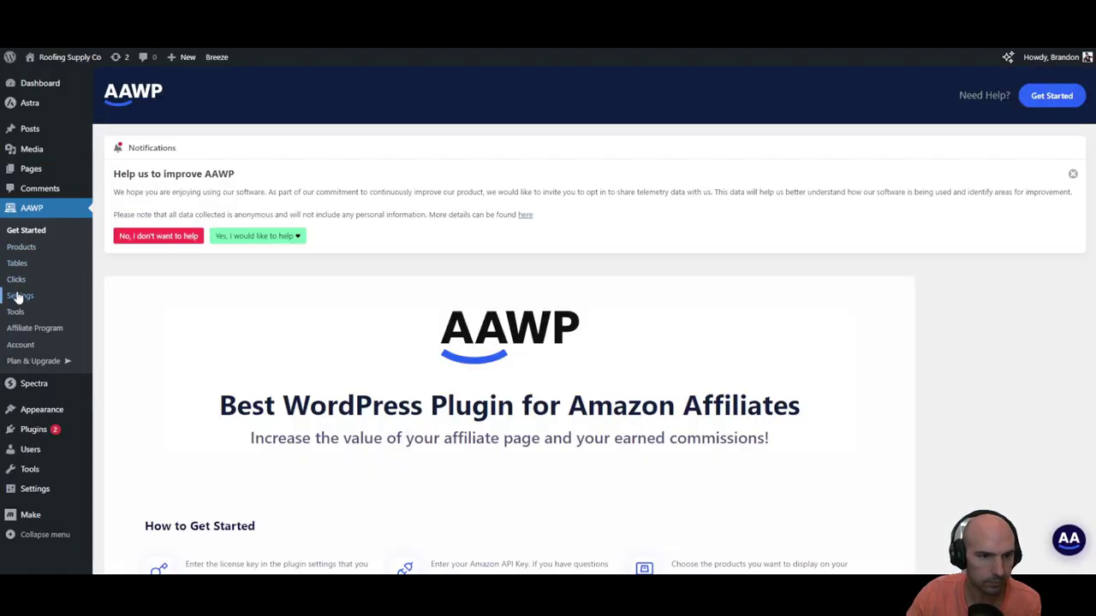
Set AAWP Output's Number of list points to 0 and save the settings
{"action": "left_click", "coordinate": [20, 296]}
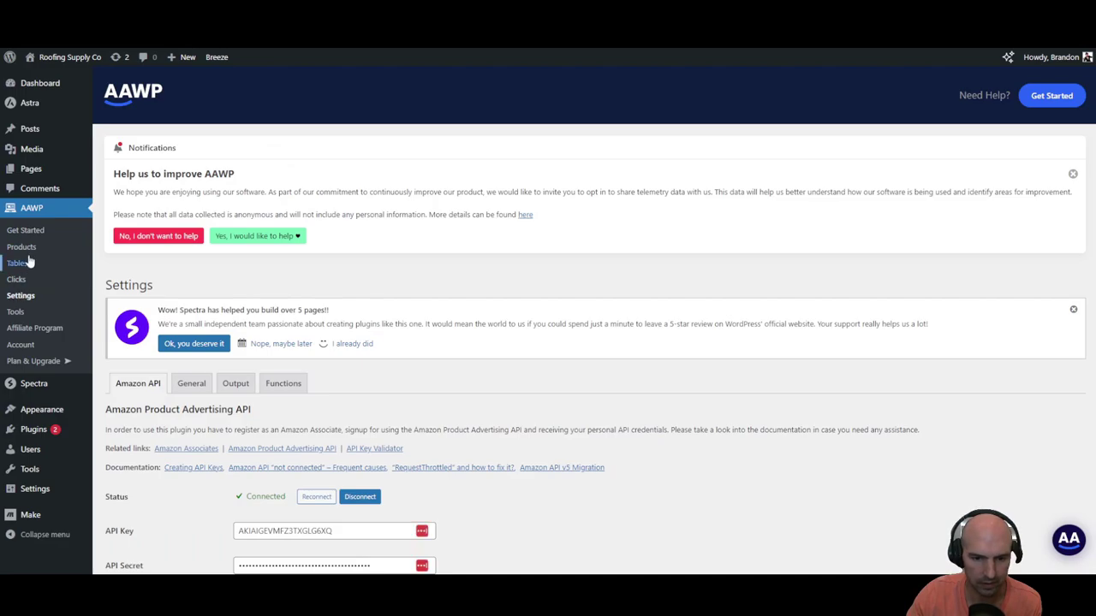
{"action": "left_click", "coordinate": [17, 263]}
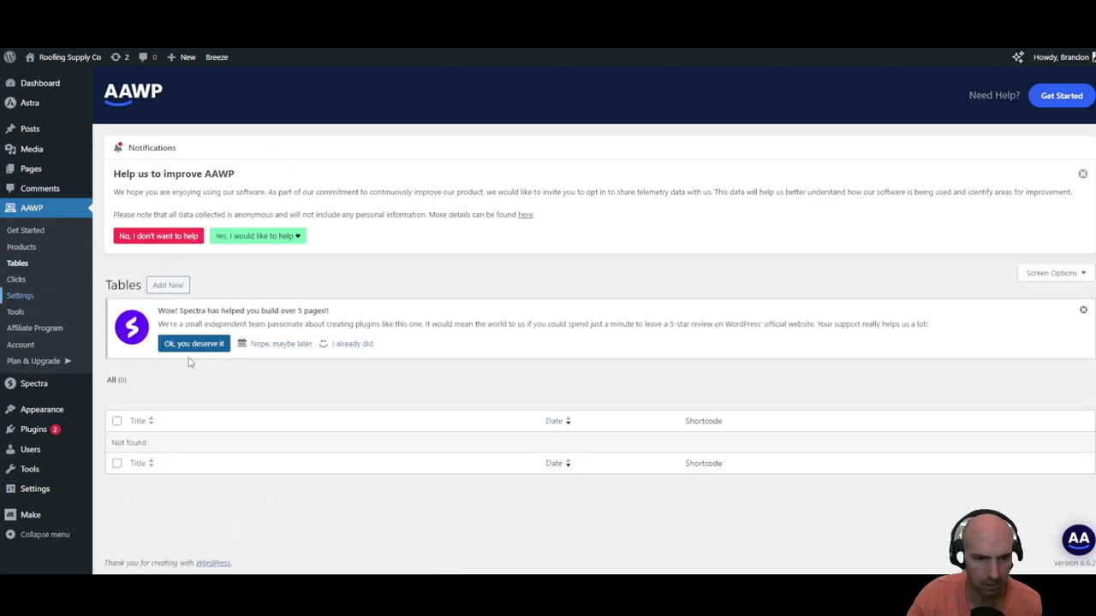
{"action": "left_click", "coordinate": [20, 295]}
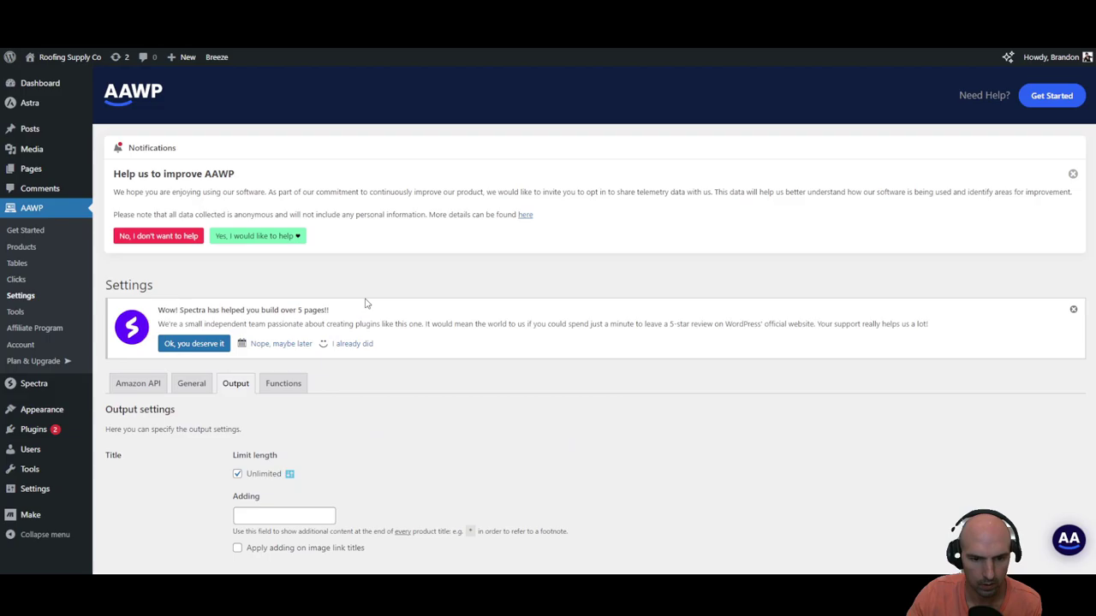
{"action": "scroll", "scroll_direction": "down", "scroll_amount": 3}
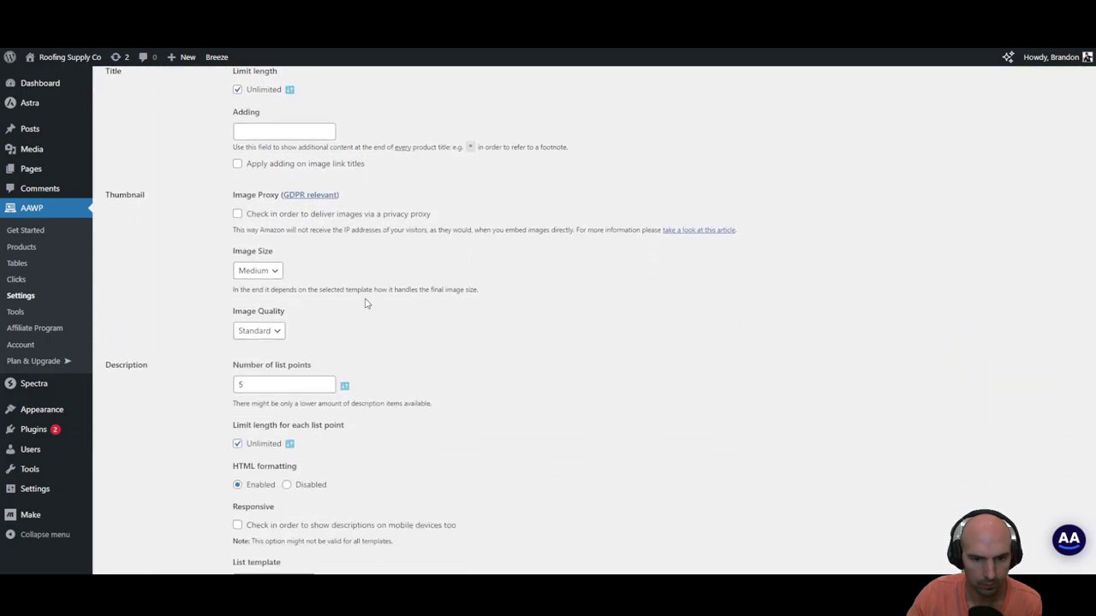
{"action": "scroll", "scroll_direction": "down", "scroll_amount": 3}
{"action": "type", "text": "0"}
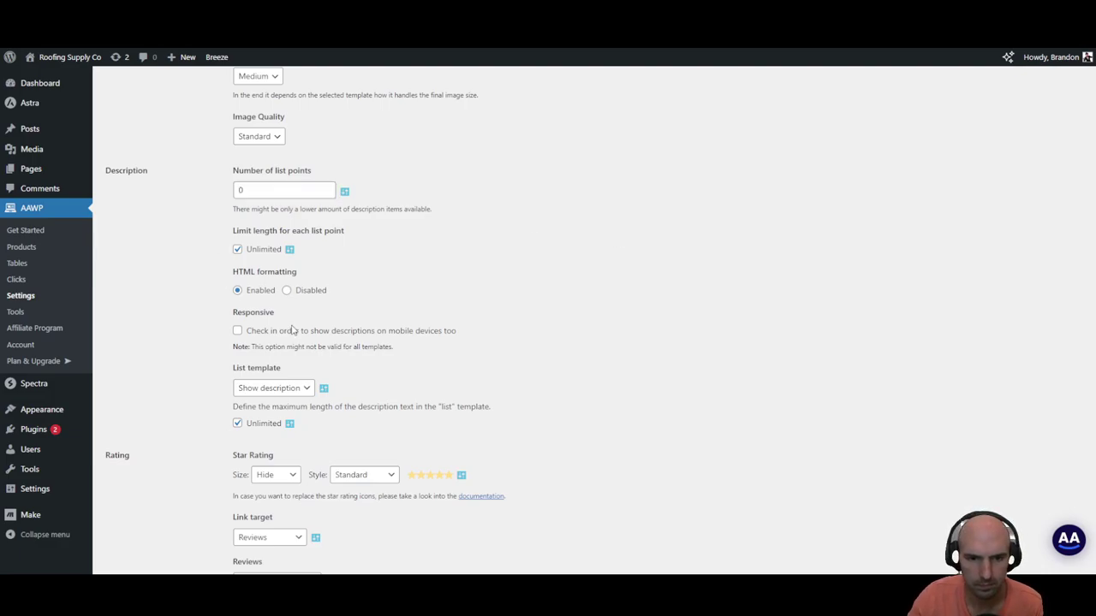
{"action": "scroll", "scroll_direction": "down", "scroll_amount": 3}
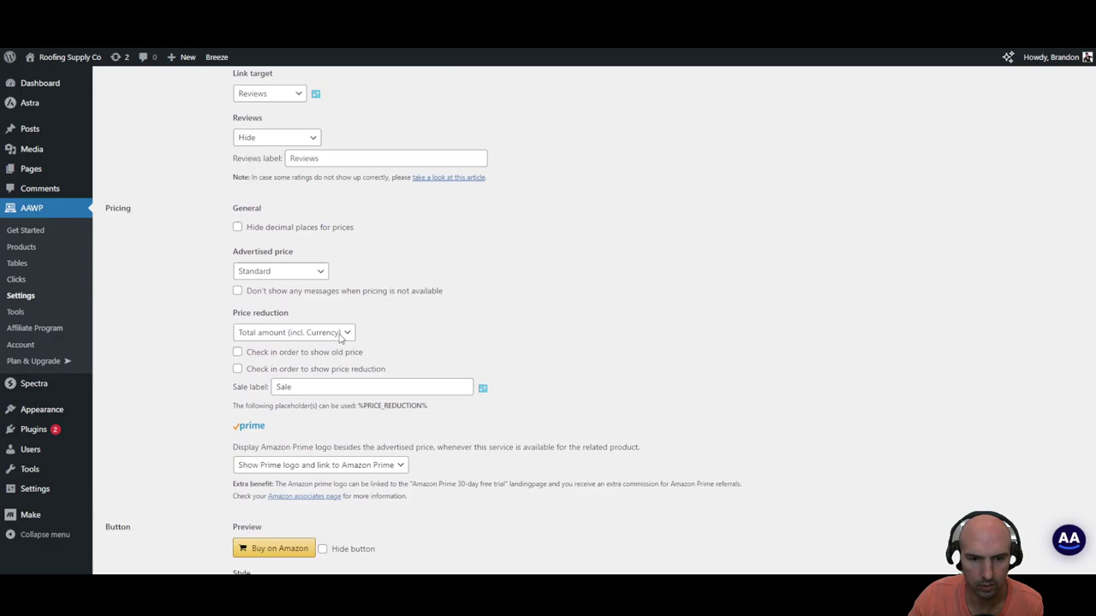
{"action": "scroll", "scroll_direction": "down", "scroll_amount": 3}
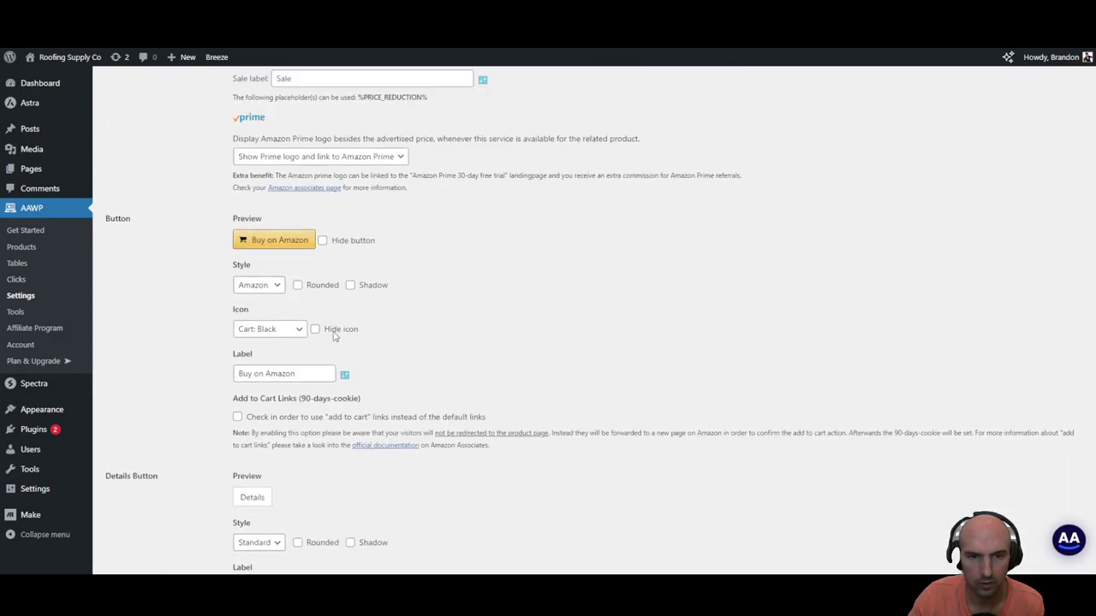
{"action": "scroll", "scroll_direction": "up", "scroll_amount": 3}
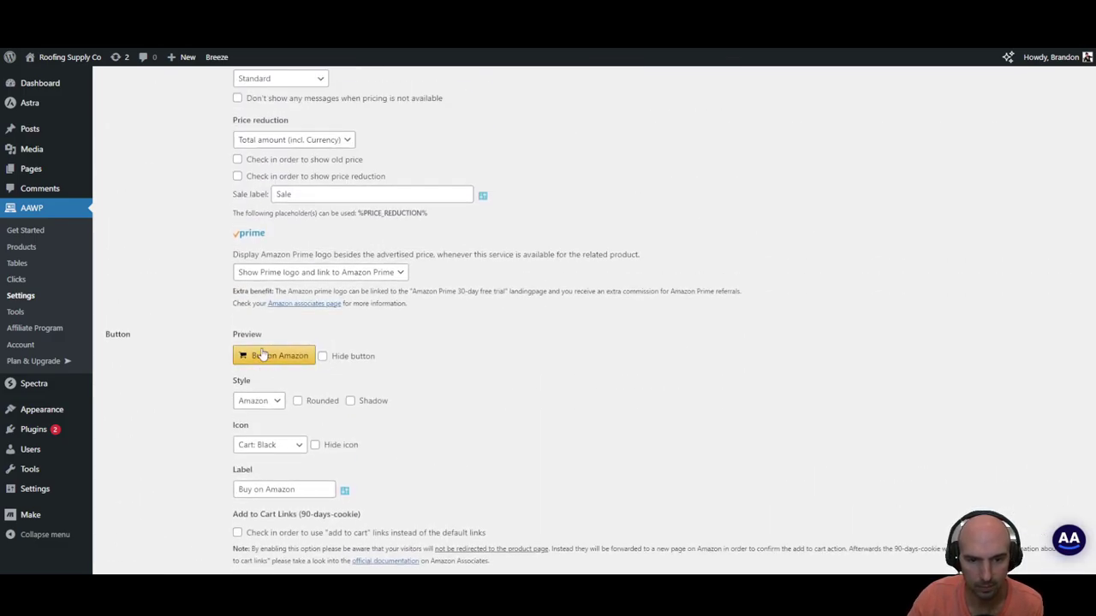
{"action": "scroll", "scroll_direction": "down", "scroll_amount": 3}
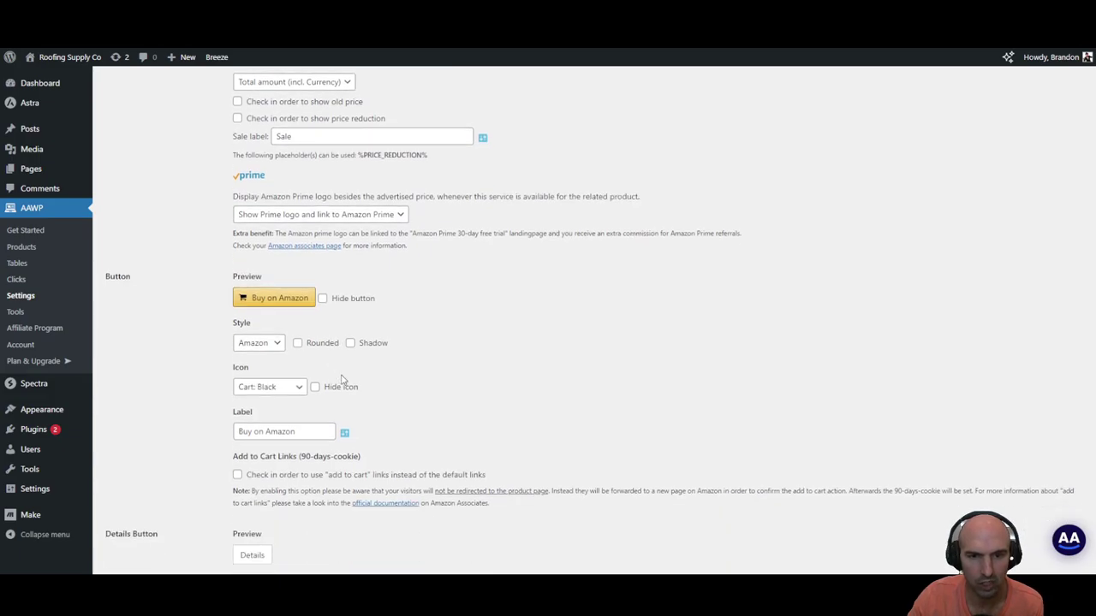
{"action": "scroll", "scroll_direction": "down", "scroll_amount": 3}
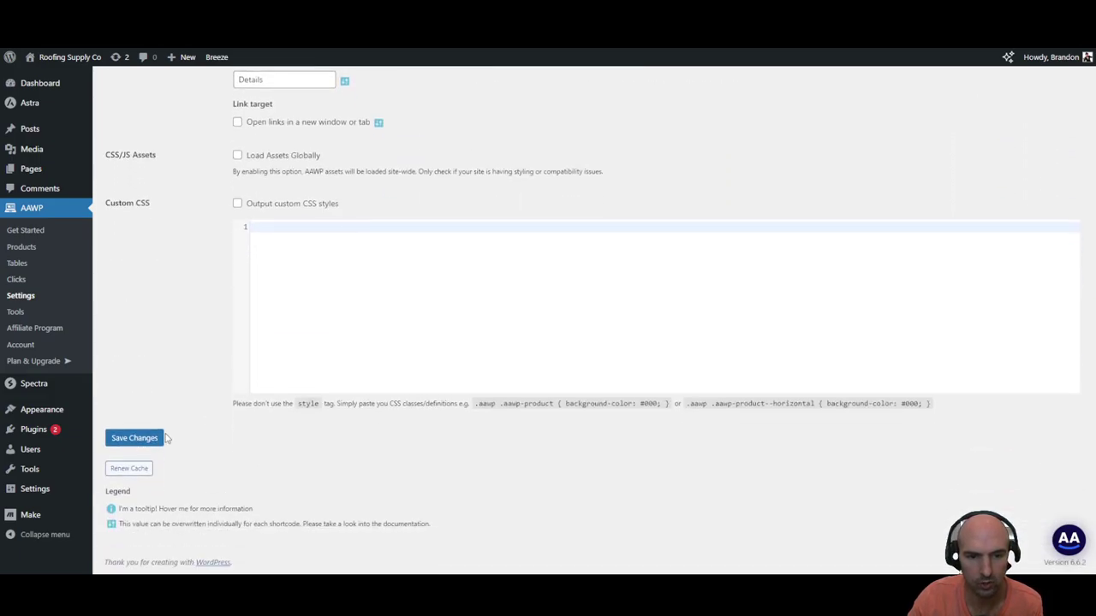
{"action": "left_click", "coordinate": [134, 438]}
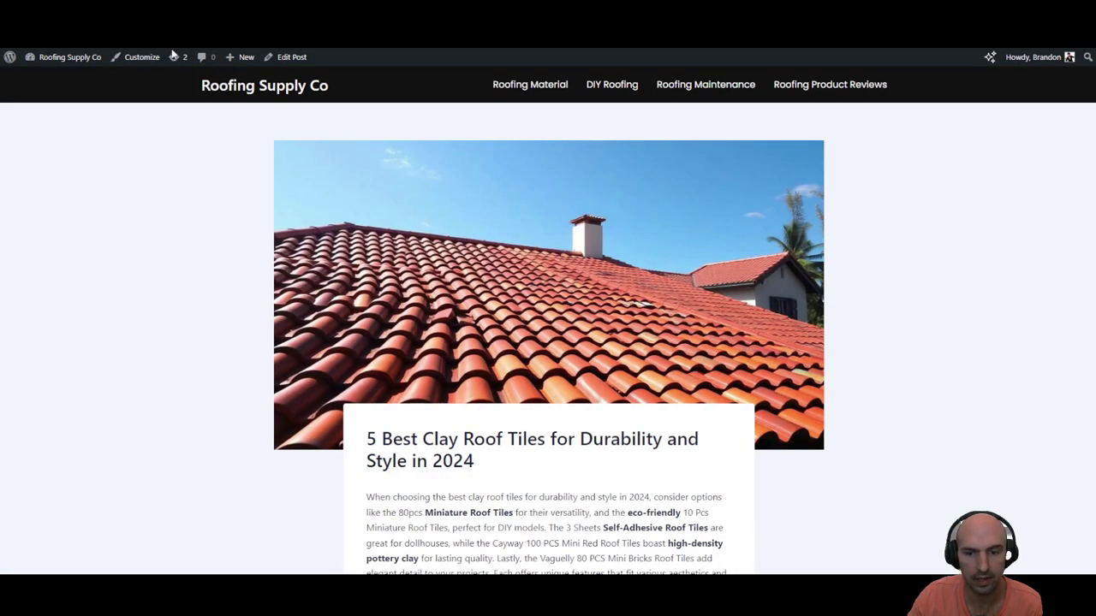
{"action": "scroll", "scroll_direction": "down", "scroll_amount": 3}
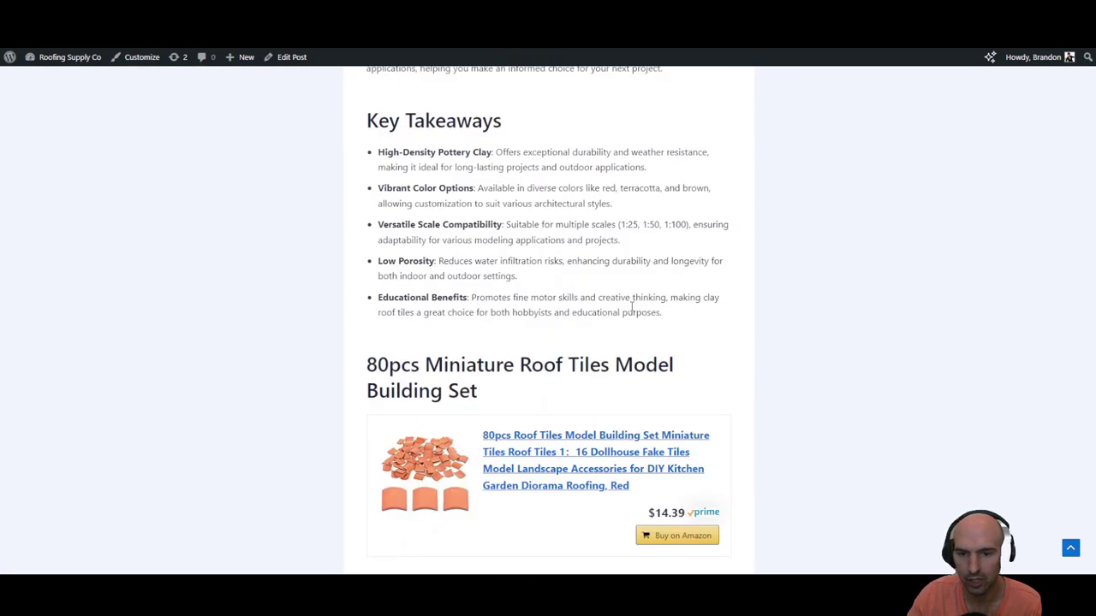
{"action": "scroll", "scroll_direction": "down", "scroll_amount": 3}
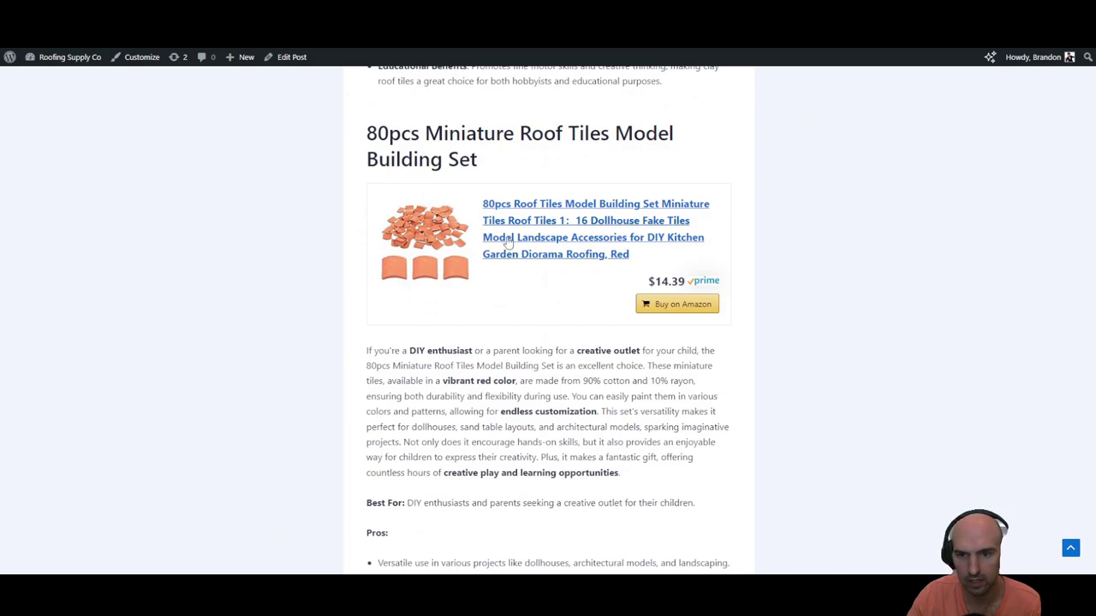
{"action": "mouse_move", "coordinate": [569, 256]}
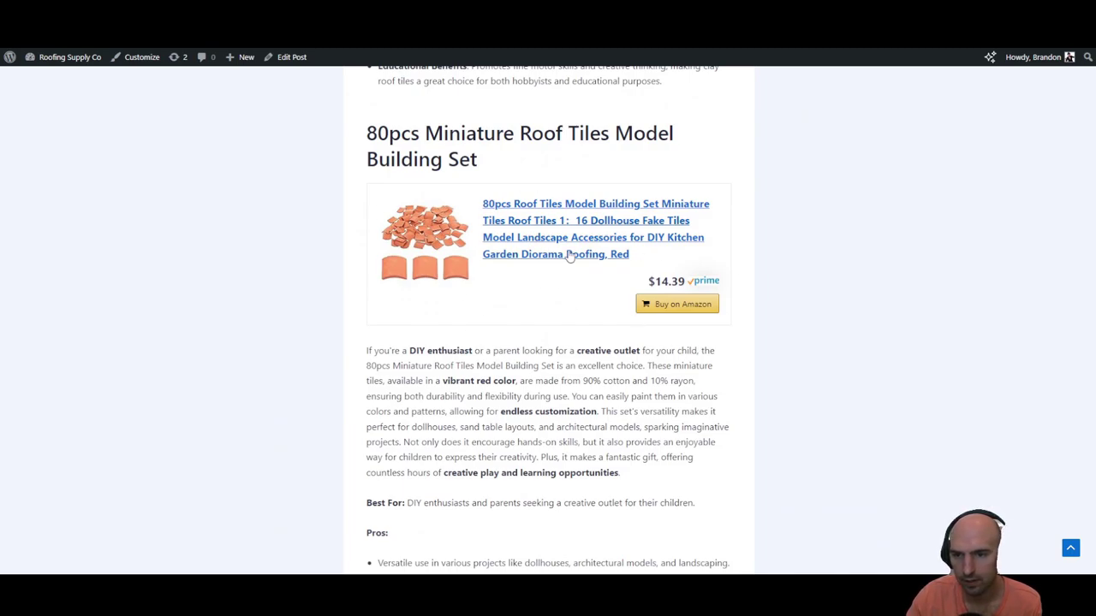
{"action": "mouse_move", "coordinate": [676, 304]}
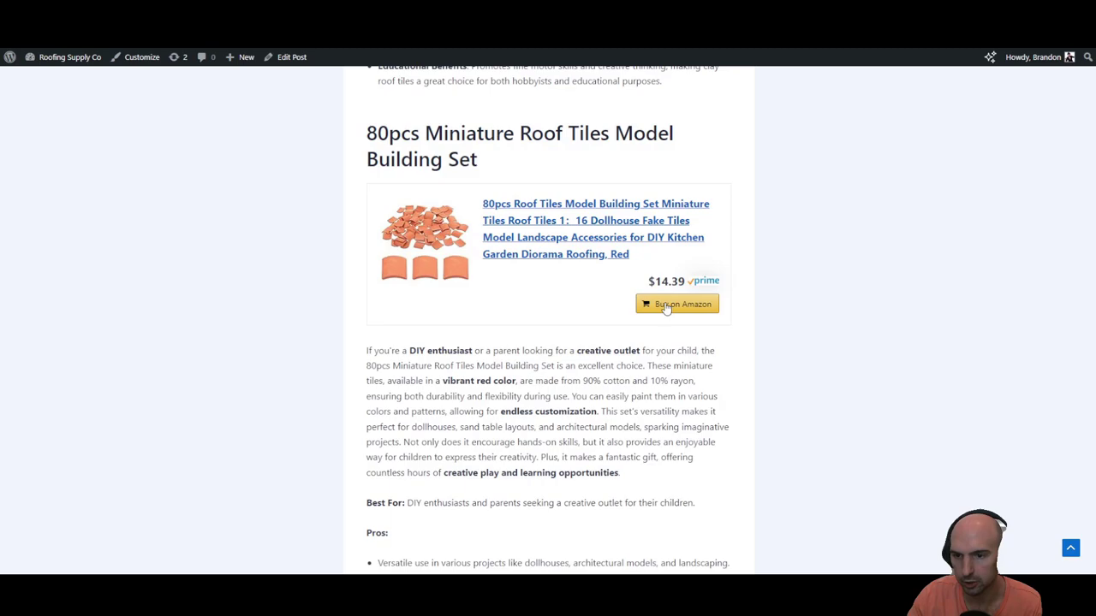
{"action": "scroll", "scroll_direction": "down", "scroll_amount": 3}
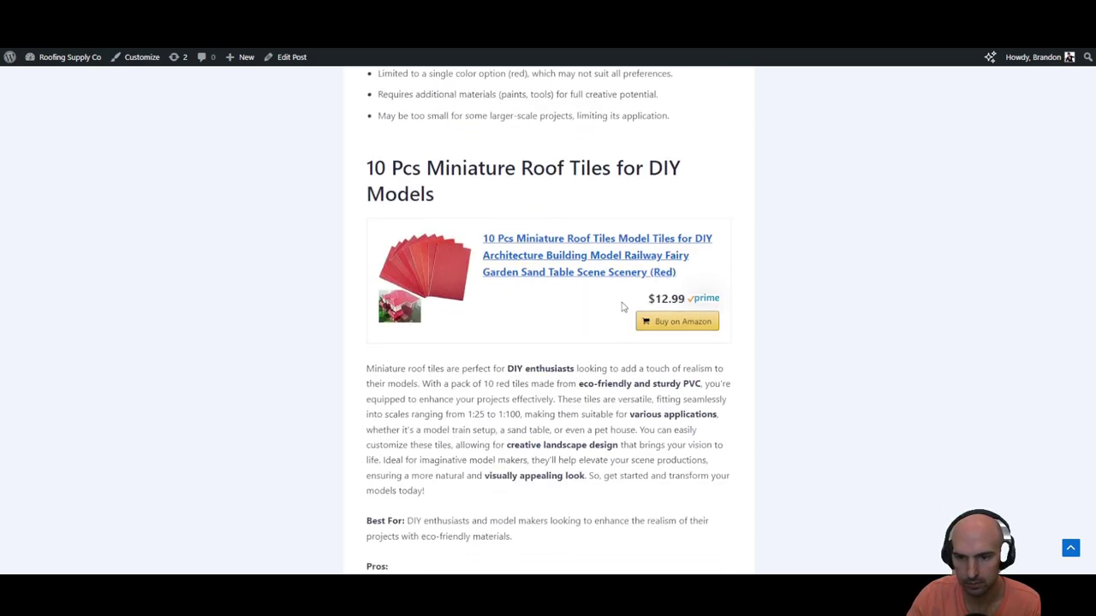
{"action": "scroll", "scroll_direction": "down", "scroll_amount": 3}
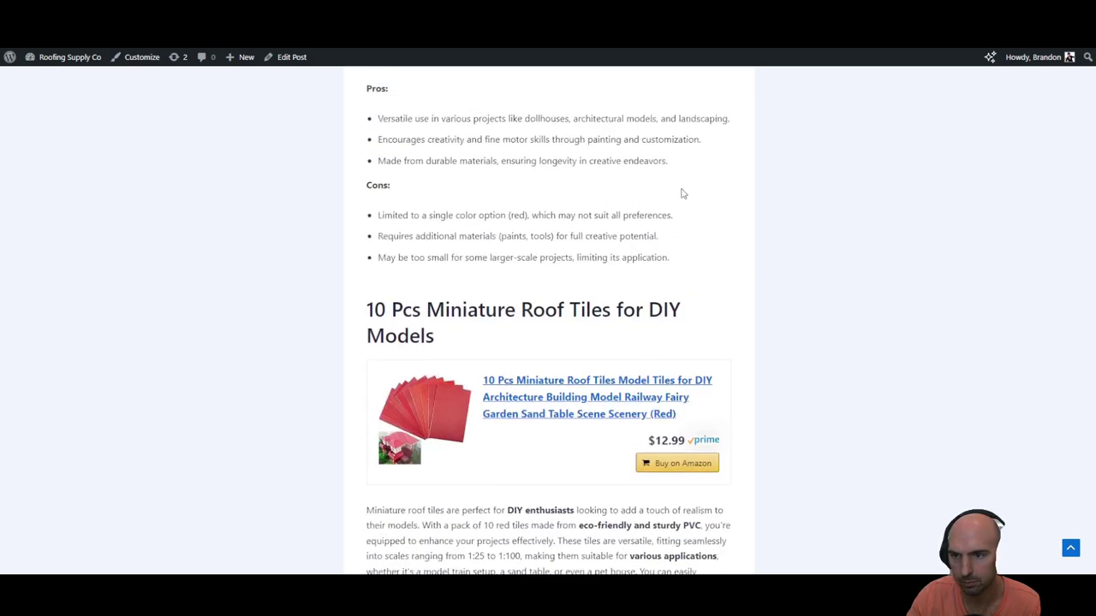
{"action": "scroll", "scroll_direction": "down", "scroll_amount": 3}
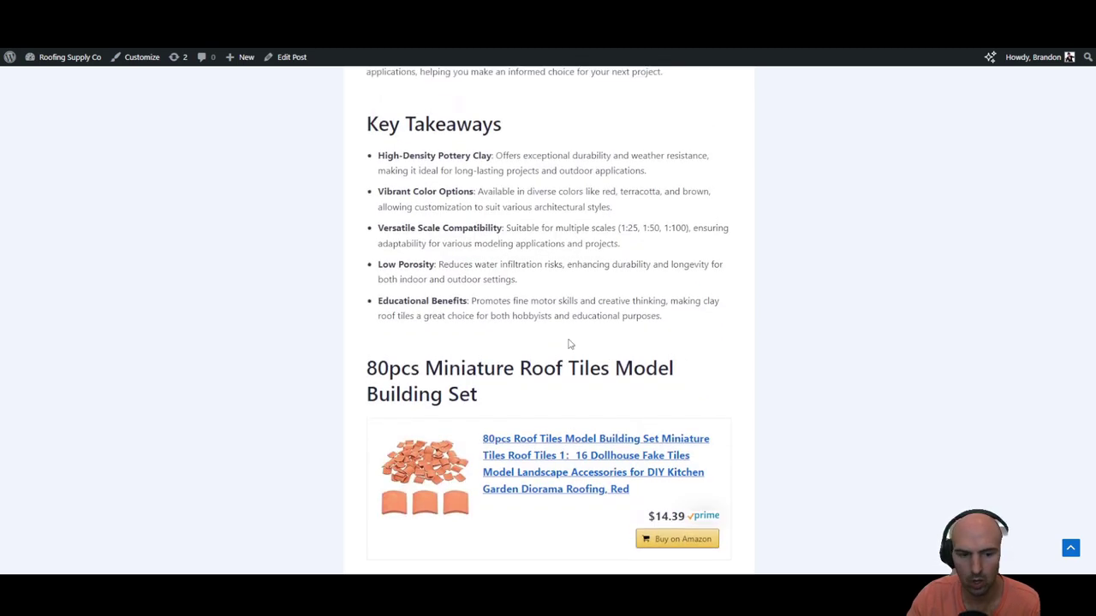
{"action": "scroll", "scroll_direction": "up", "scroll_amount": 3}
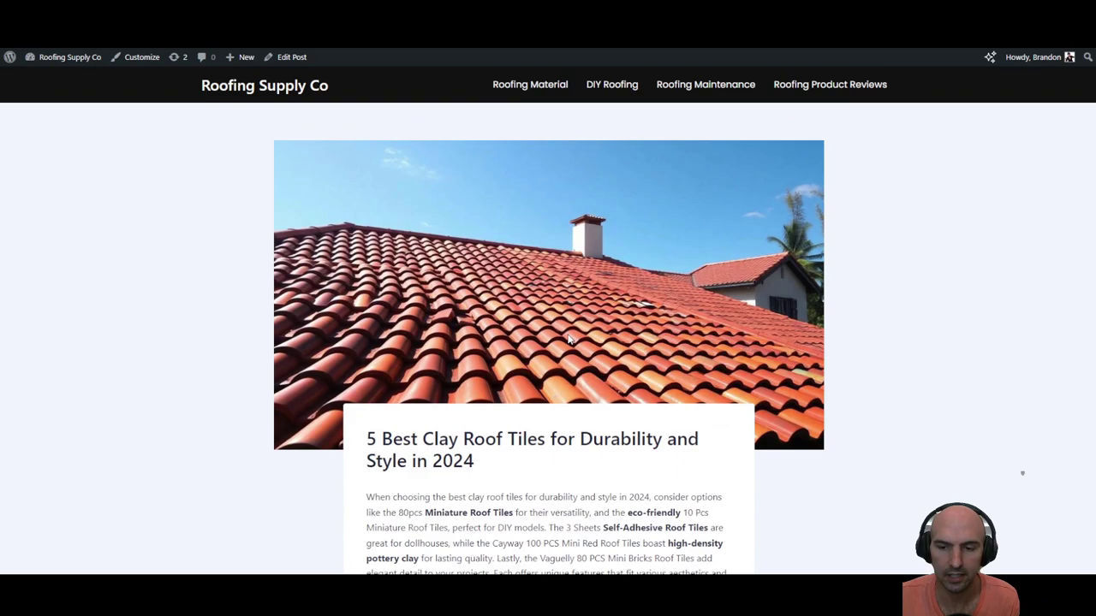